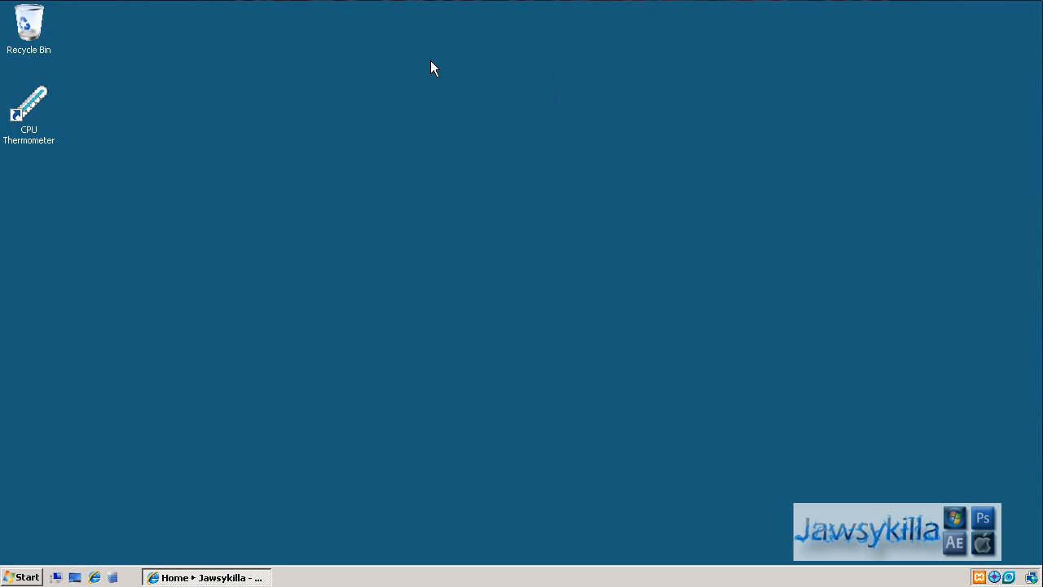
pyautogui.moveTo(275, 457)
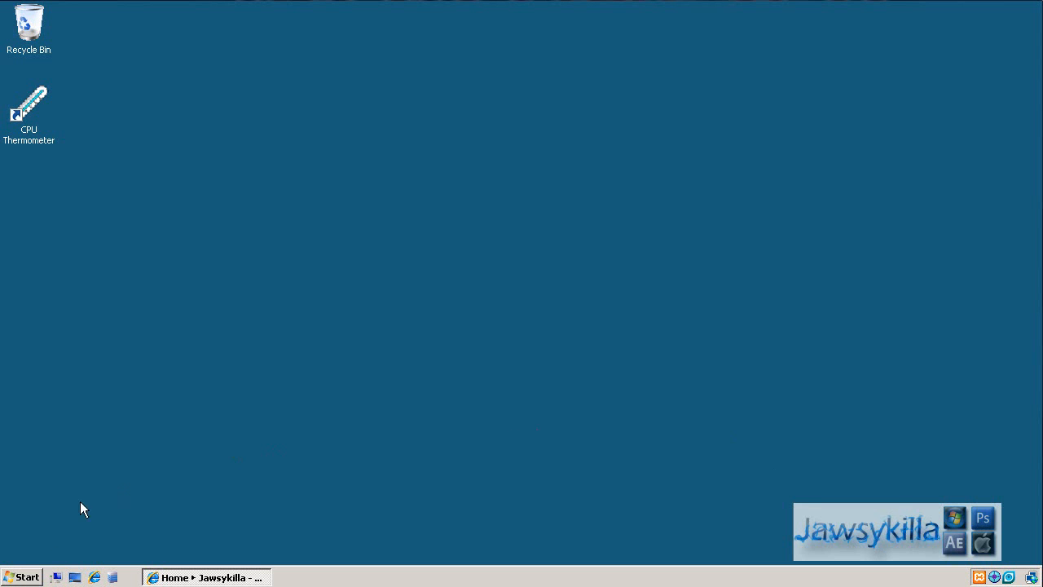
# - Open the XAMPP Control Panel from the shortcut, with Apache and MySQL running
pyautogui.click(24, 577)
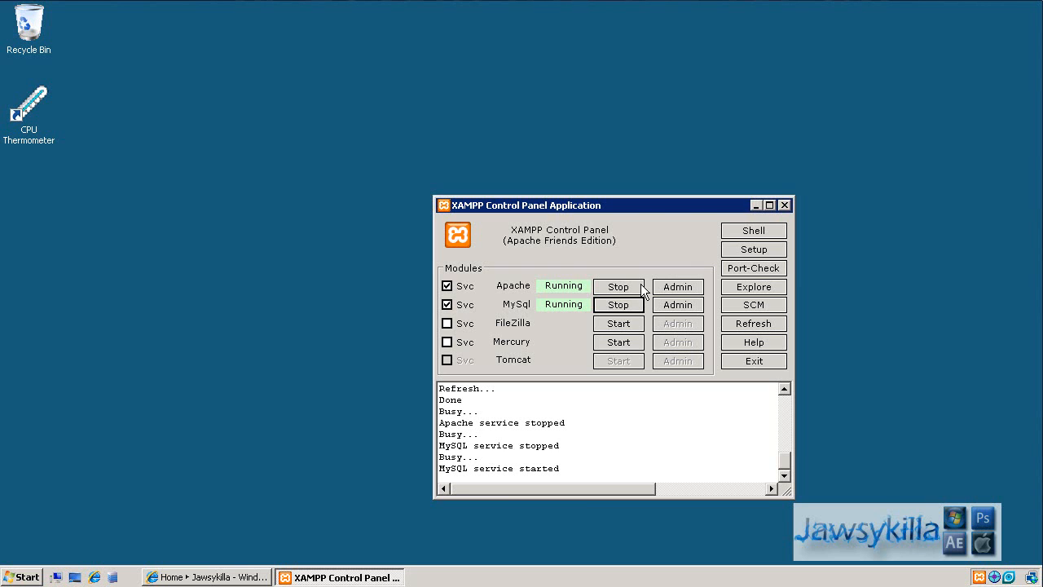
pyautogui.moveTo(616, 206)
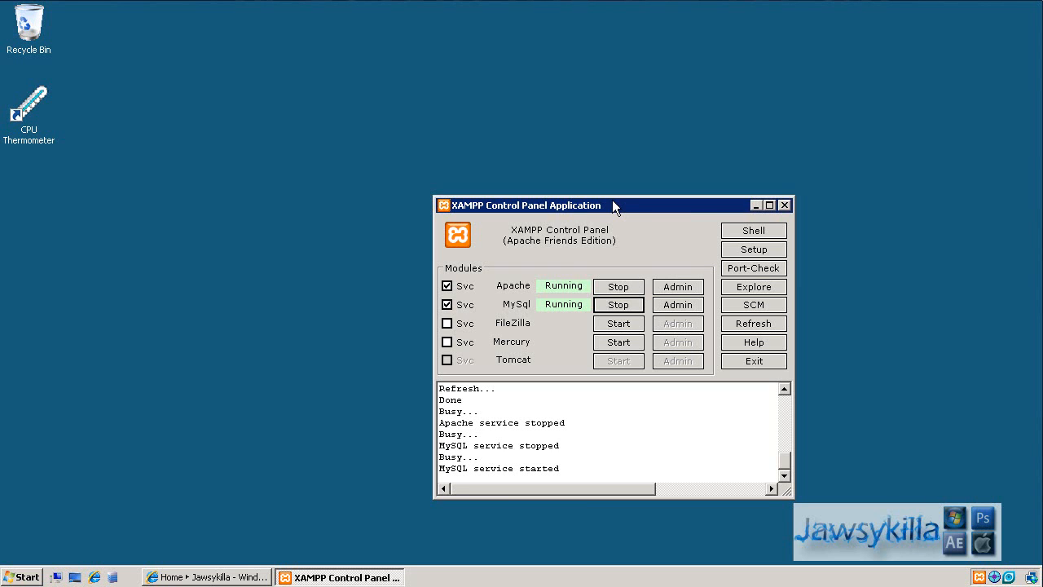
# - Stop the Apache and MySQL services in the XAMPP Control Panel
pyautogui.click(618, 287)
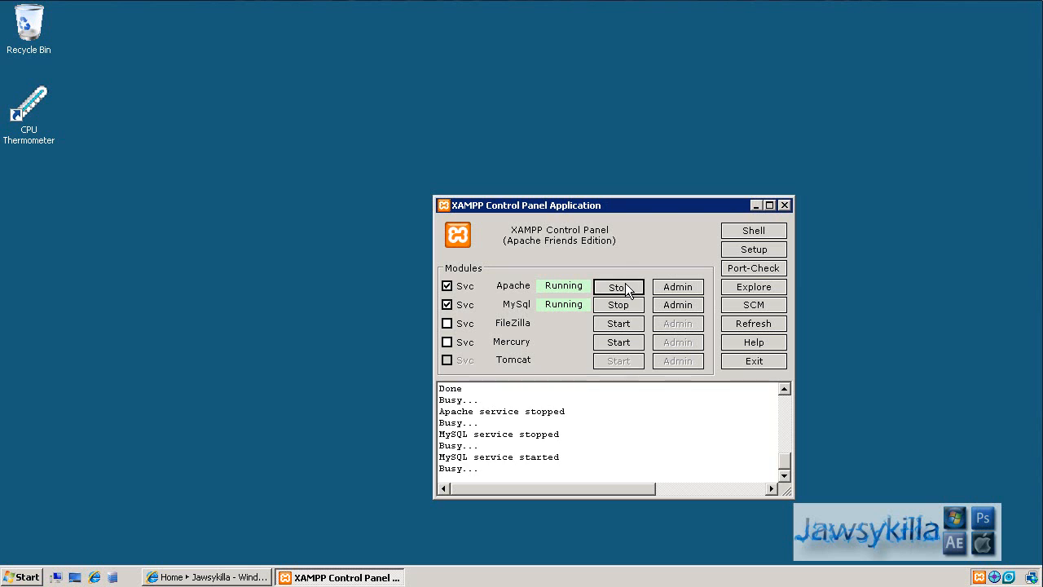
pyautogui.click(619, 286)
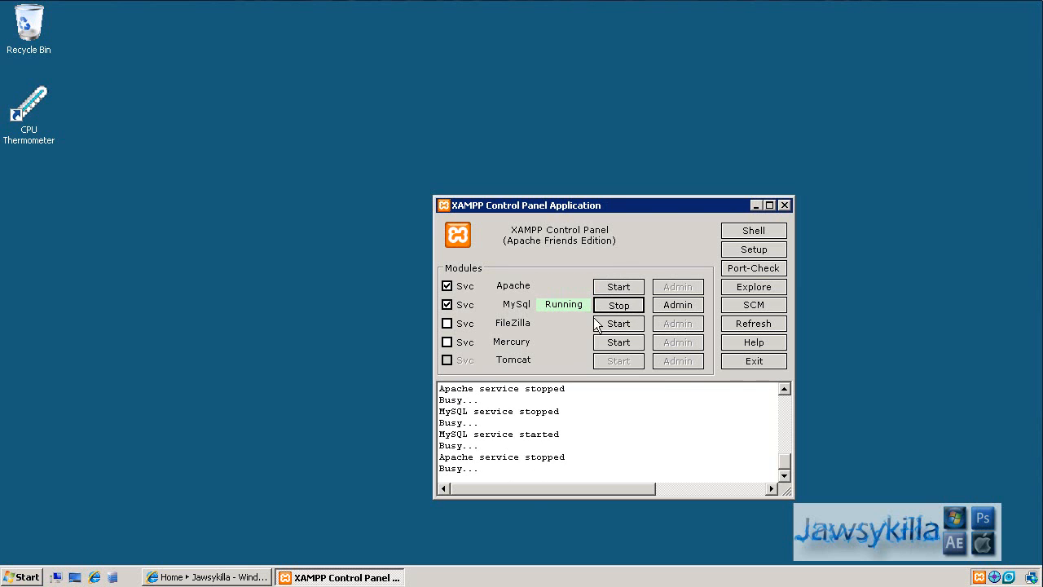
pyautogui.click(618, 304)
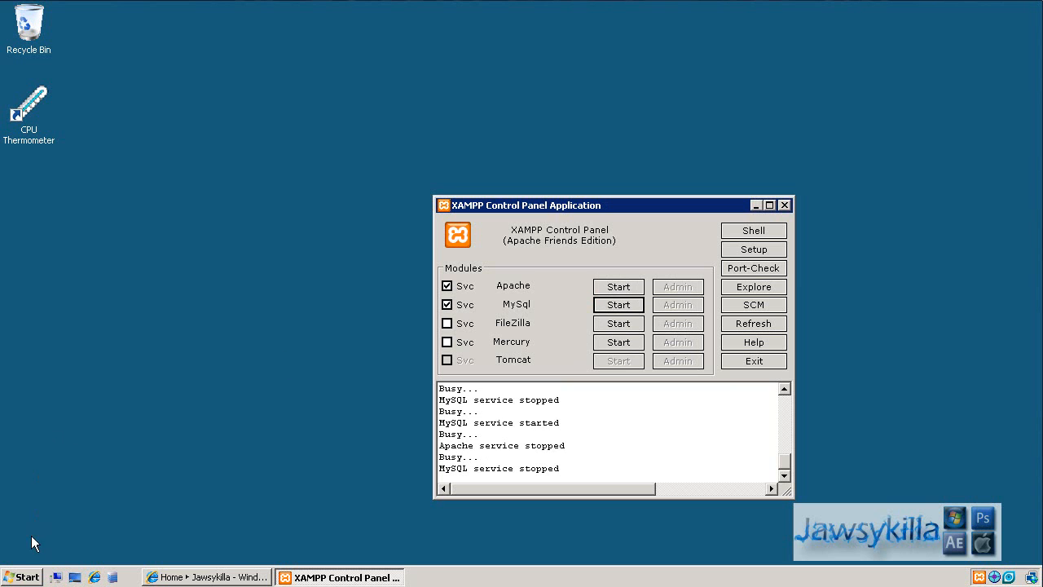
pyautogui.click(23, 576)
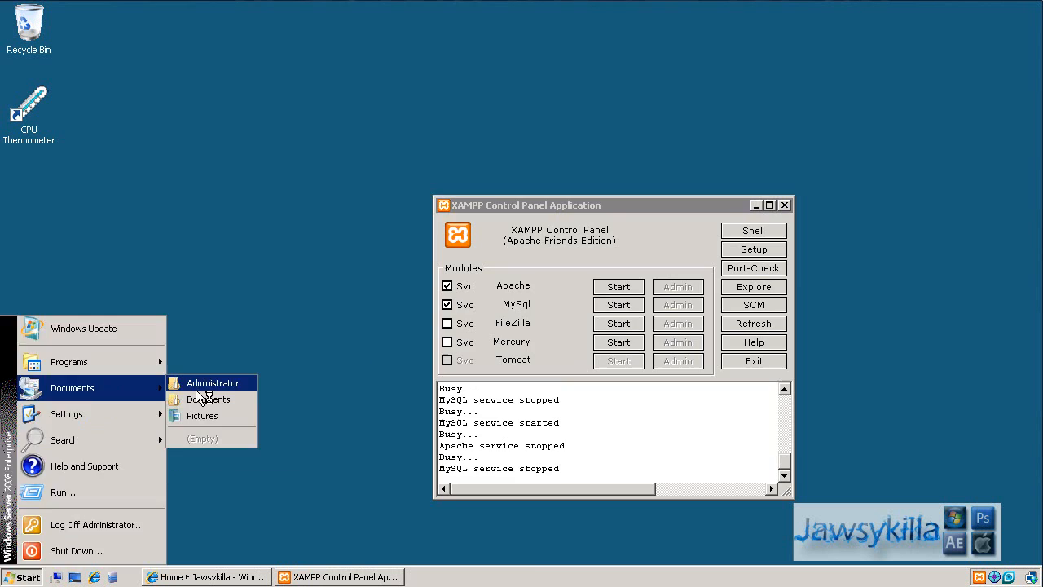
# - Browse from Local Disk (C:) to Windows\System32\drivers\etc to find the hosts file
pyautogui.click(213, 382)
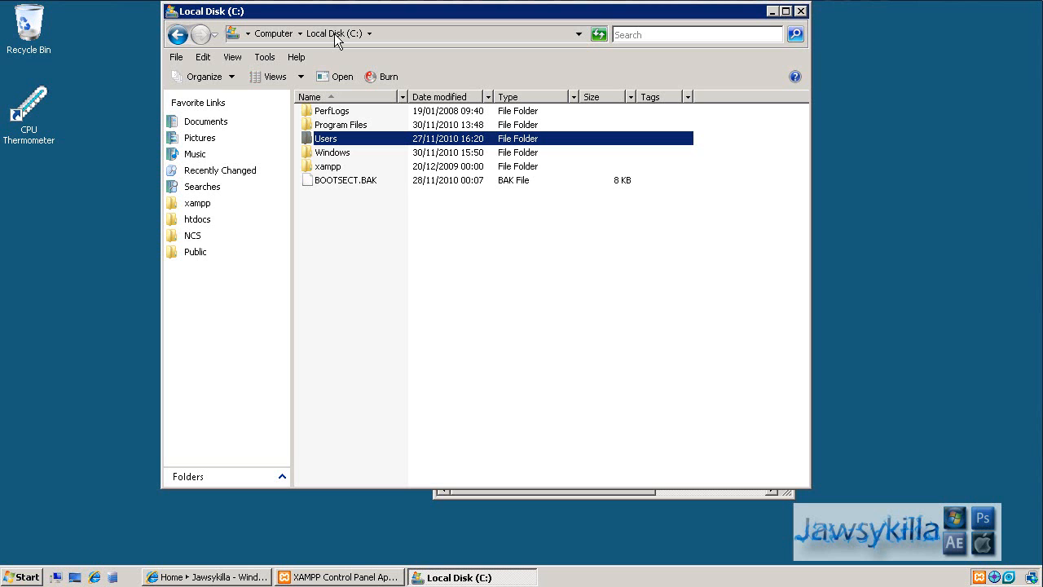
pyautogui.moveTo(368, 23)
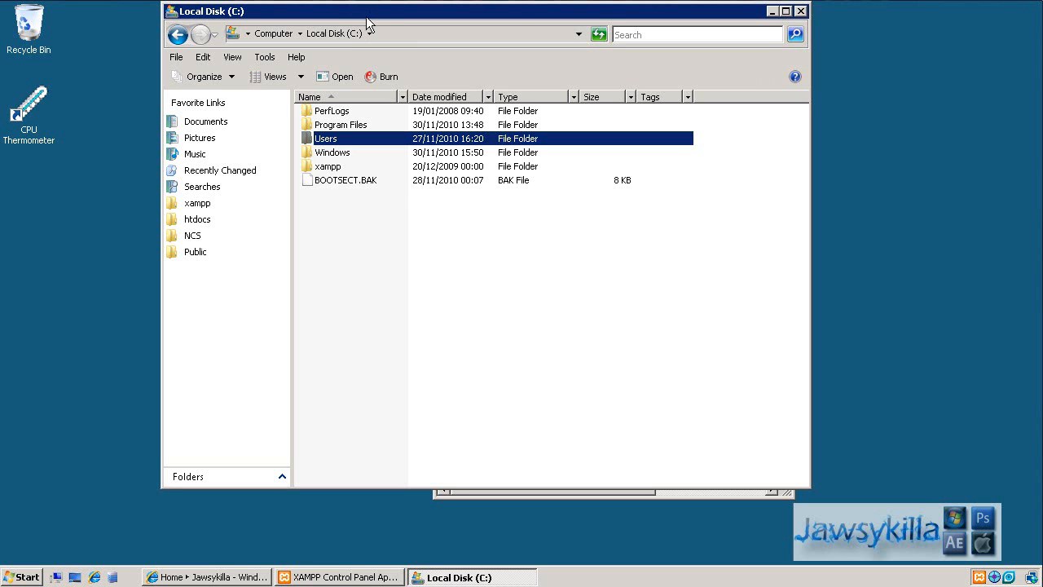
pyautogui.moveTo(371, 19)
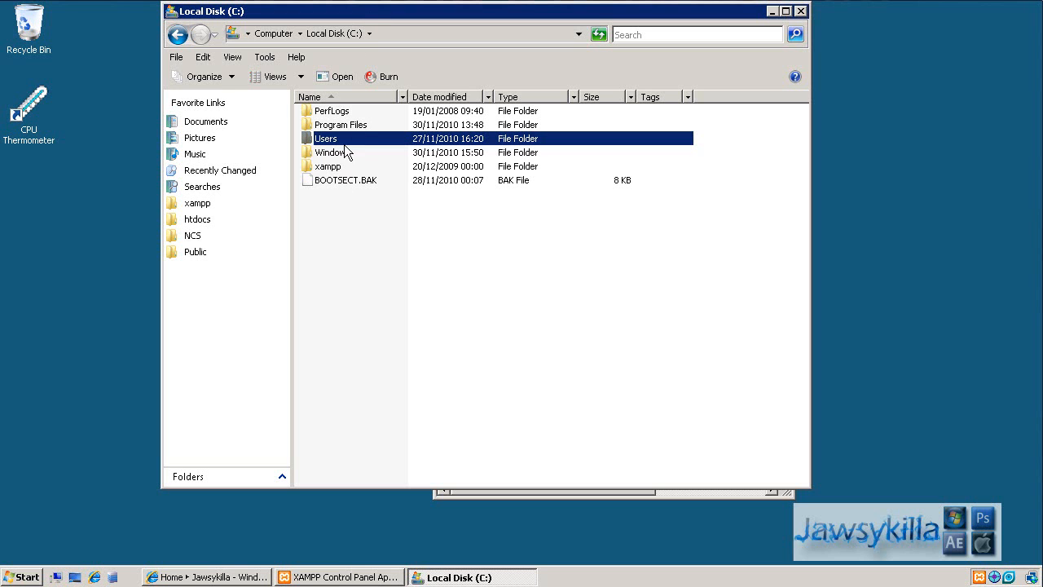
pyautogui.moveTo(346, 174)
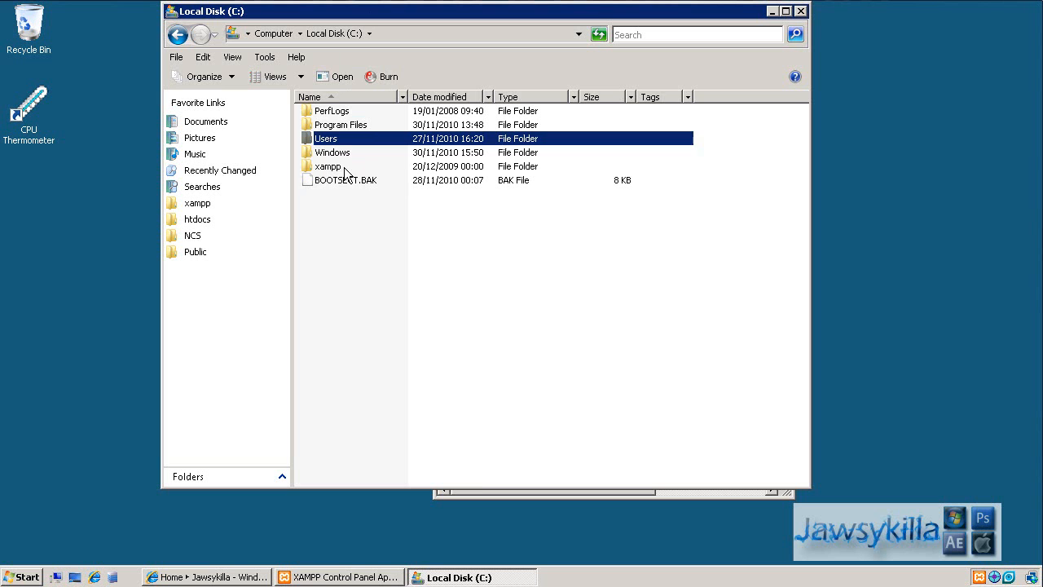
pyautogui.doubleClick(332, 152)
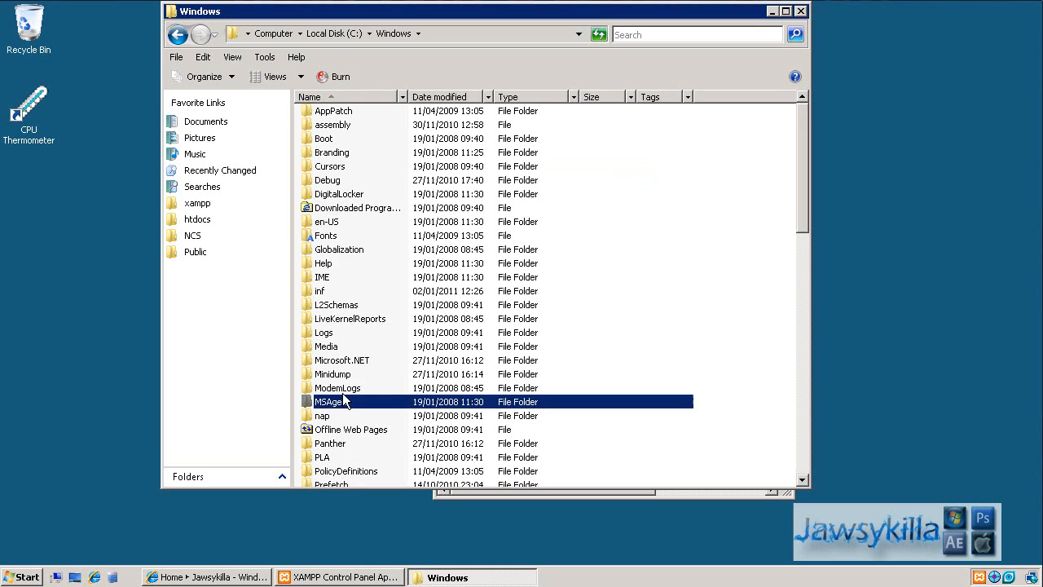
pyautogui.scroll(-3)
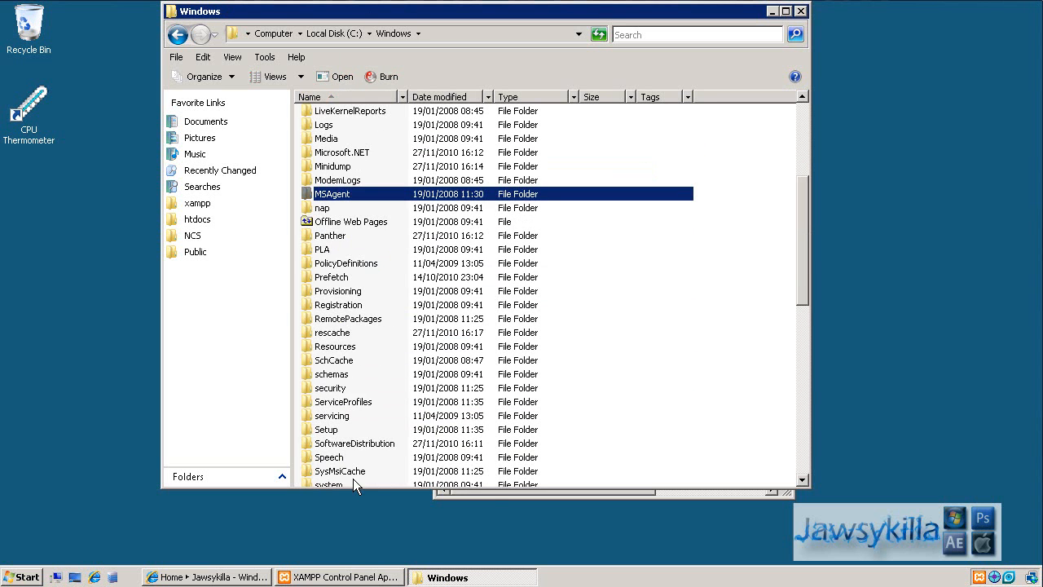
pyautogui.doubleClick(333, 194)
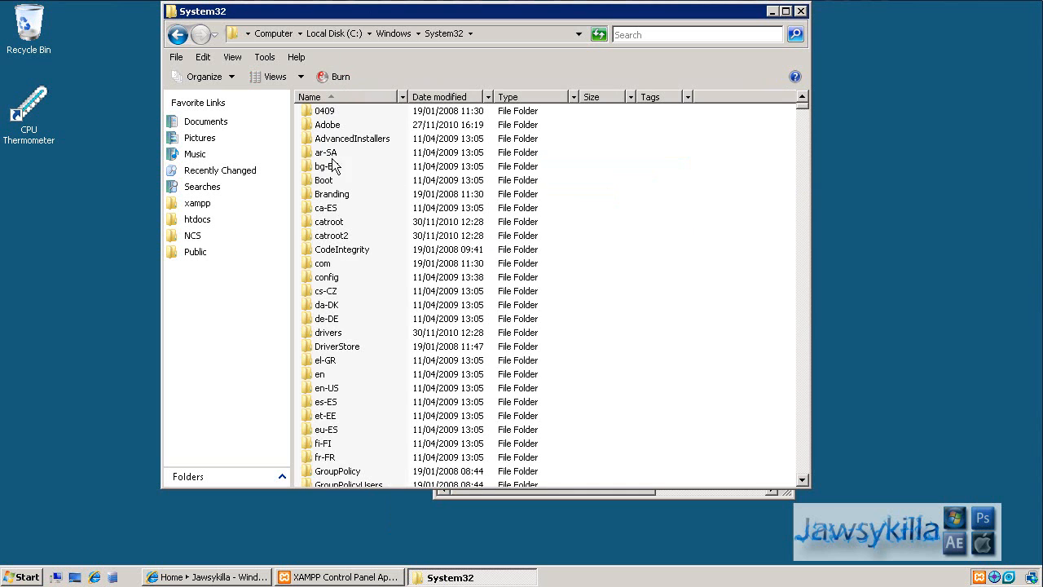
pyautogui.moveTo(327, 333)
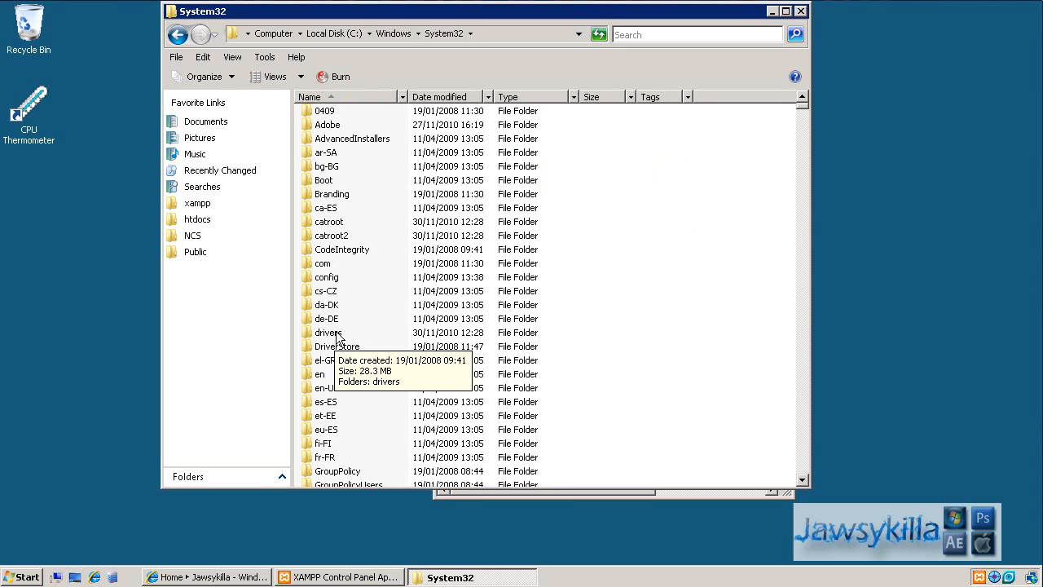
pyautogui.doubleClick(327, 333)
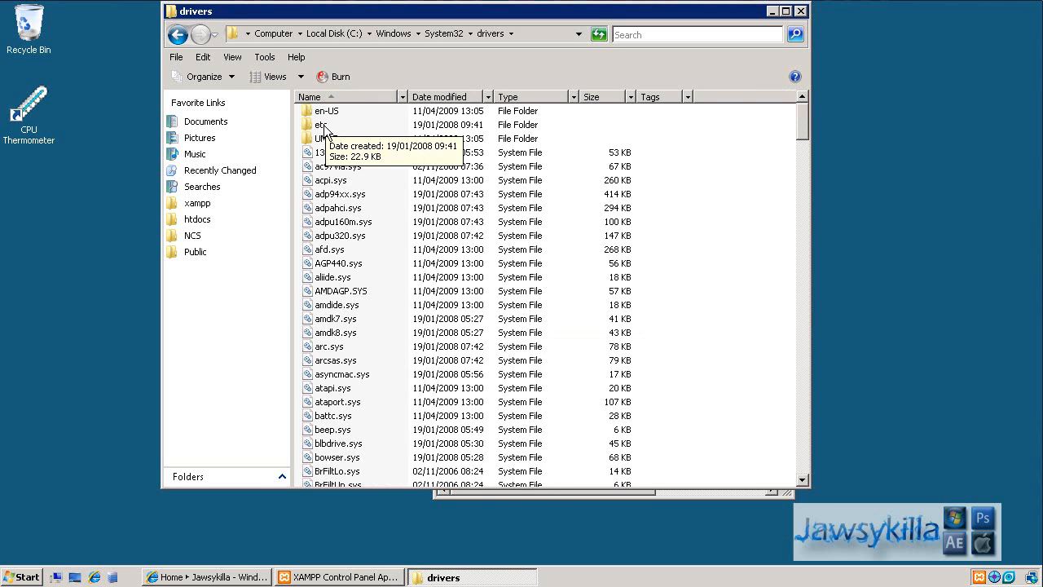
pyautogui.doubleClick(320, 124)
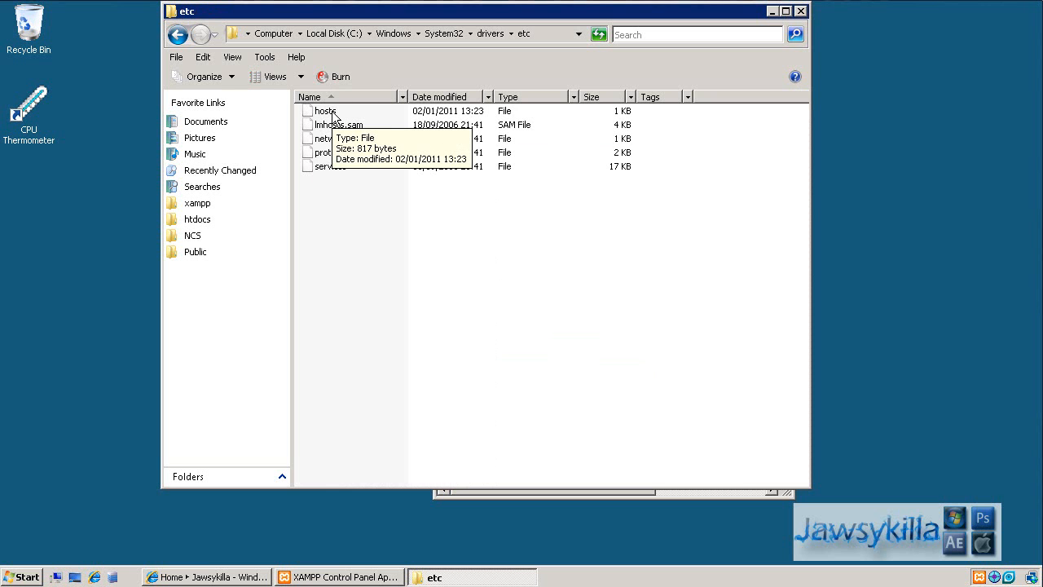
# - Open the hosts file in Notepad and position the cursor at the domain entries
pyautogui.doubleClick(326, 110)
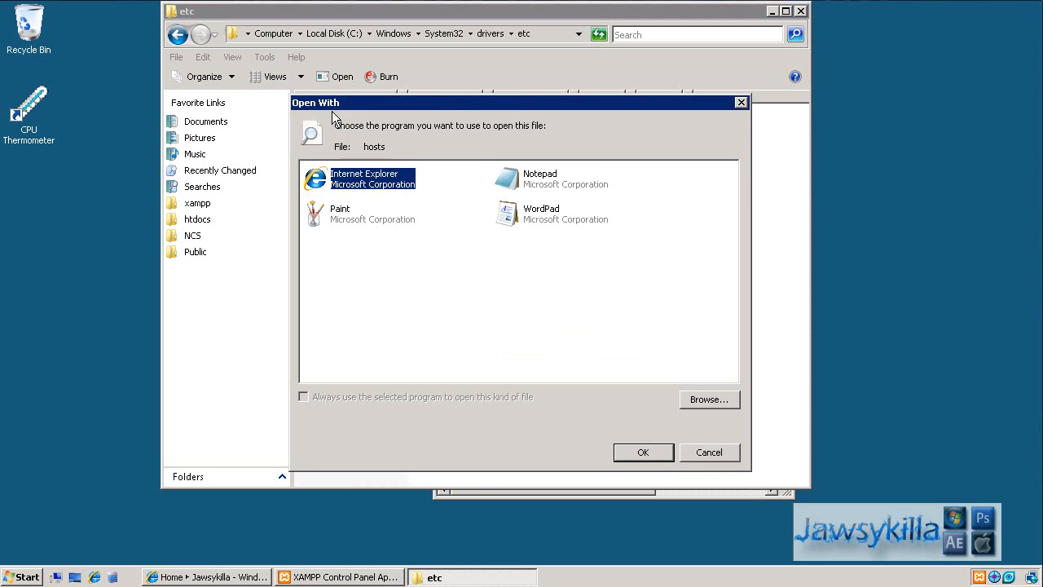
pyautogui.click(643, 452)
pyautogui.write('127.0.0.1 jawsykilla.com')
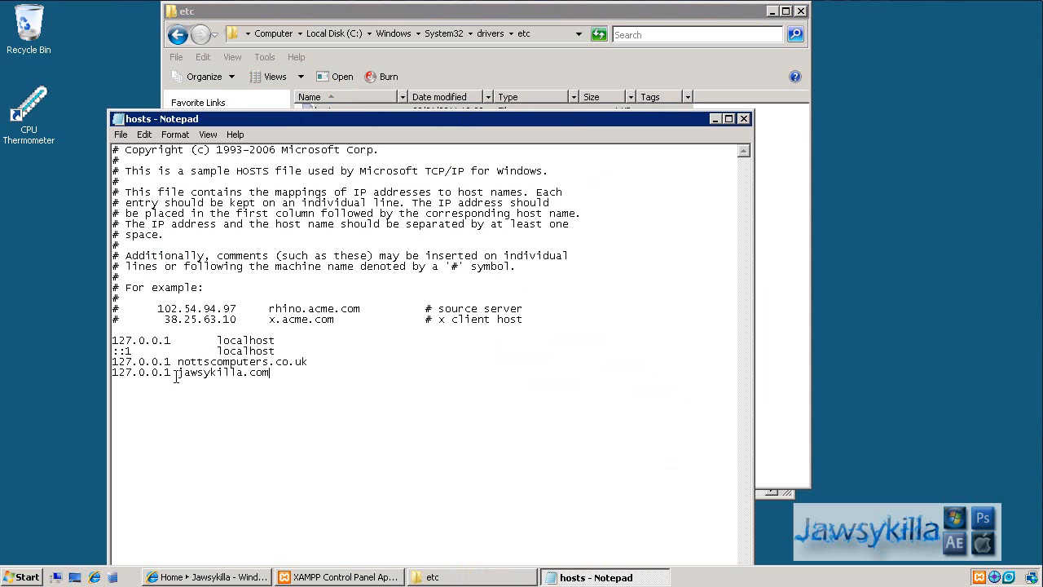
pyautogui.doubleClick(258, 372)
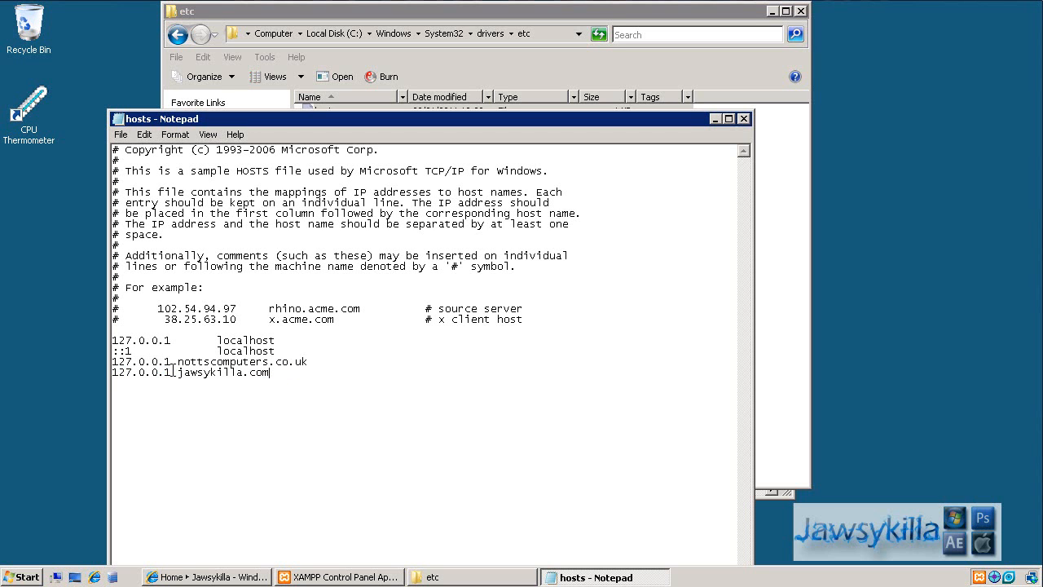
pyautogui.doubleClick(224, 371)
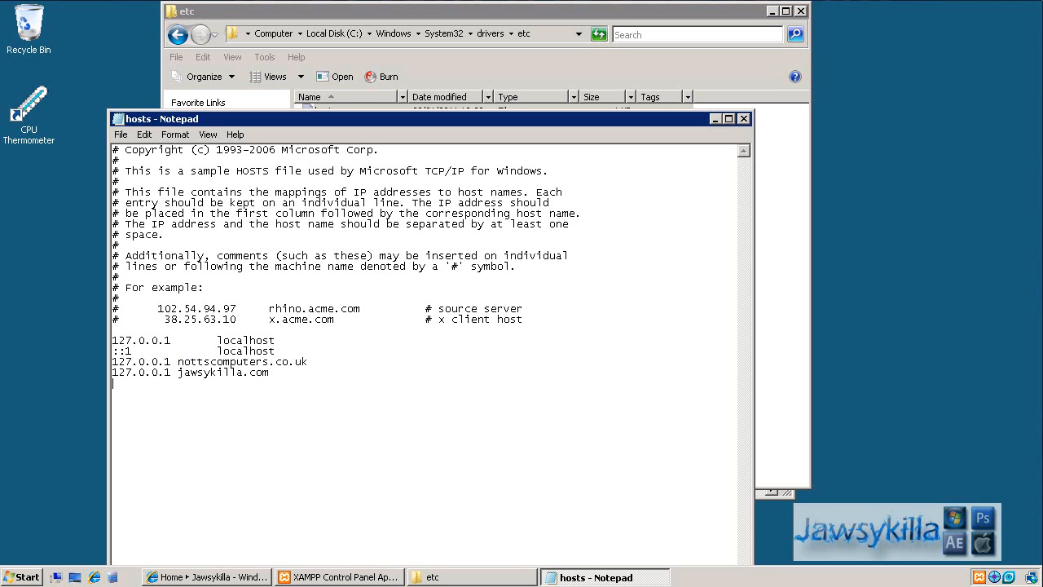
# - Add 127.0.0.1 entries, remove the stray fixmypc.com line, and save and close hosts
pyautogui.write('127.0.0.1')
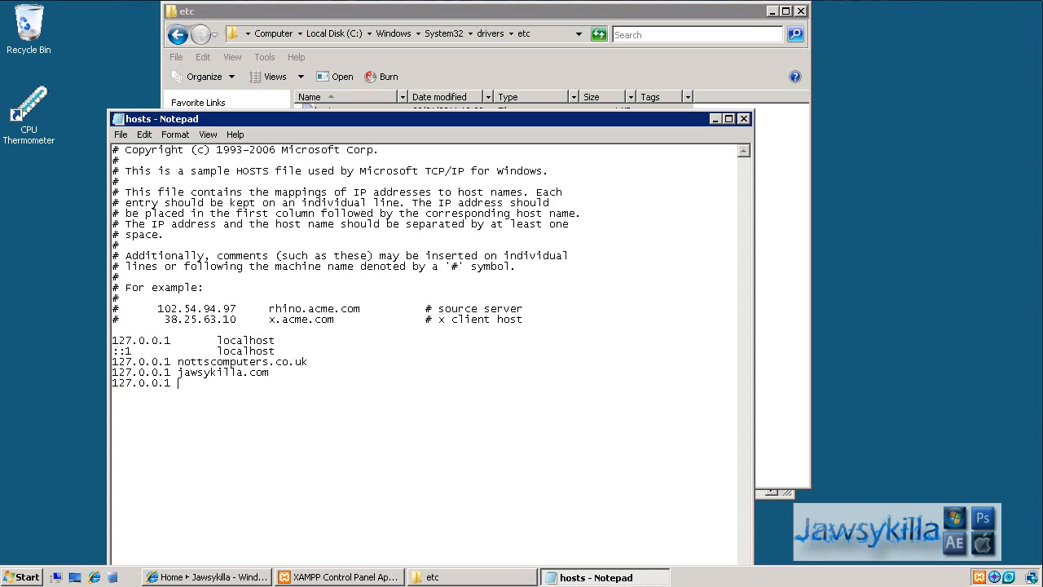
pyautogui.write('fixmypc.')
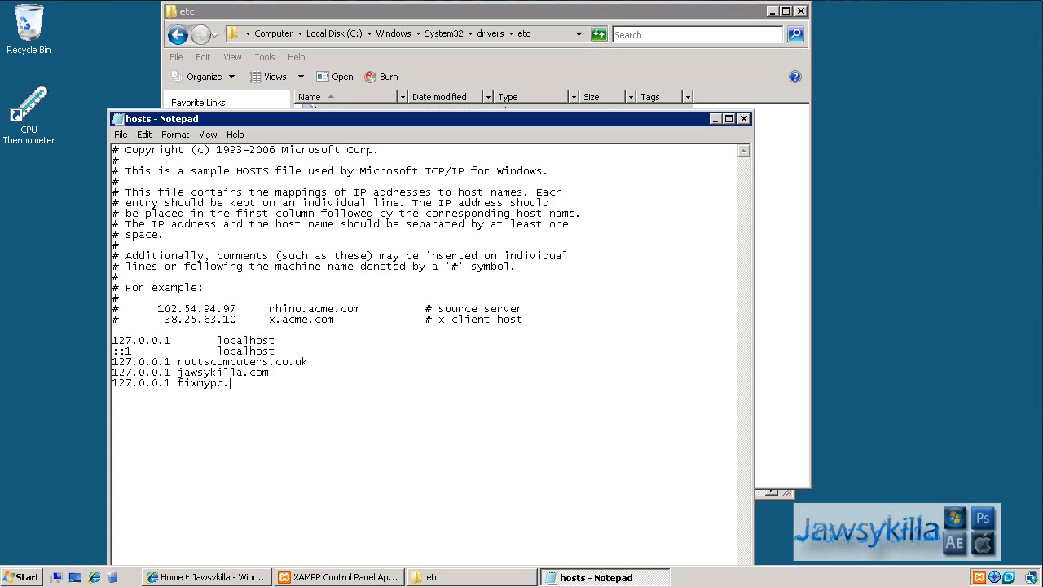
pyautogui.write('com')
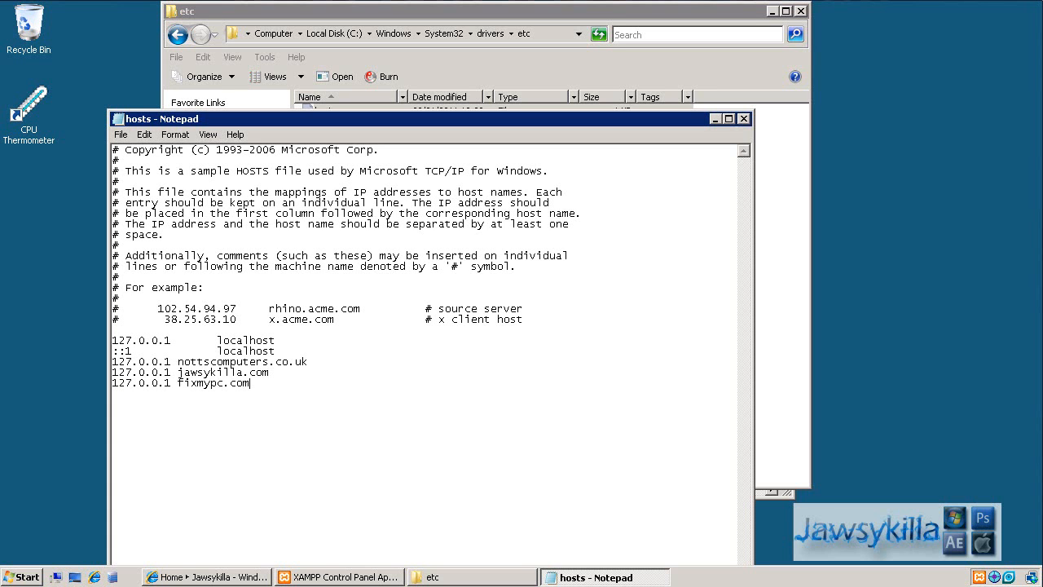
pyautogui.press('BackSpace')
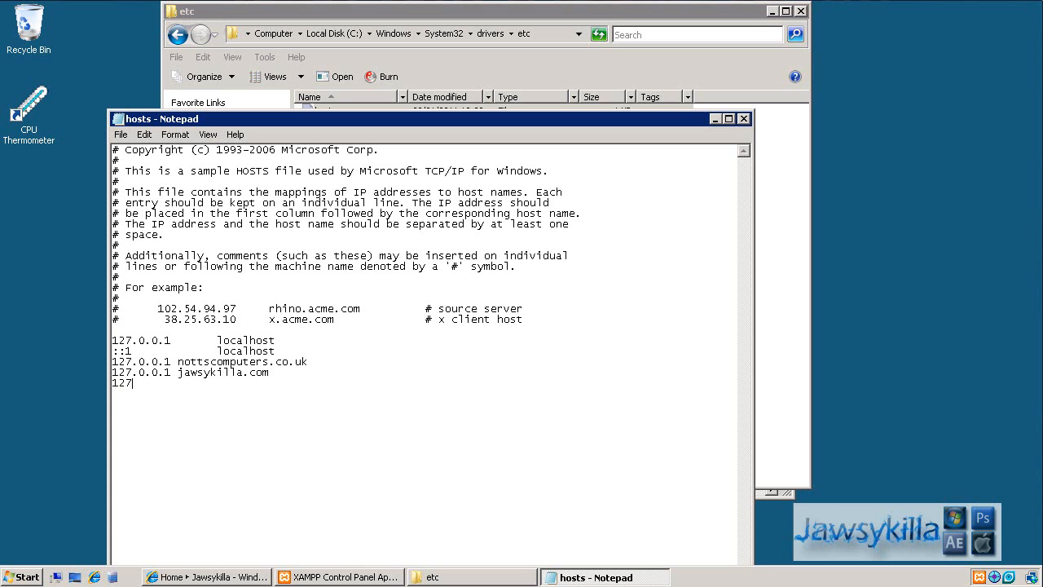
pyautogui.press('Backspace')
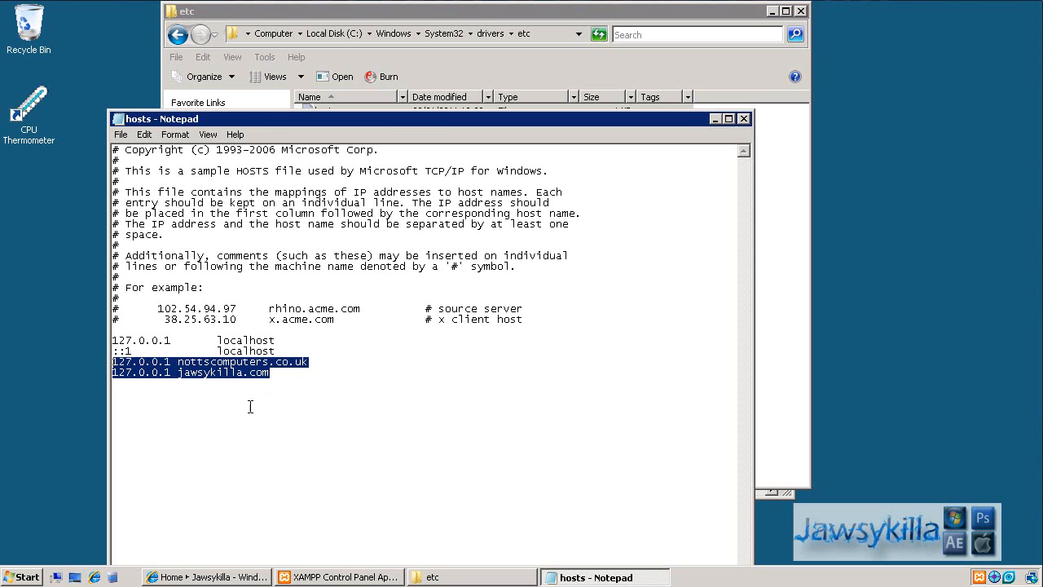
pyautogui.moveTo(259, 385)
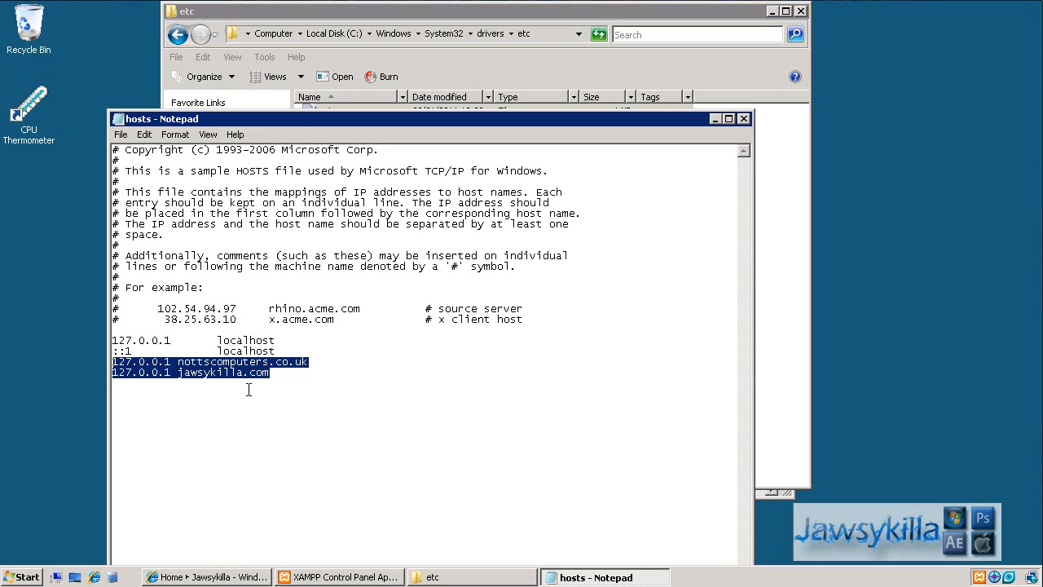
pyautogui.moveTo(867, 85)
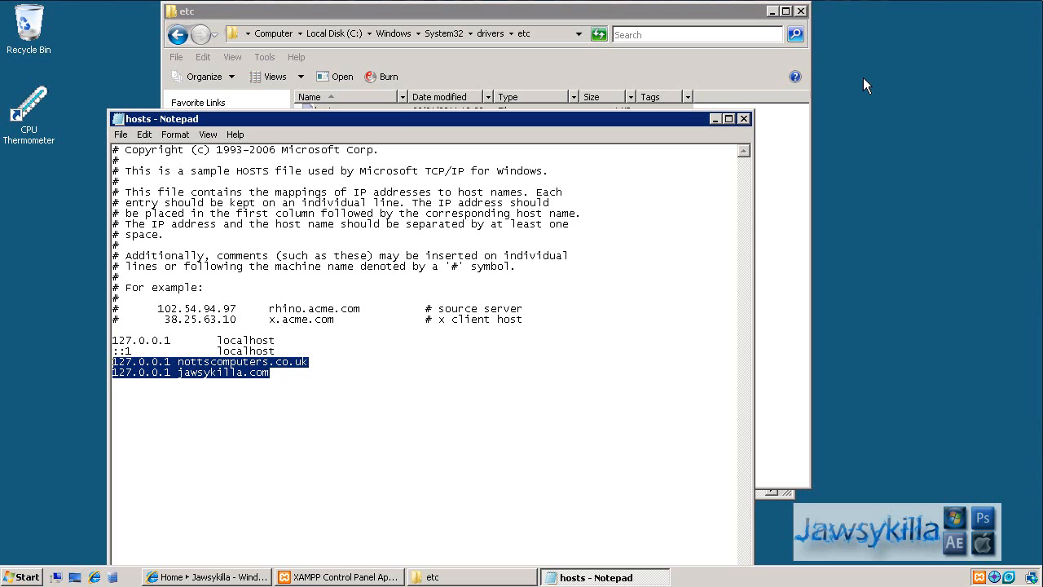
pyautogui.click(744, 119)
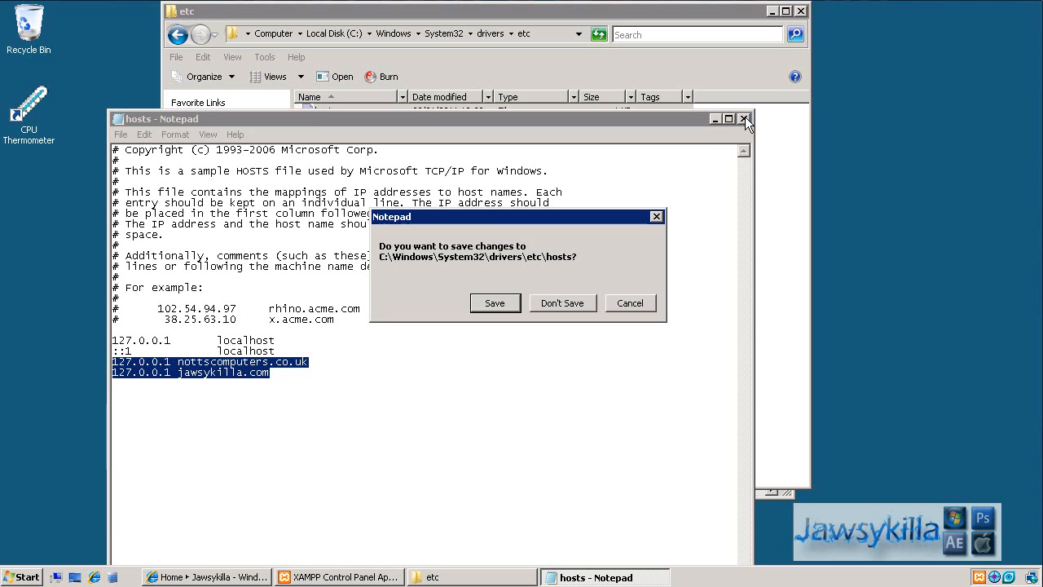
pyautogui.click(563, 303)
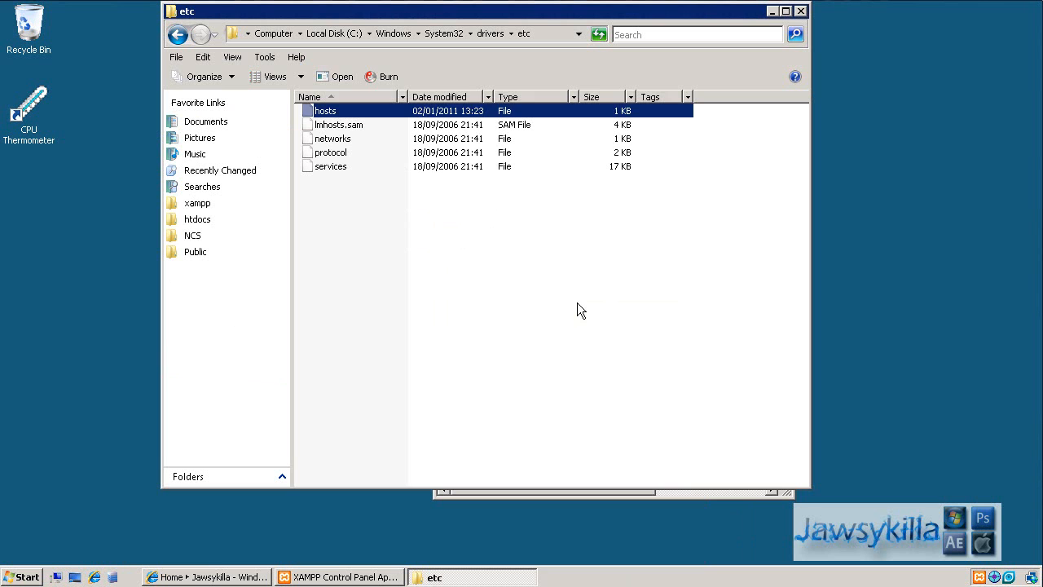
# - Browse to C:\xampp\apache\conf and open httpd.conf in Notepad
pyautogui.click(196, 202)
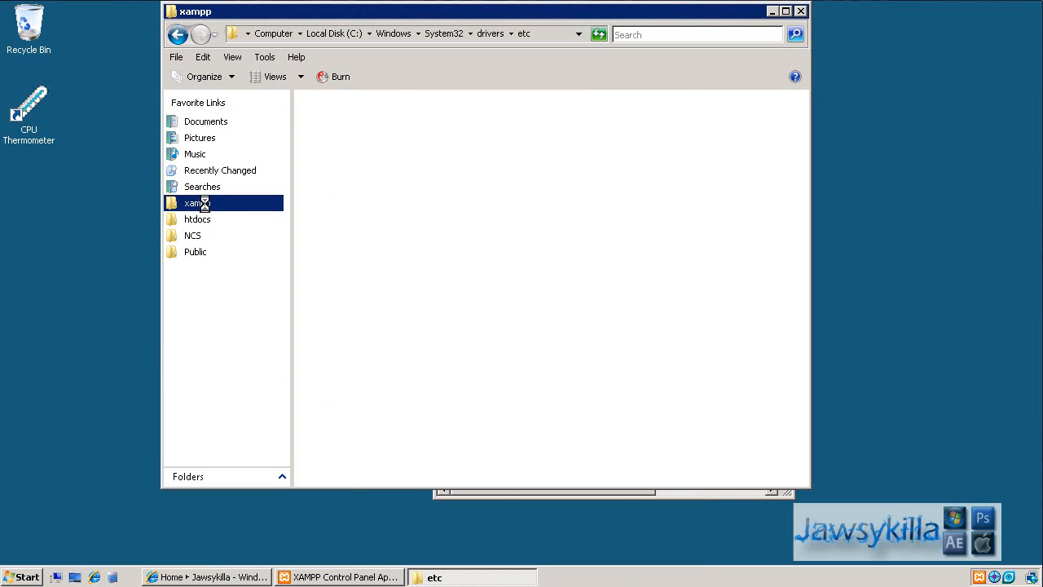
pyautogui.doubleClick(196, 202)
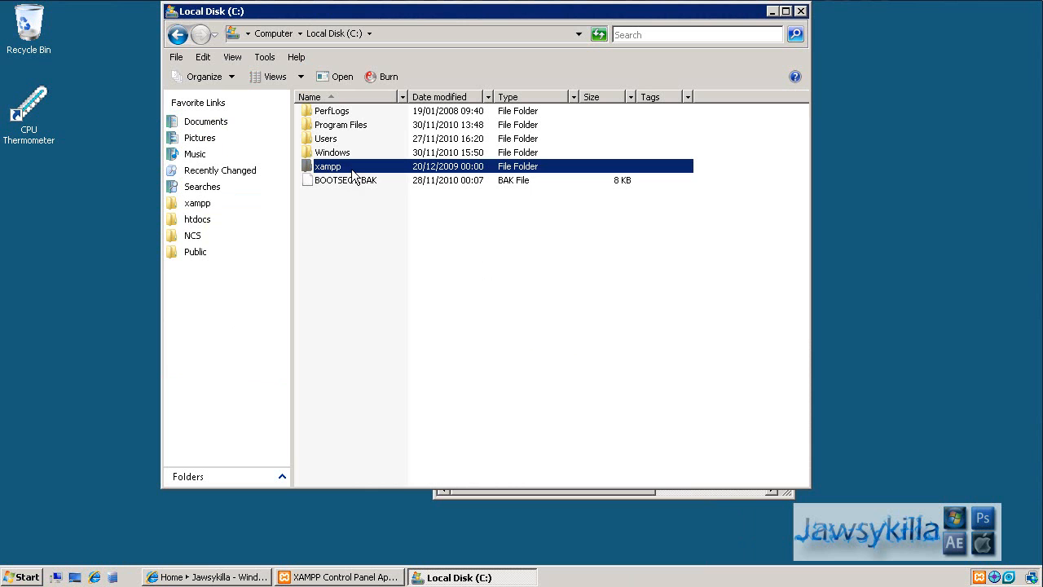
pyautogui.moveTo(343, 177)
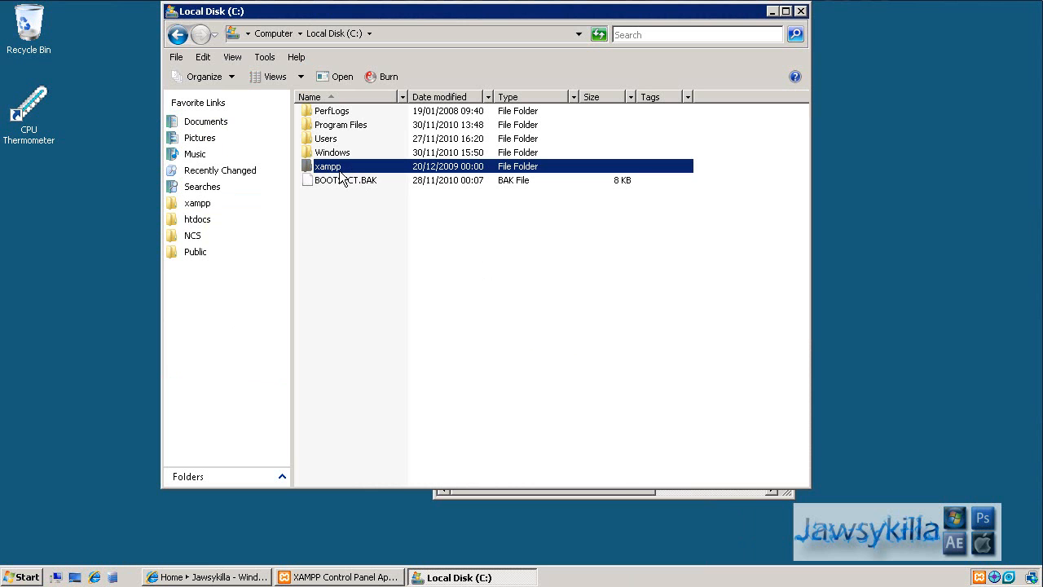
pyautogui.doubleClick(327, 165)
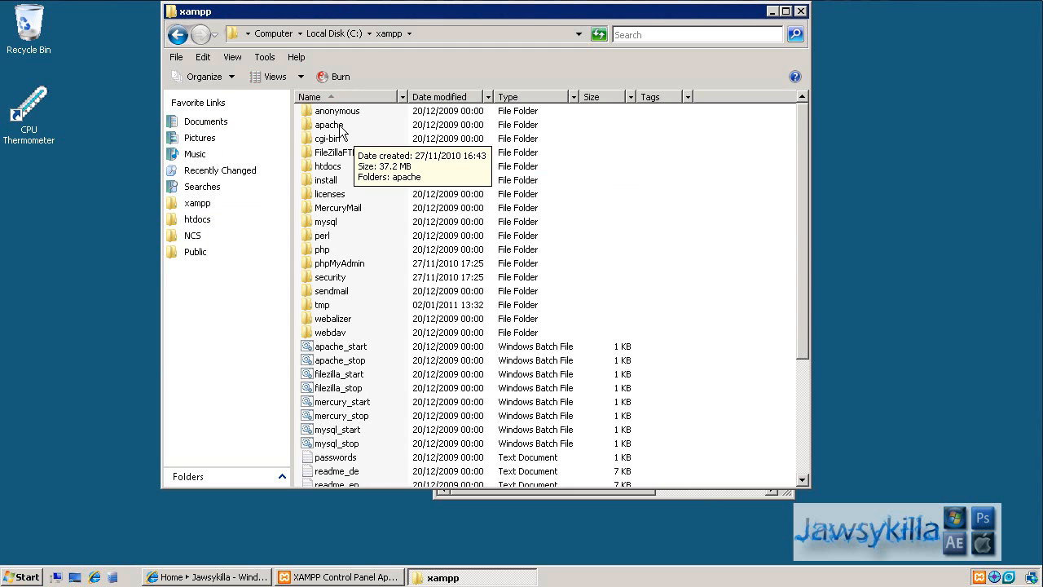
pyautogui.doubleClick(329, 124)
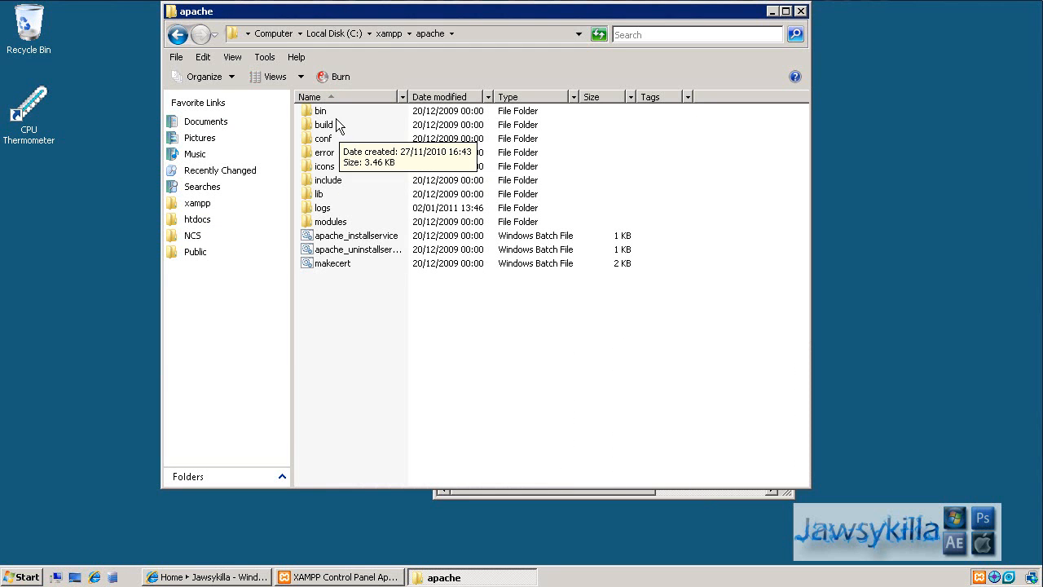
pyautogui.doubleClick(324, 138)
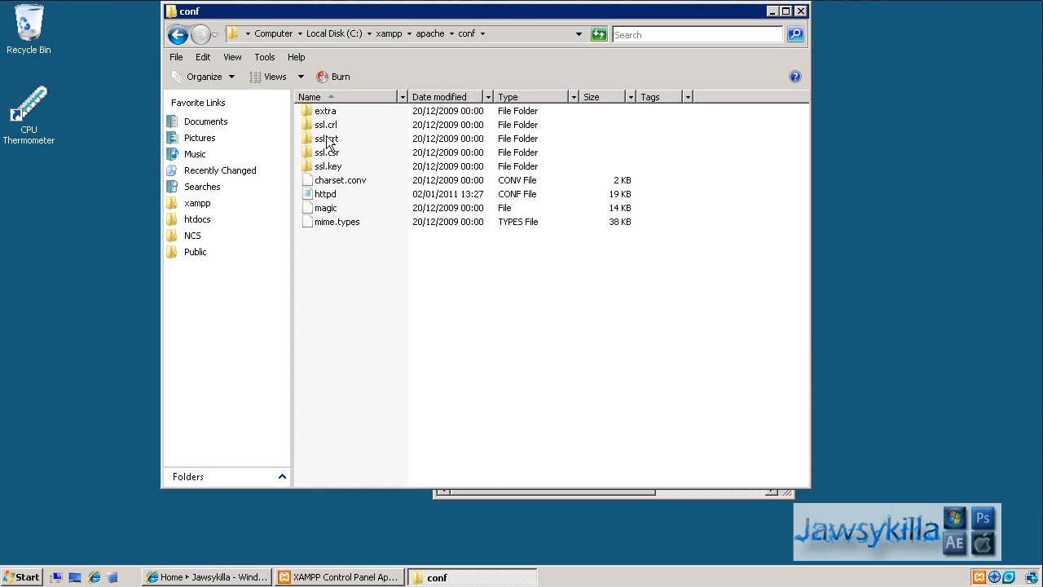
pyautogui.moveTo(325, 195)
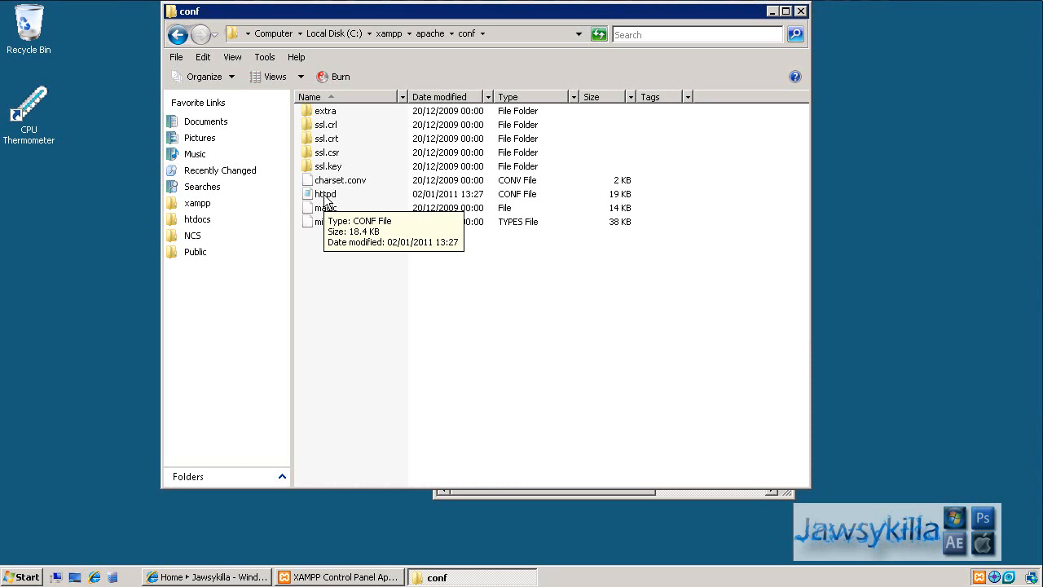
pyautogui.doubleClick(326, 193)
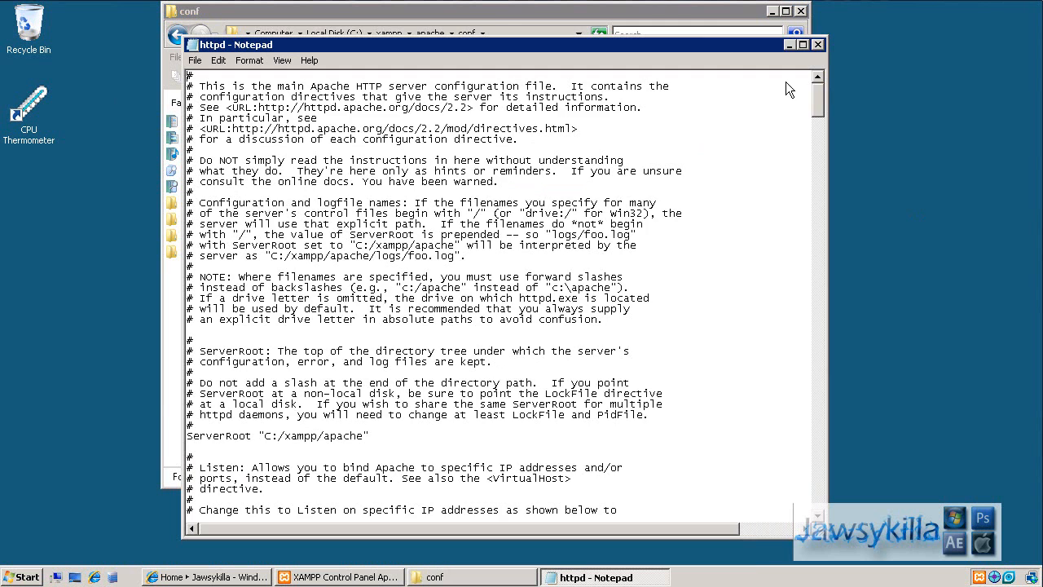
# - Scroll through httpd.conf, pointing out the ServerRoot path and ServerAdmin setting
pyautogui.scroll(-3)
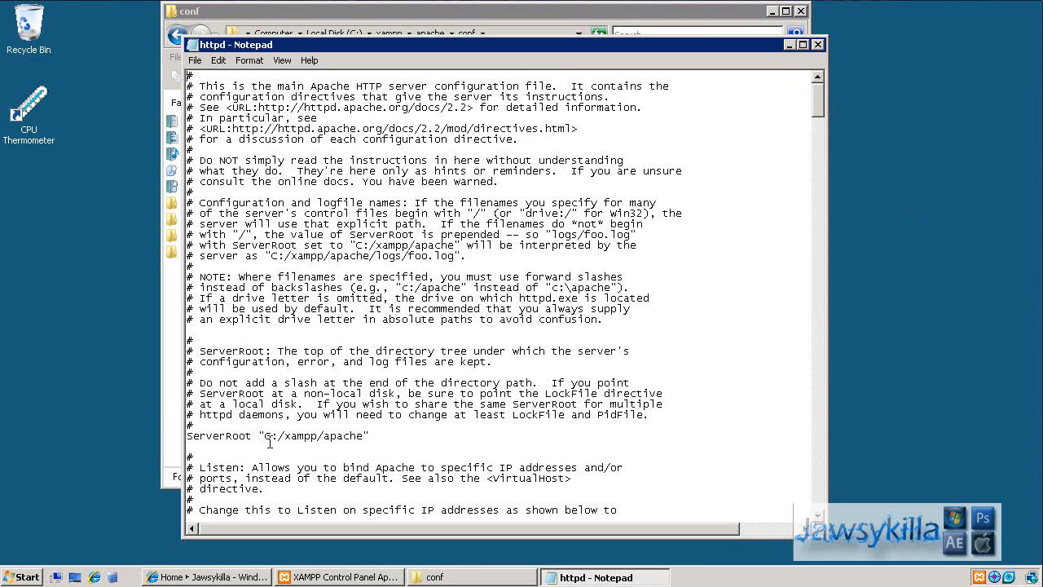
pyautogui.doubleClick(289, 436)
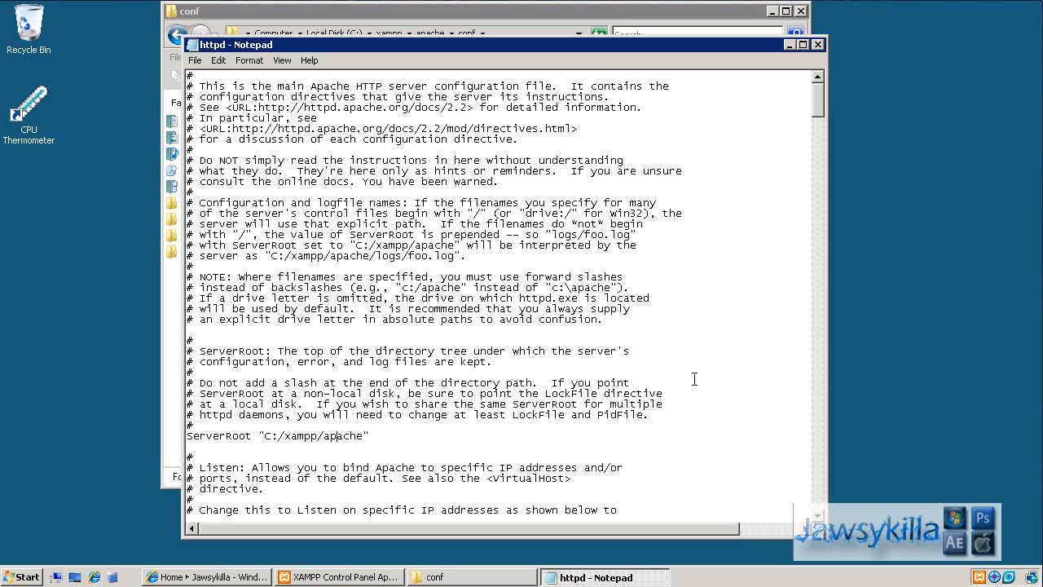
pyautogui.scroll(-3)
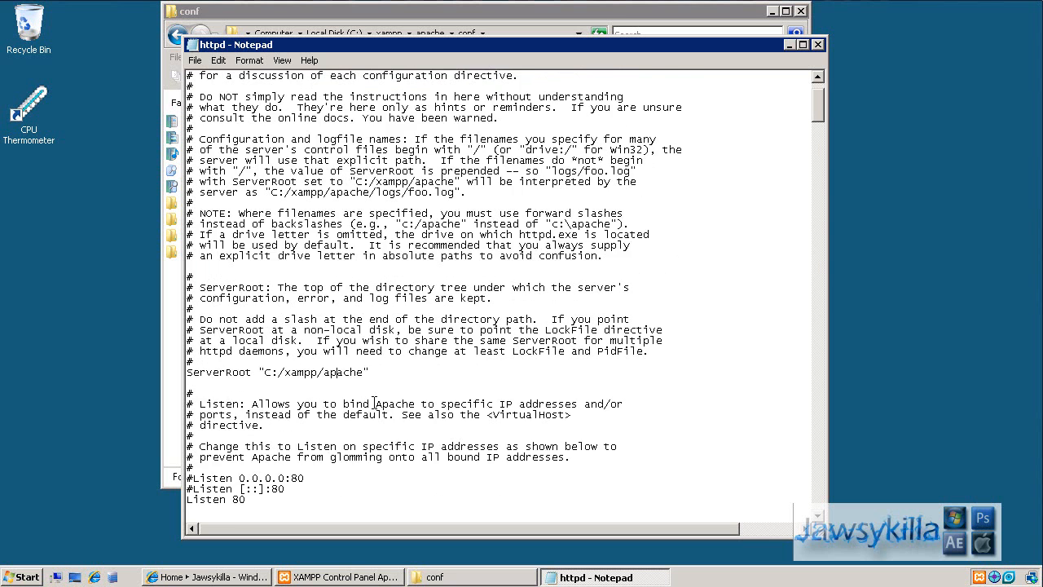
pyautogui.scroll(-3)
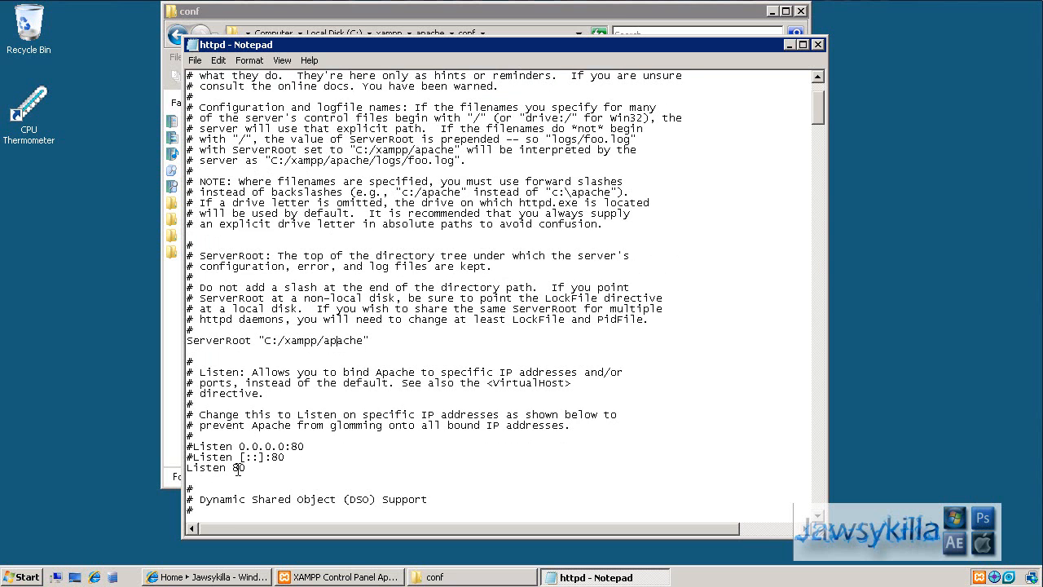
pyautogui.moveTo(298, 469)
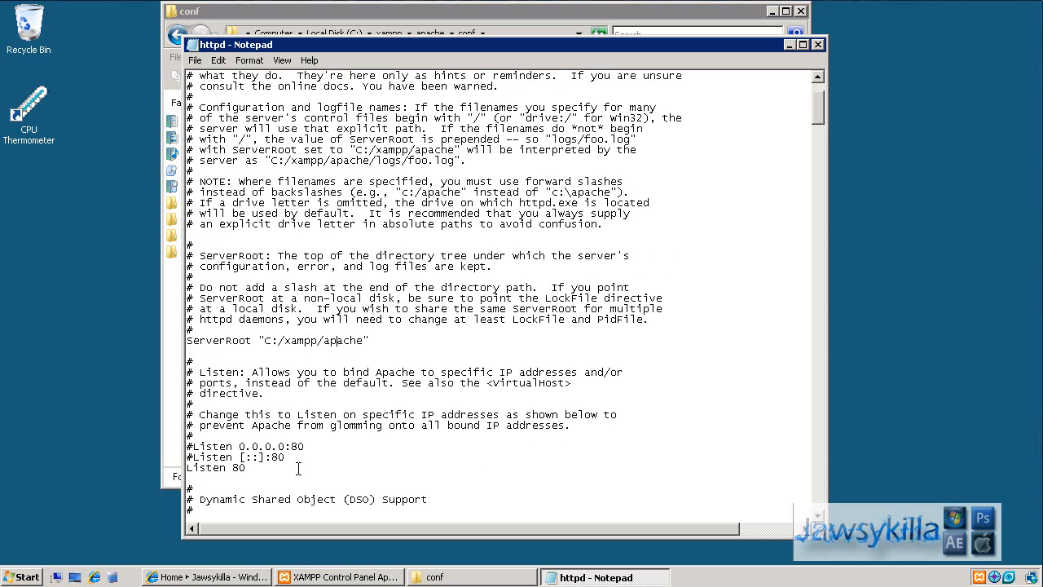
pyautogui.scroll(-3)
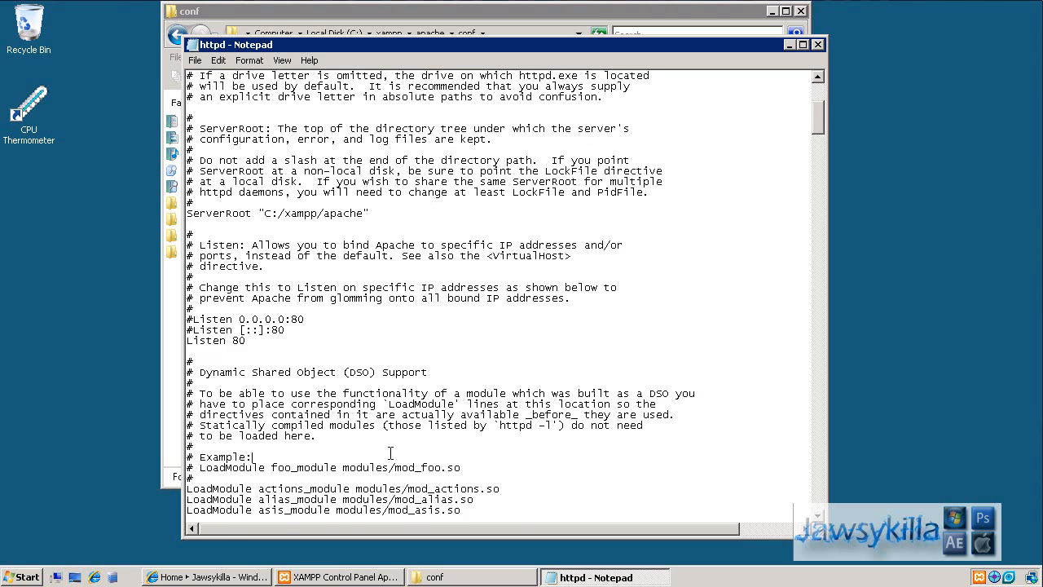
pyautogui.scroll(-3)
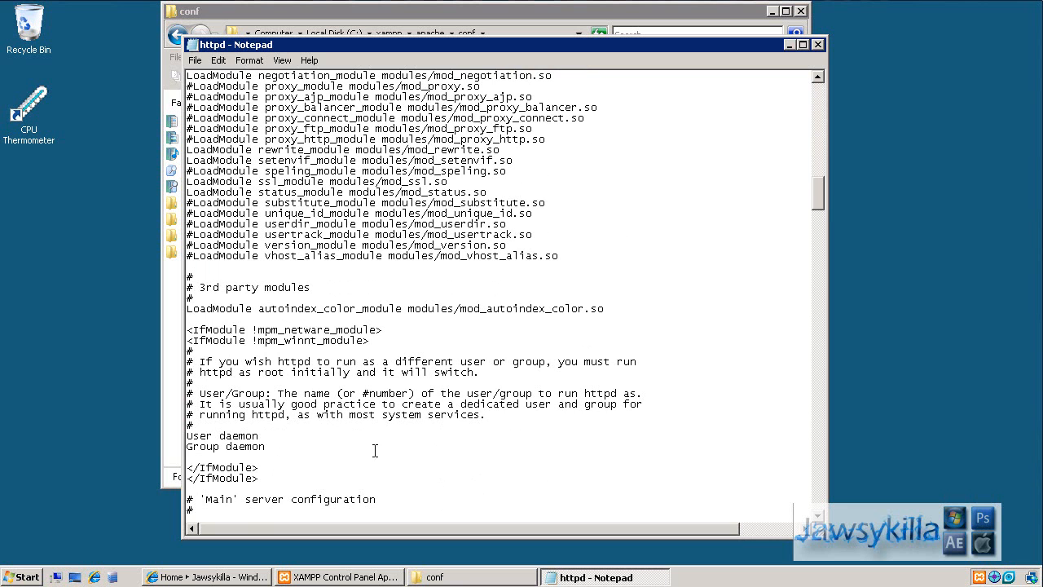
pyautogui.moveTo(379, 459)
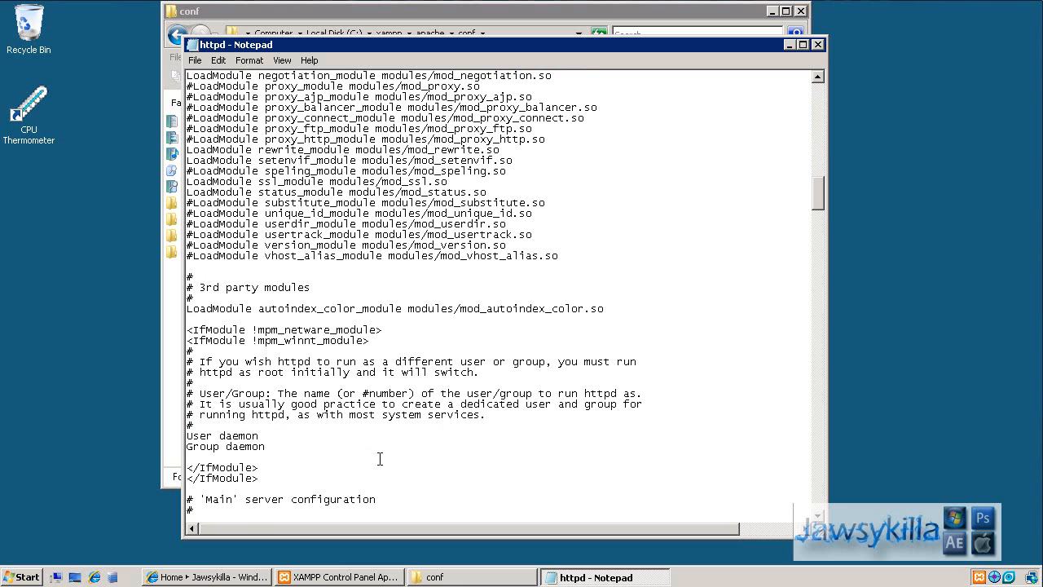
pyautogui.scroll(-3)
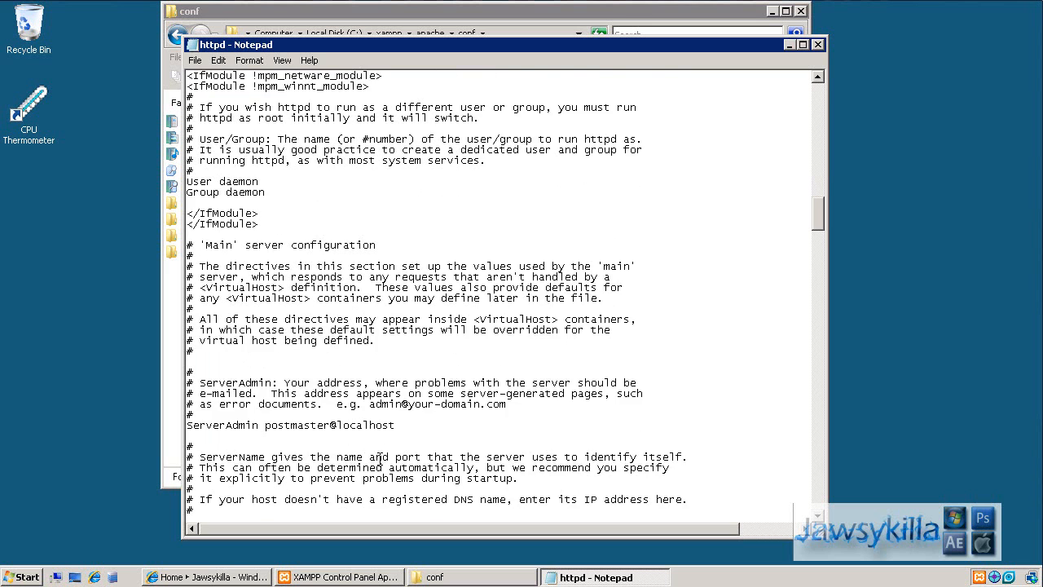
pyautogui.scroll(-3)
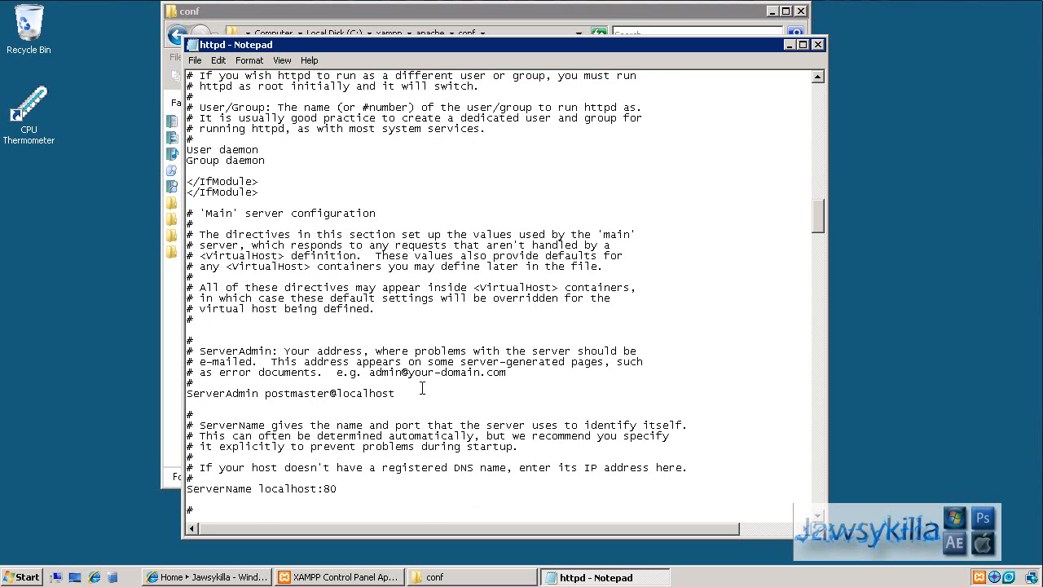
pyautogui.moveTo(326, 392)
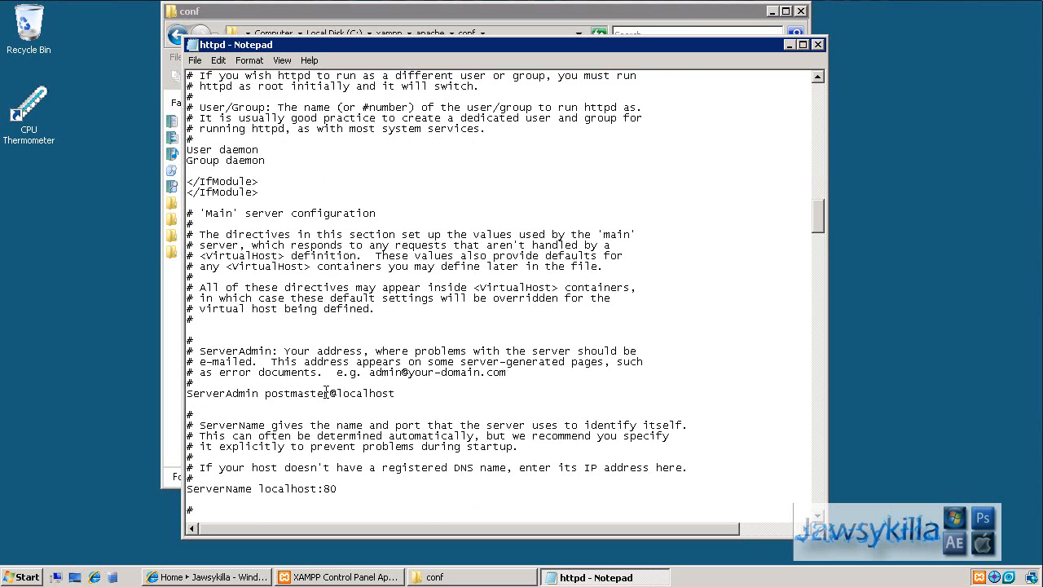
pyautogui.click(396, 393)
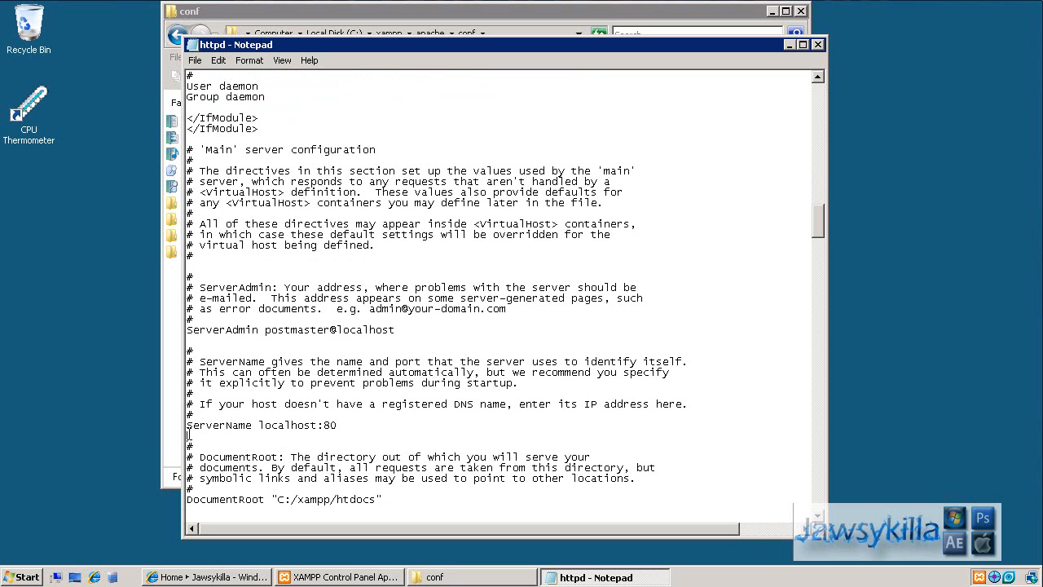
# - Highlight the DocumentRoot path, then scroll to the NCS2 and Jawsykilla Alias entries
pyautogui.scroll(-3)
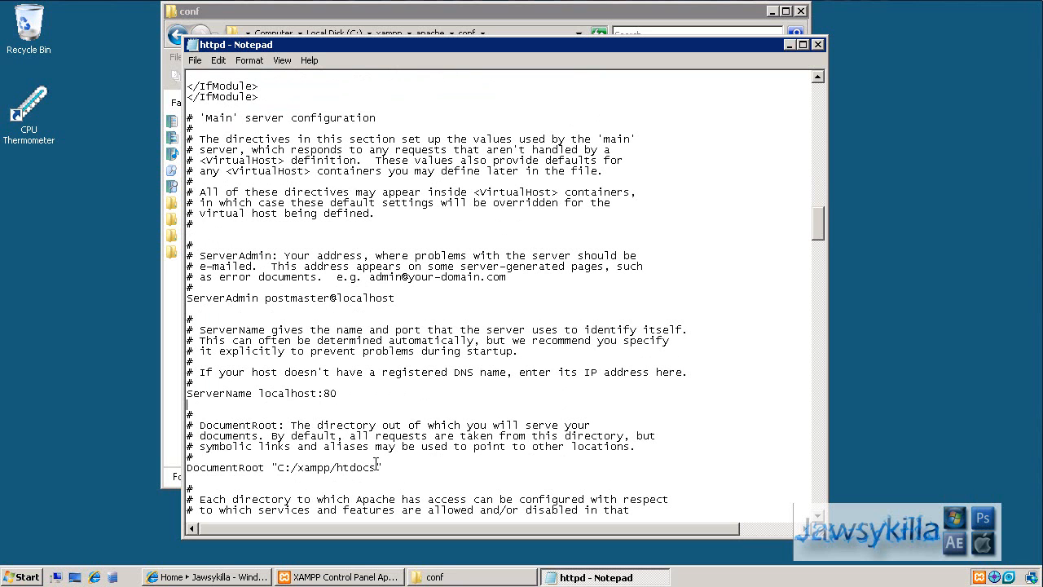
pyautogui.doubleClick(326, 467)
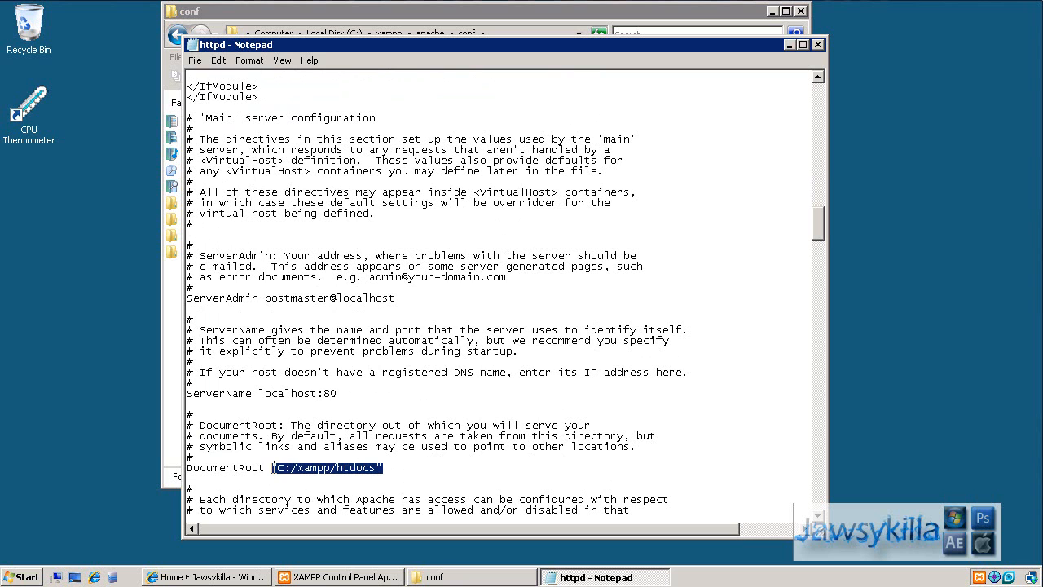
pyautogui.click(367, 467)
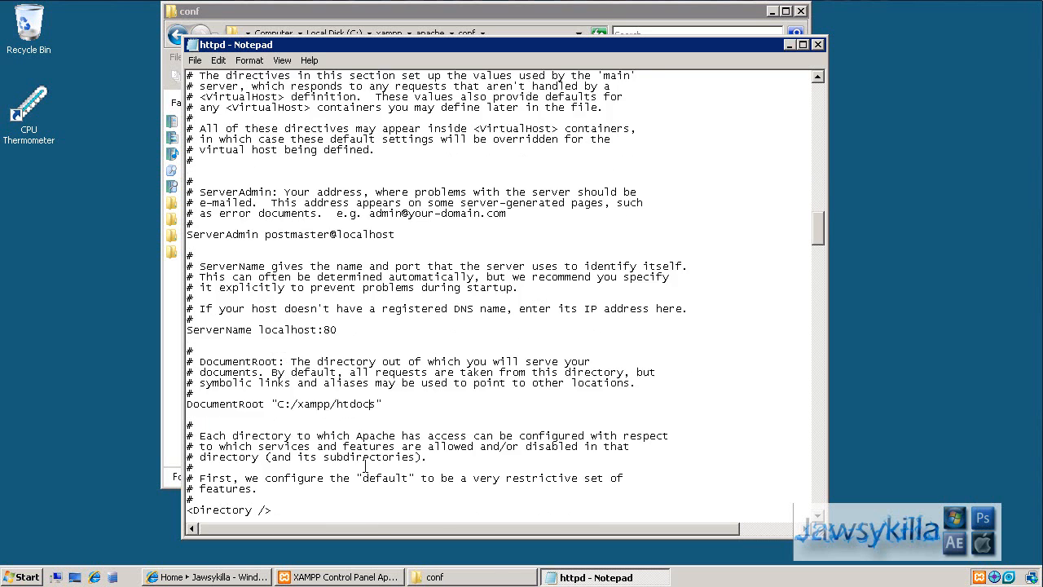
pyautogui.scroll(-3)
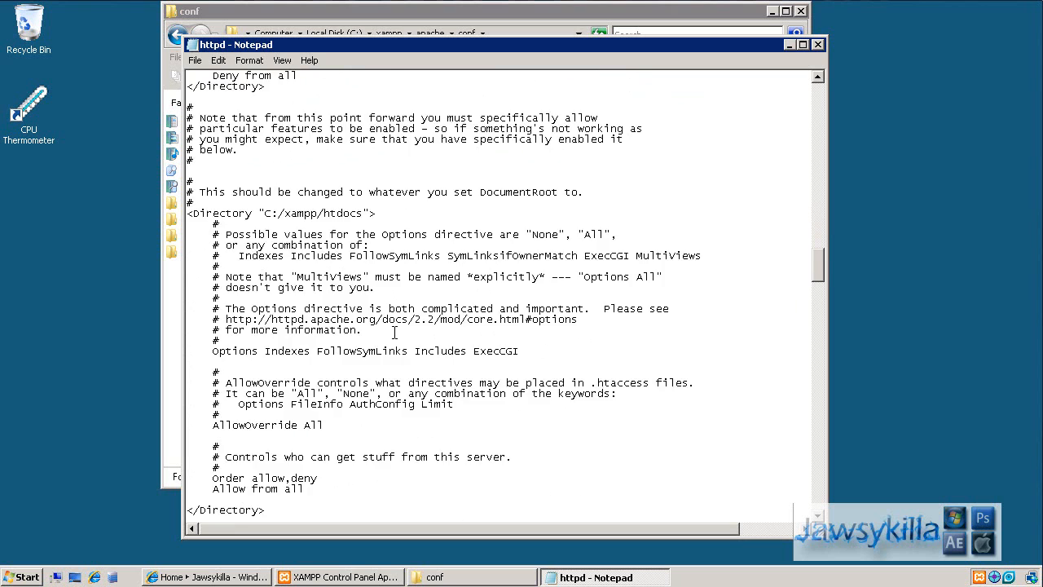
pyautogui.scroll(-3)
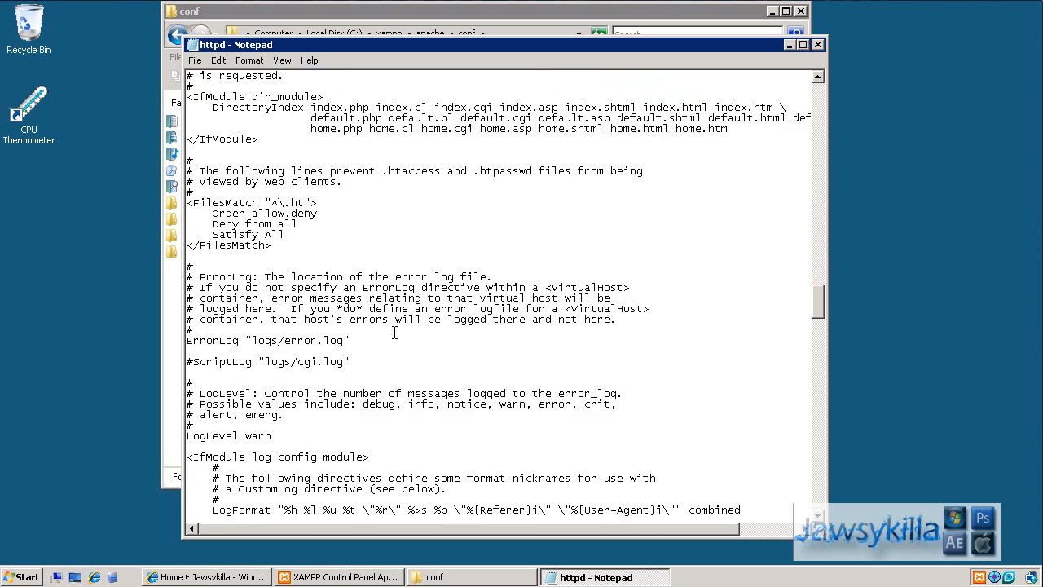
pyautogui.scroll(-3)
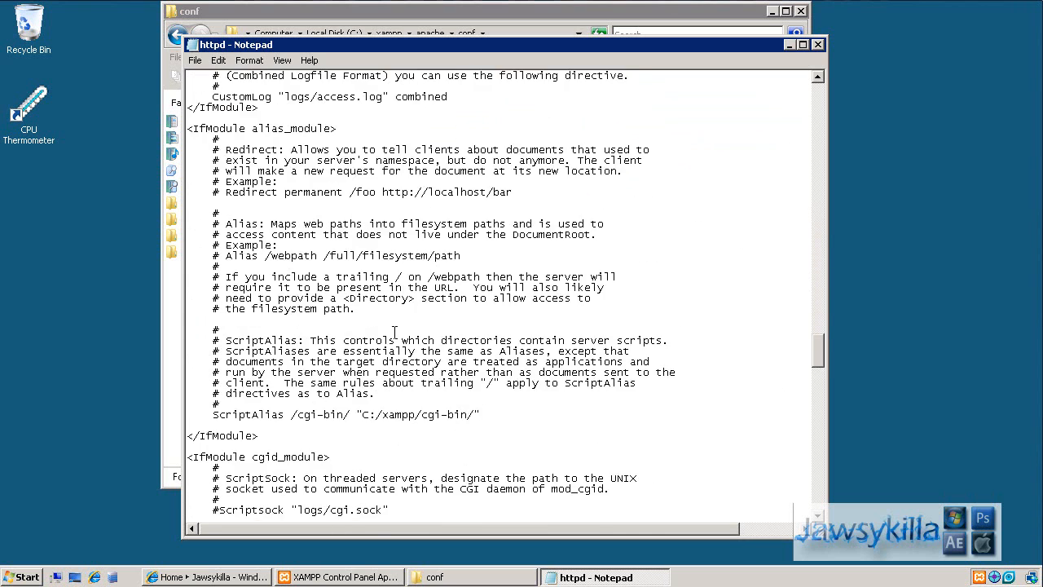
pyautogui.scroll(-3)
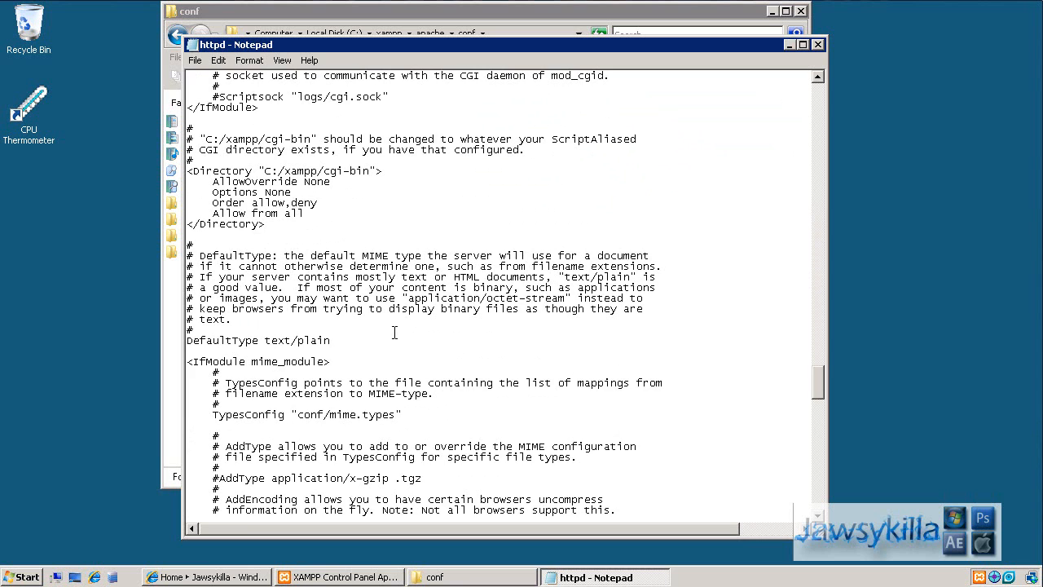
pyautogui.scroll(-3)
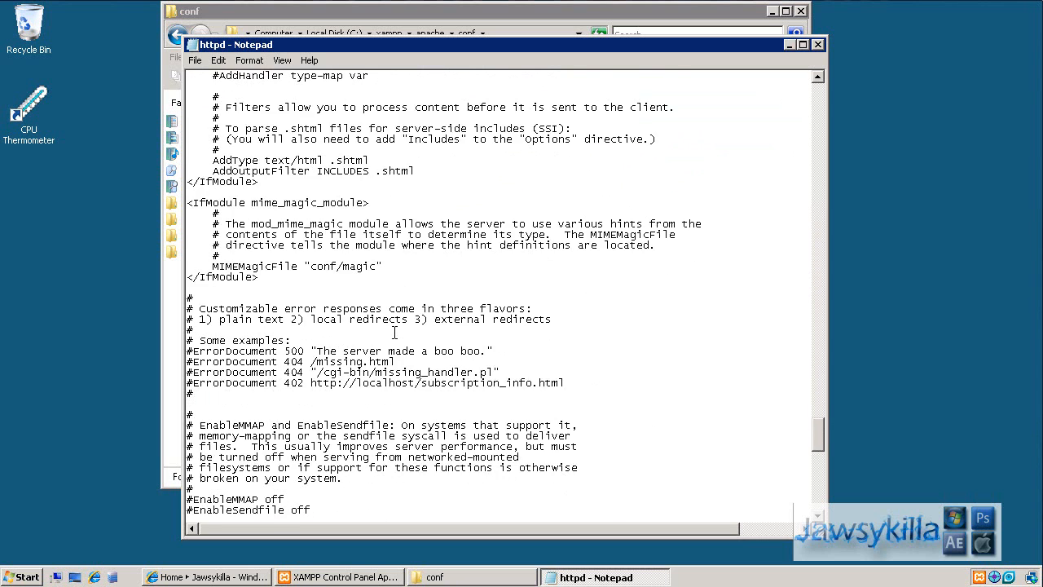
pyautogui.scroll(-3)
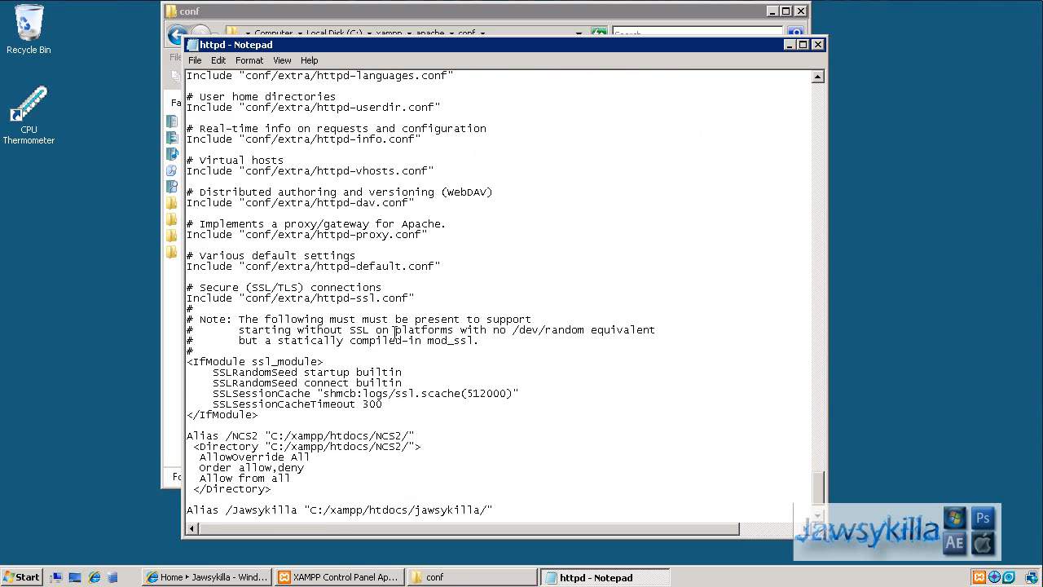
pyautogui.scroll(-3)
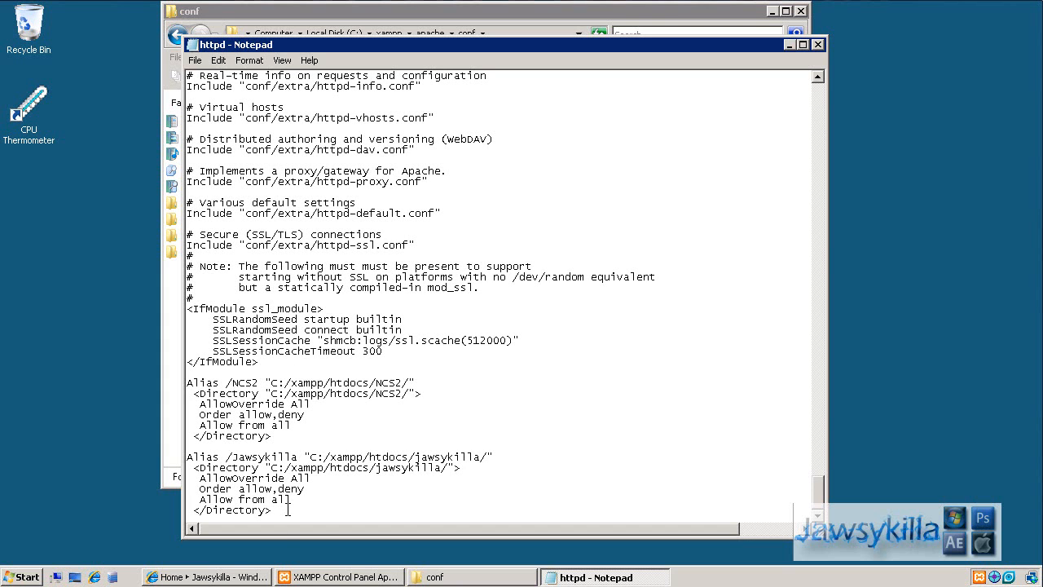
pyautogui.moveTo(186, 382); pyautogui.dragTo(291, 511)
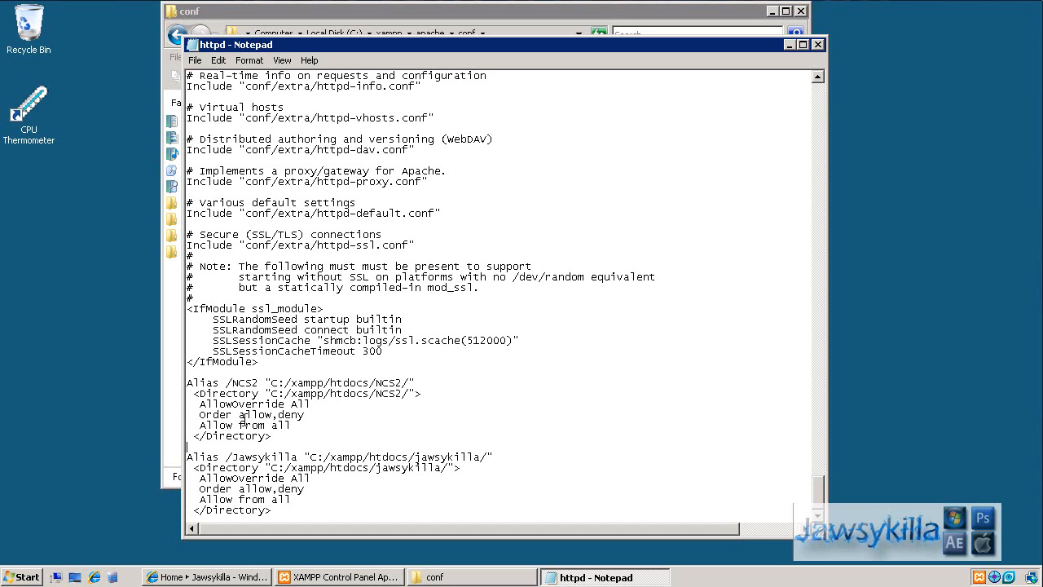
pyautogui.doubleClick(238, 383)
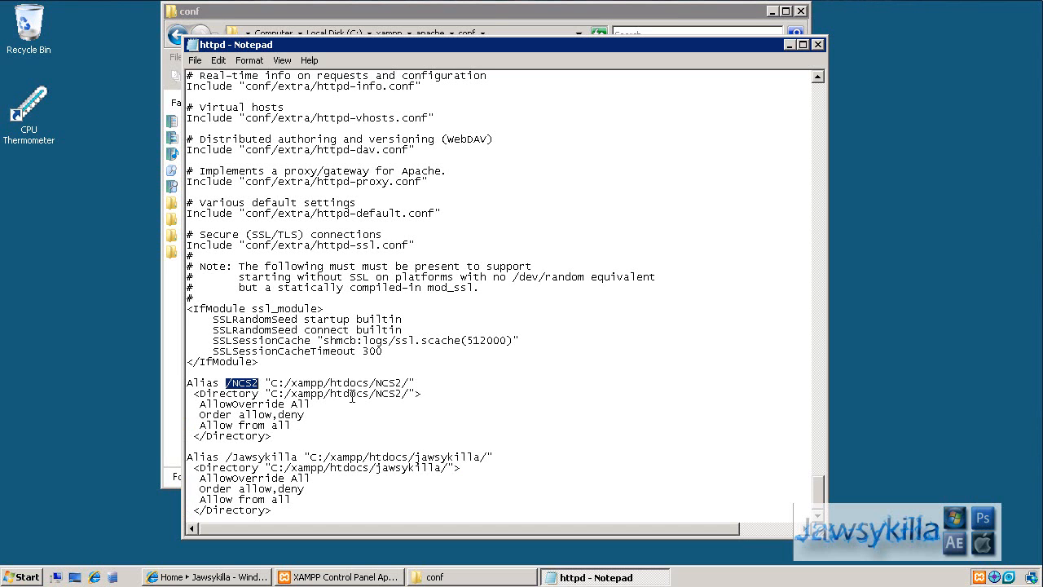
pyautogui.moveTo(284, 416)
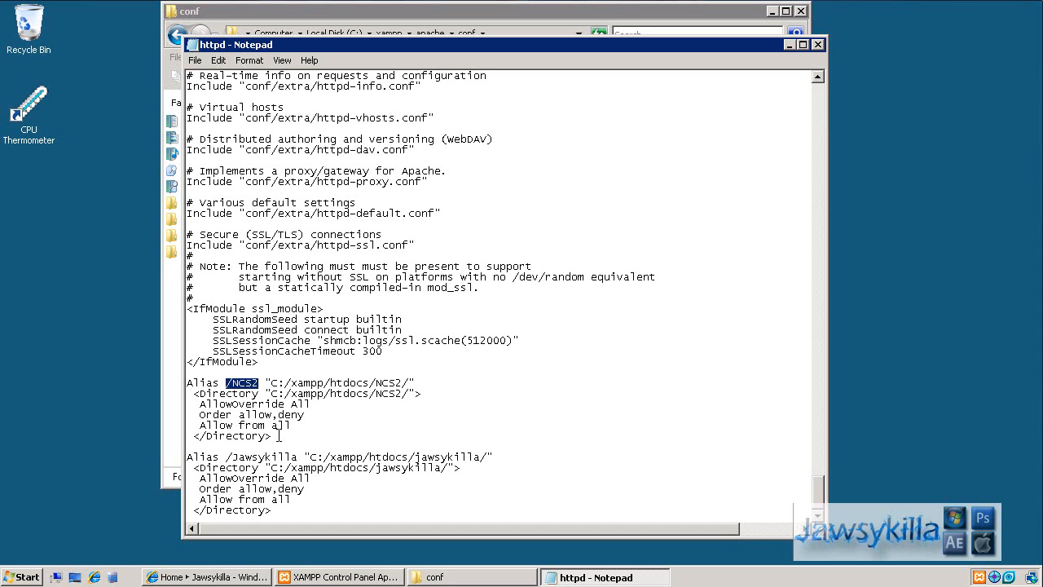
pyautogui.moveTo(210, 415); pyautogui.dragTo(280, 435)
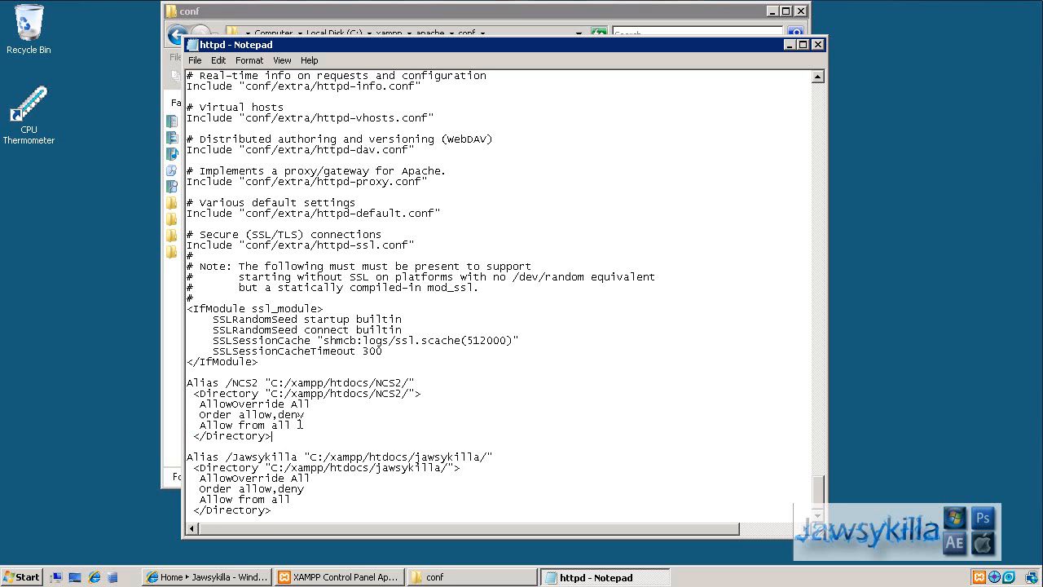
pyautogui.doubleClick(245, 383)
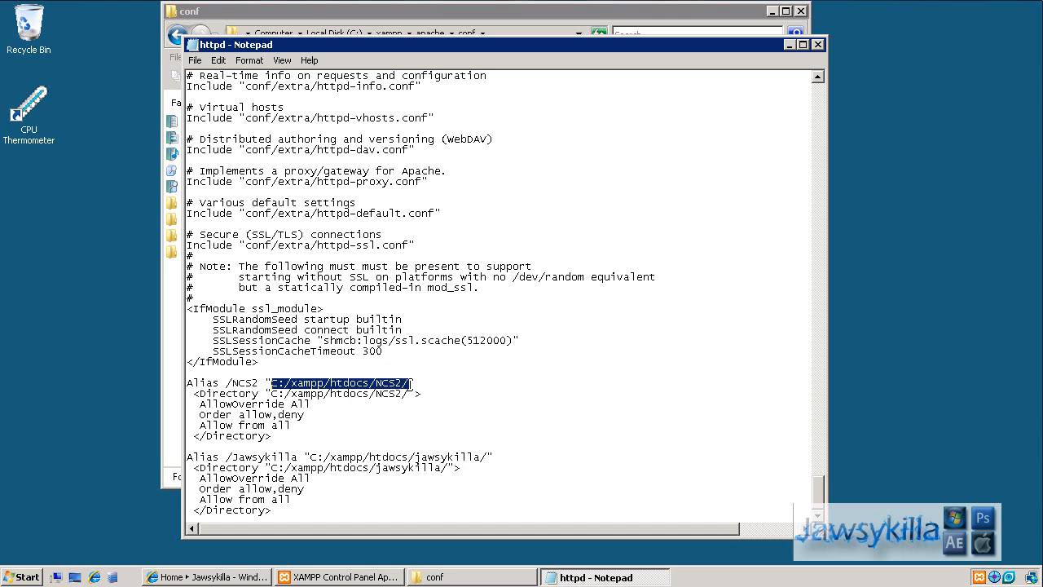
pyautogui.click(405, 383)
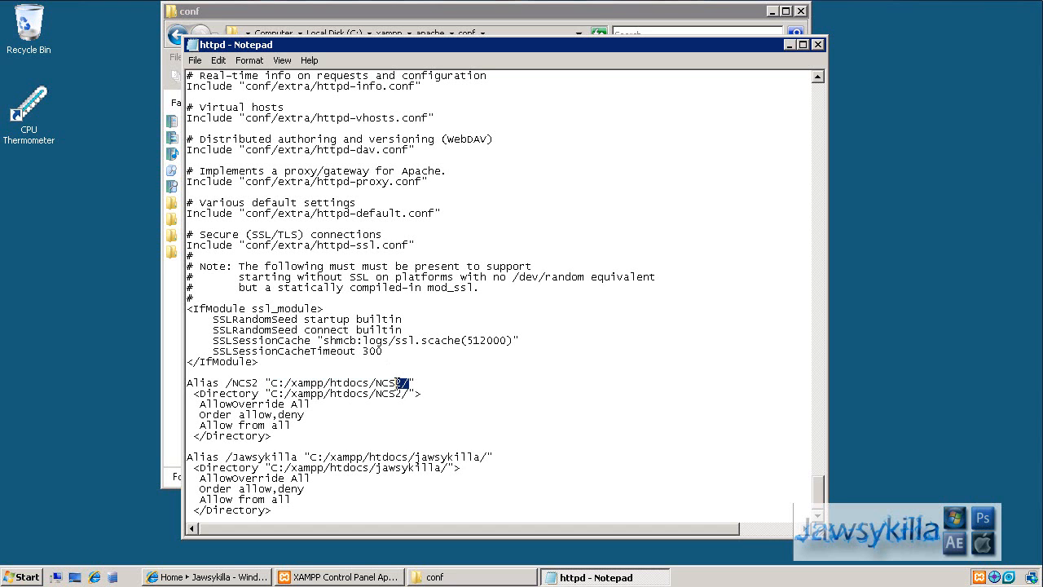
pyautogui.doubleClick(389, 382)
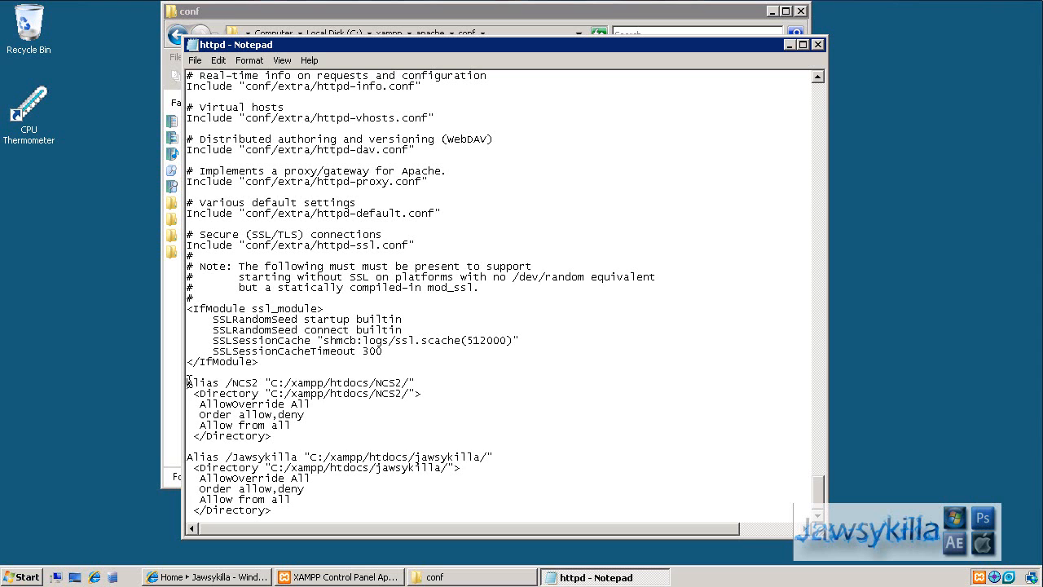
pyautogui.doubleClick(202, 382)
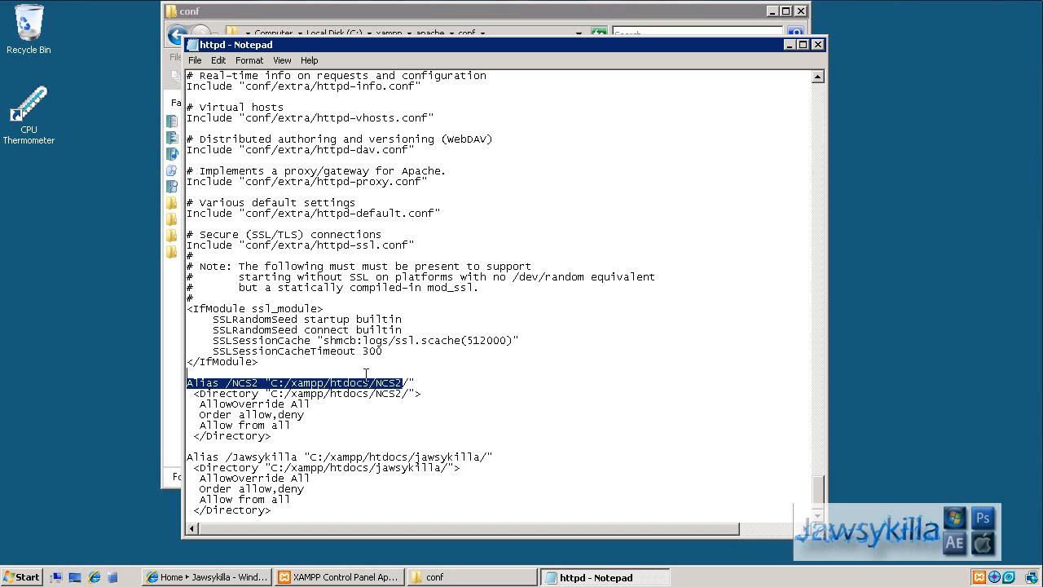
pyautogui.doubleClick(389, 382)
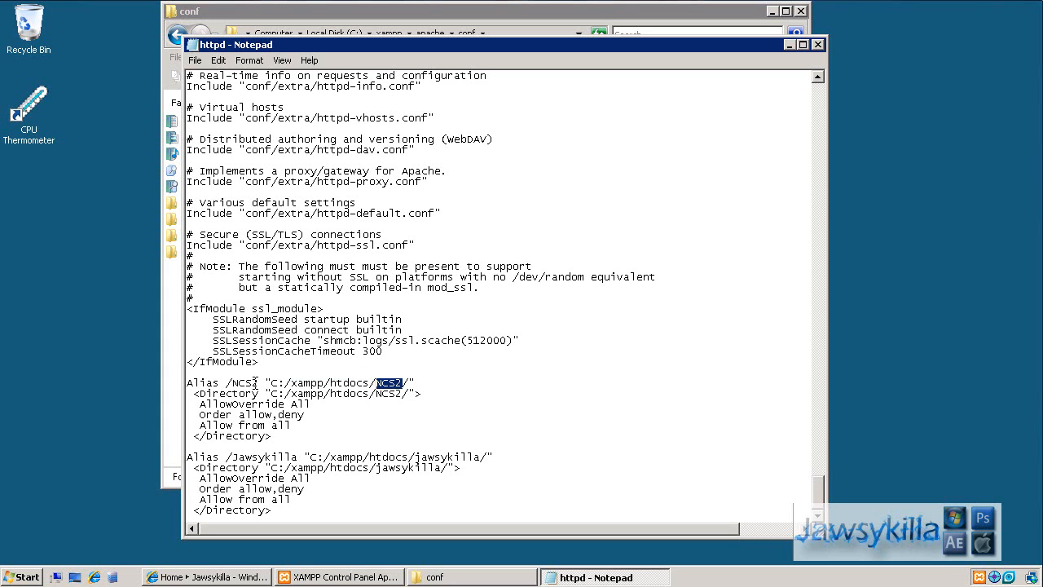
pyautogui.click(273, 383)
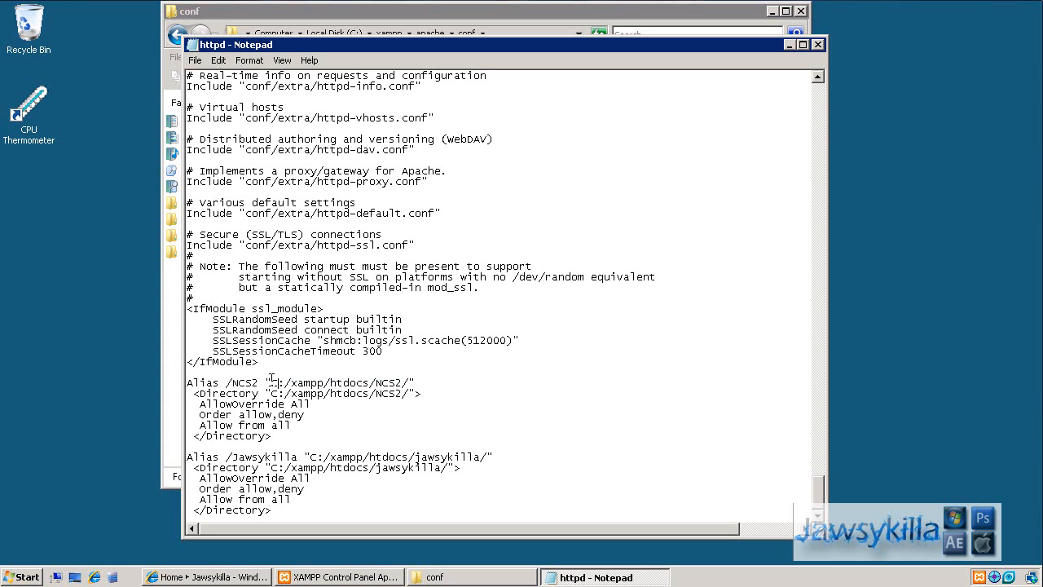
pyautogui.moveTo(268, 384); pyautogui.dragTo(416, 383)
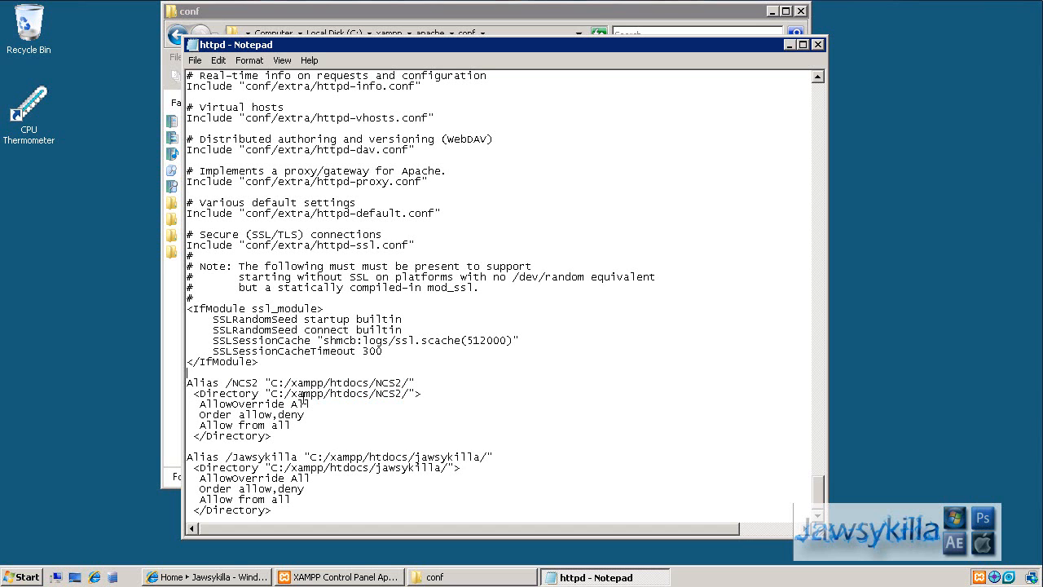
pyautogui.moveTo(253, 384)
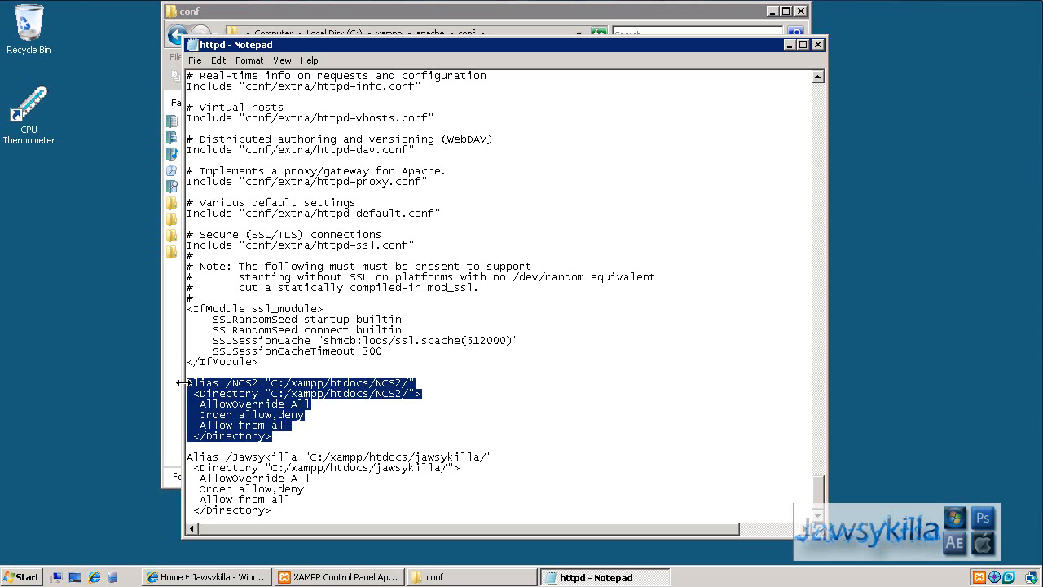
pyautogui.click(307, 446)
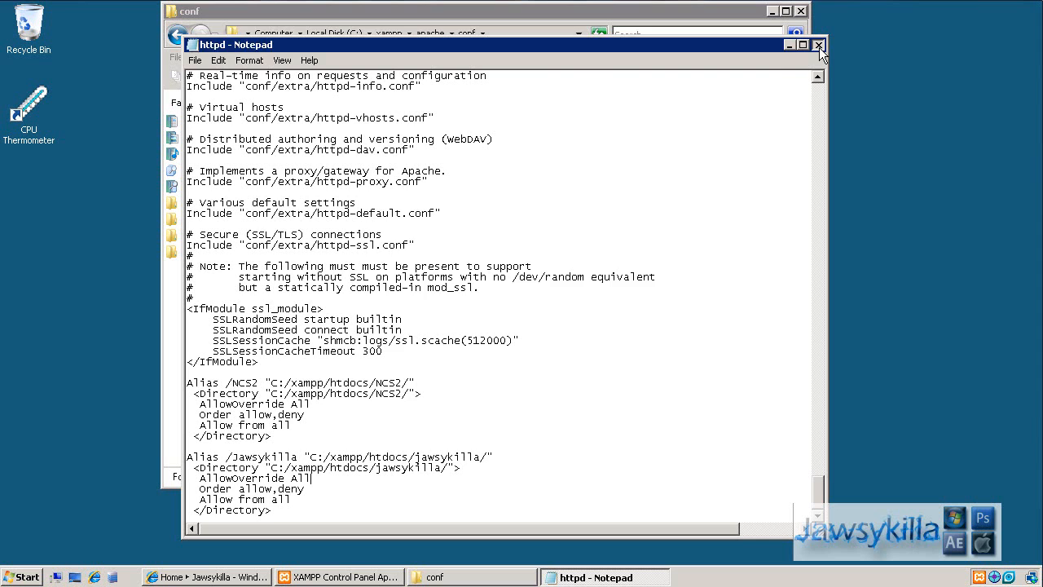
# - Close httpd.conf and open the extra folder to reveal httpd-vhosts
pyautogui.click(819, 45)
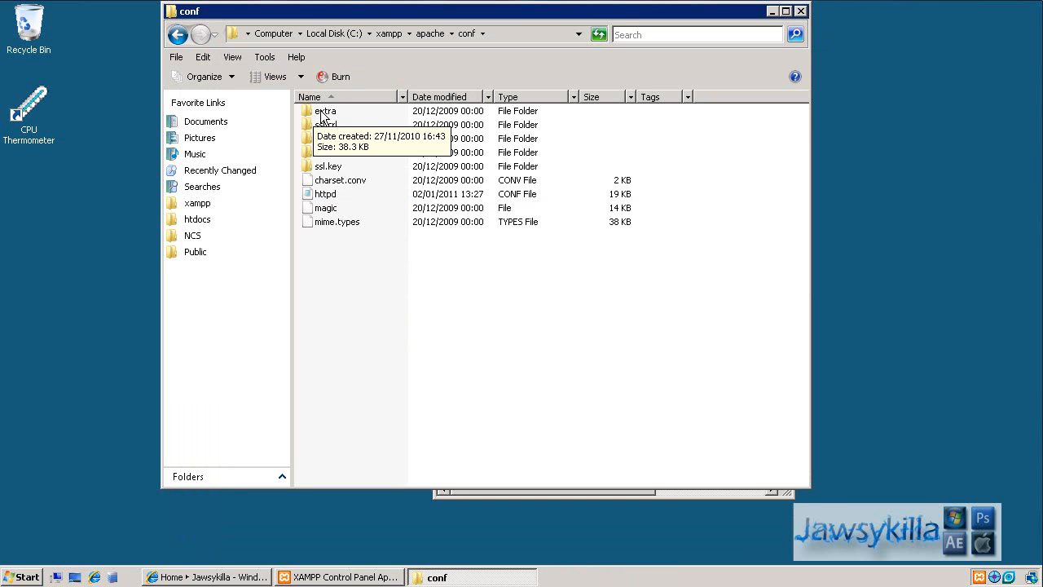
pyautogui.doubleClick(325, 110)
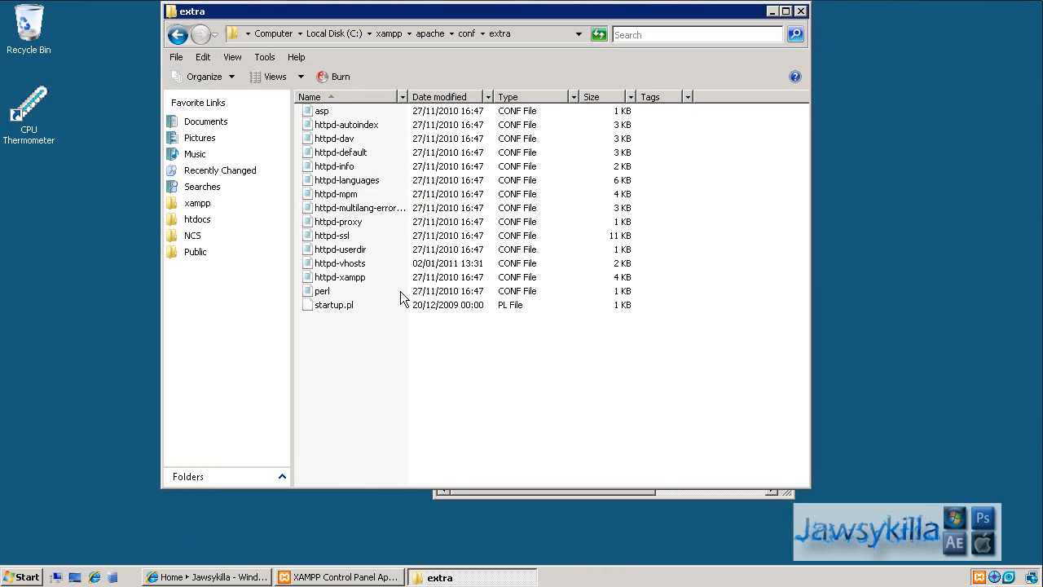
pyautogui.moveTo(363, 269)
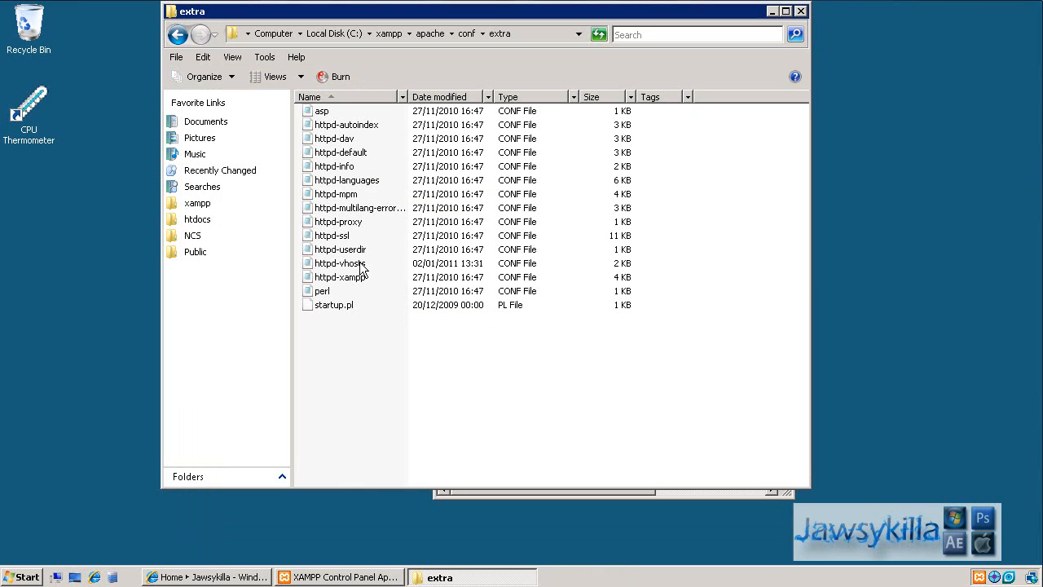
pyautogui.moveTo(339, 262)
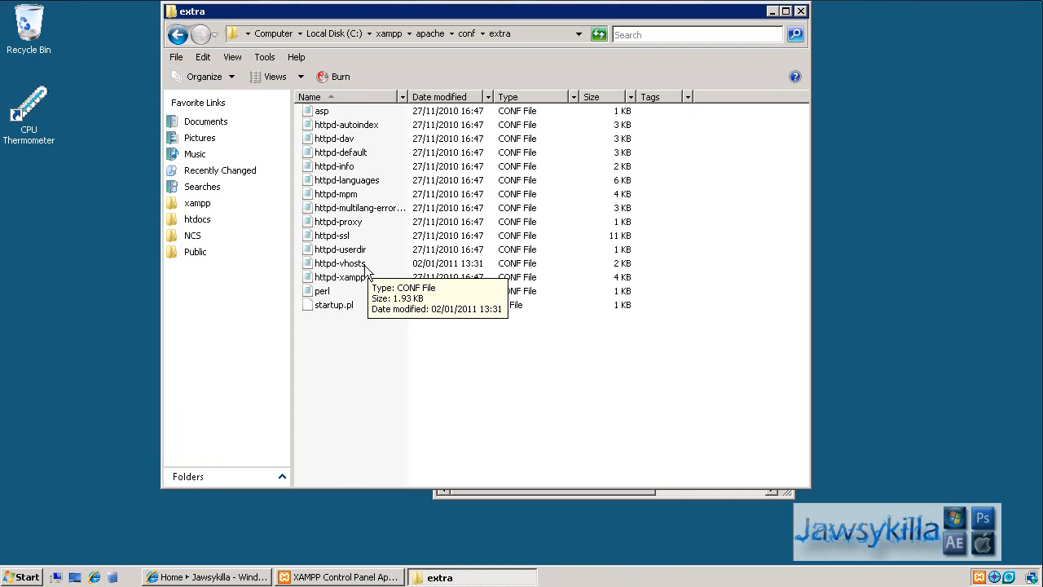
pyautogui.doubleClick(339, 263)
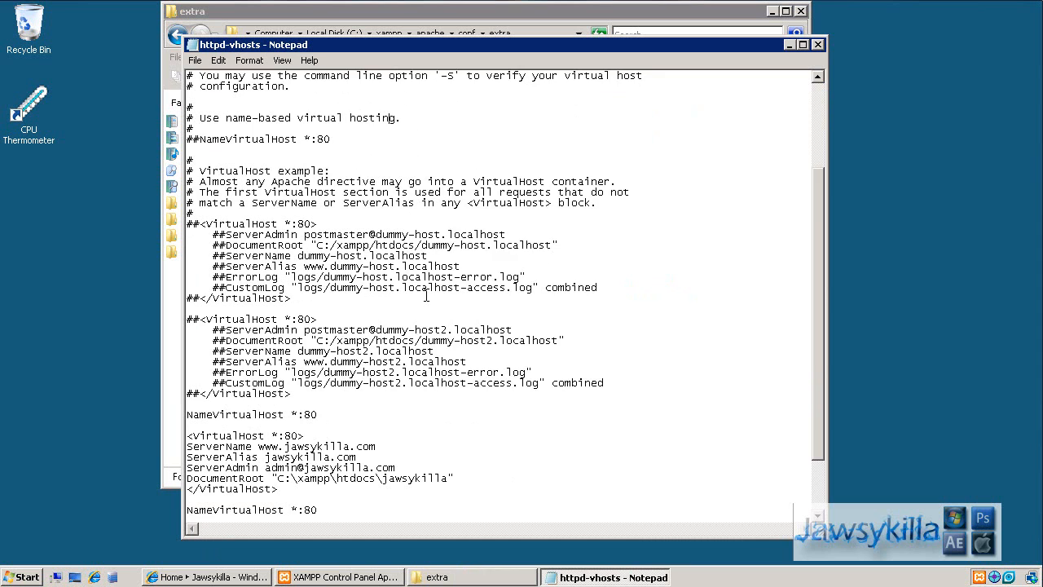
pyautogui.scroll(-3)
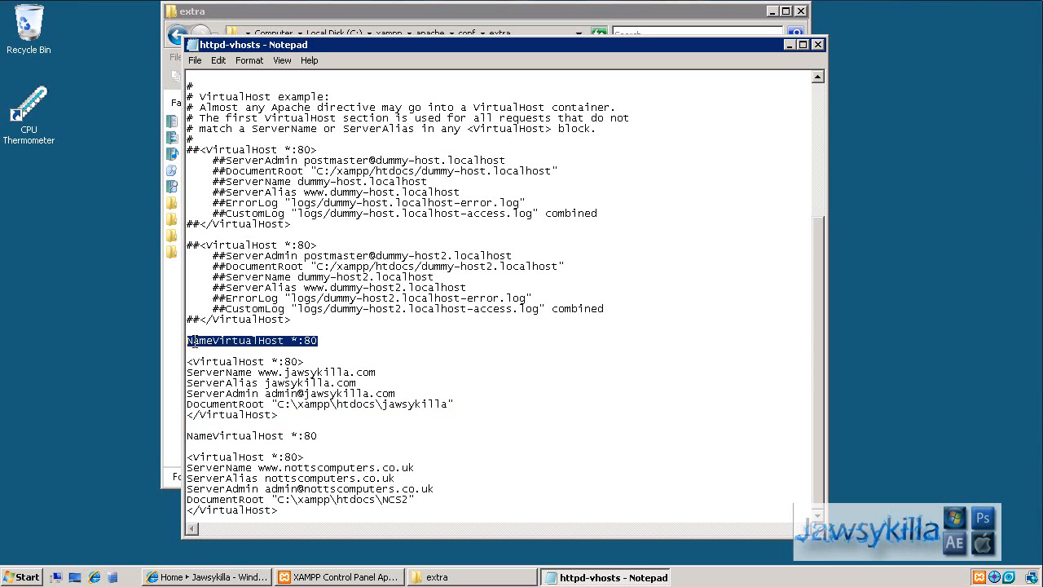
pyautogui.click(320, 340)
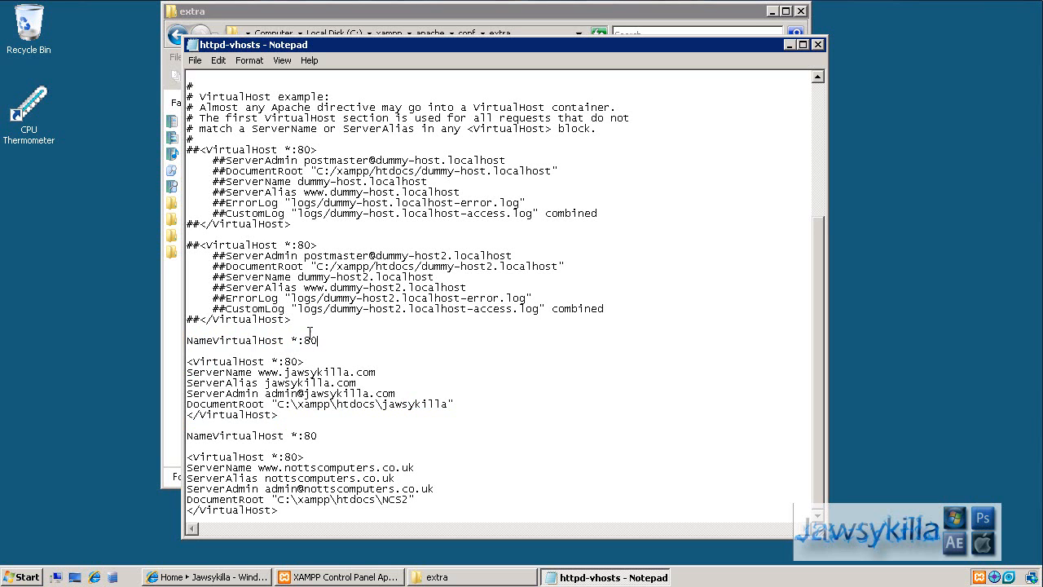
pyautogui.tripleClick(251, 339)
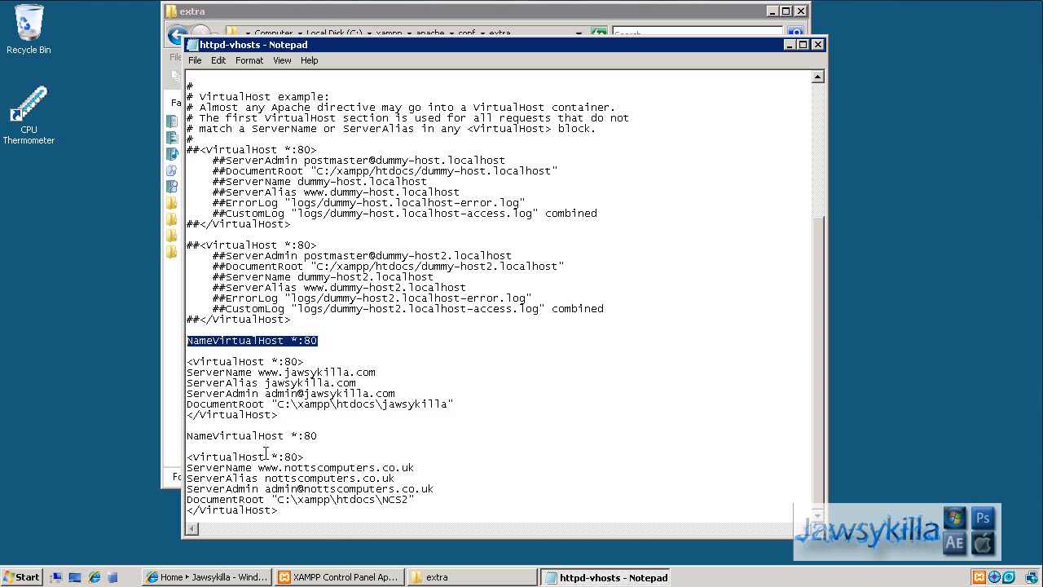
pyautogui.doubleClick(235, 435)
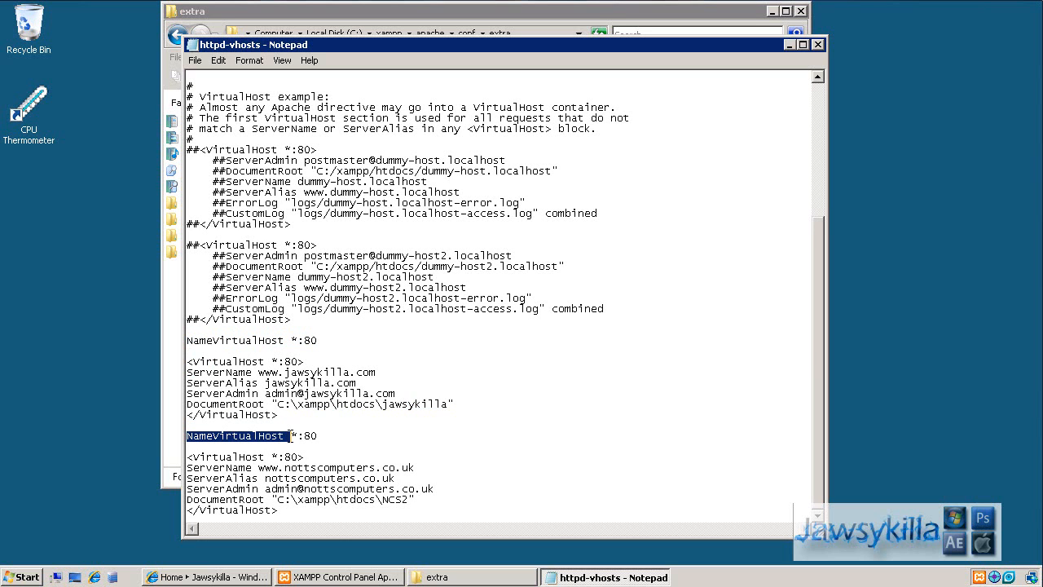
pyautogui.click(320, 435)
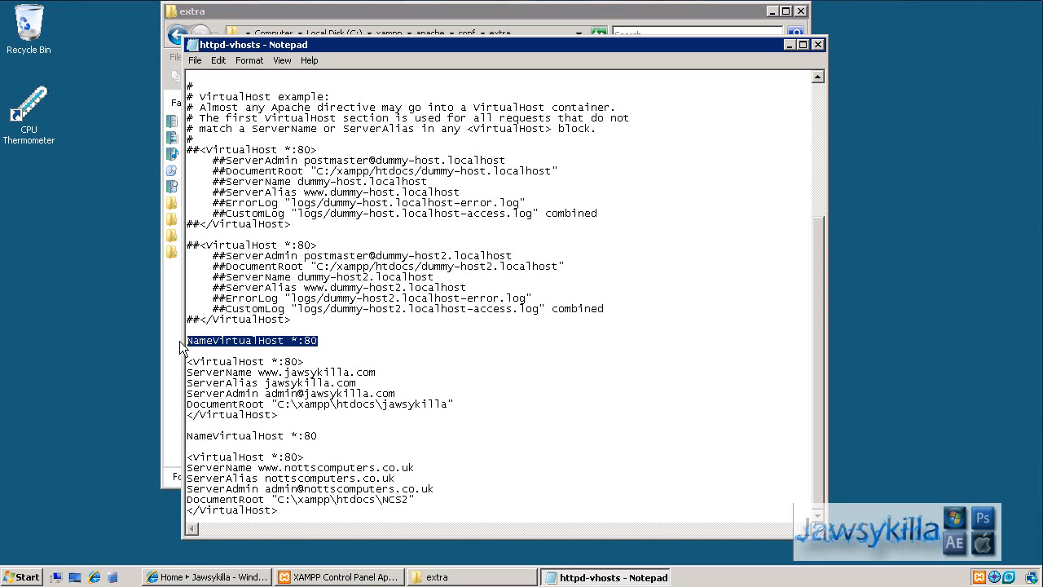
pyautogui.moveTo(261, 340)
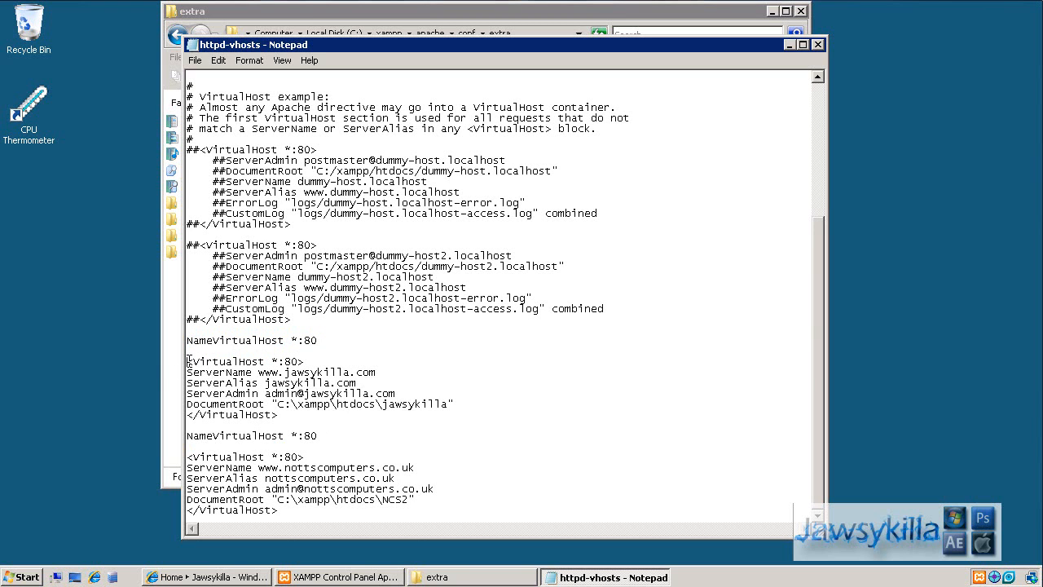
pyautogui.doubleClick(226, 361)
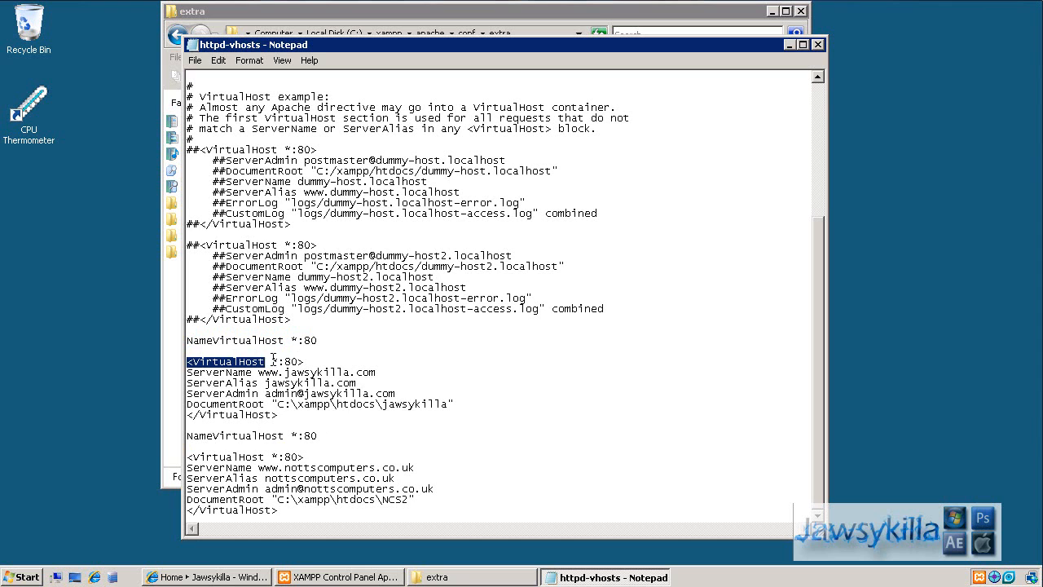
pyautogui.click(277, 361)
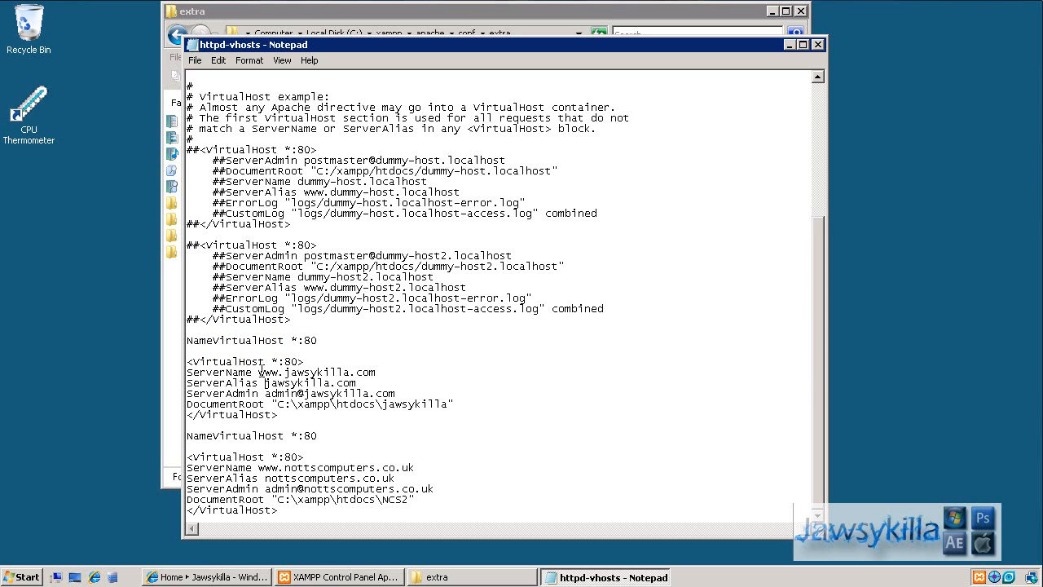
pyautogui.moveTo(256, 373); pyautogui.dragTo(298, 372)
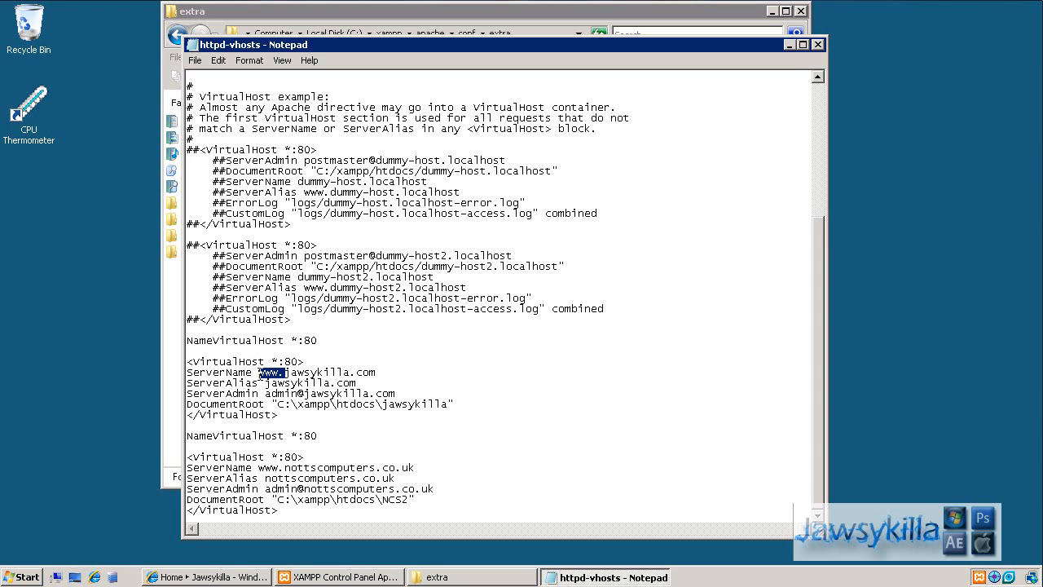
pyautogui.moveTo(259, 372); pyautogui.dragTo(355, 383)
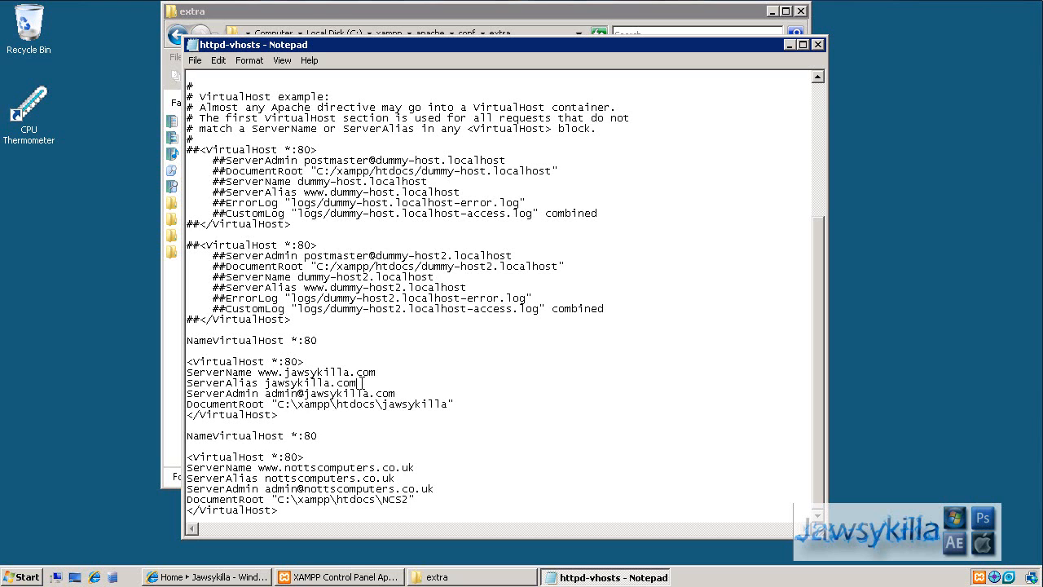
pyautogui.moveTo(412, 390)
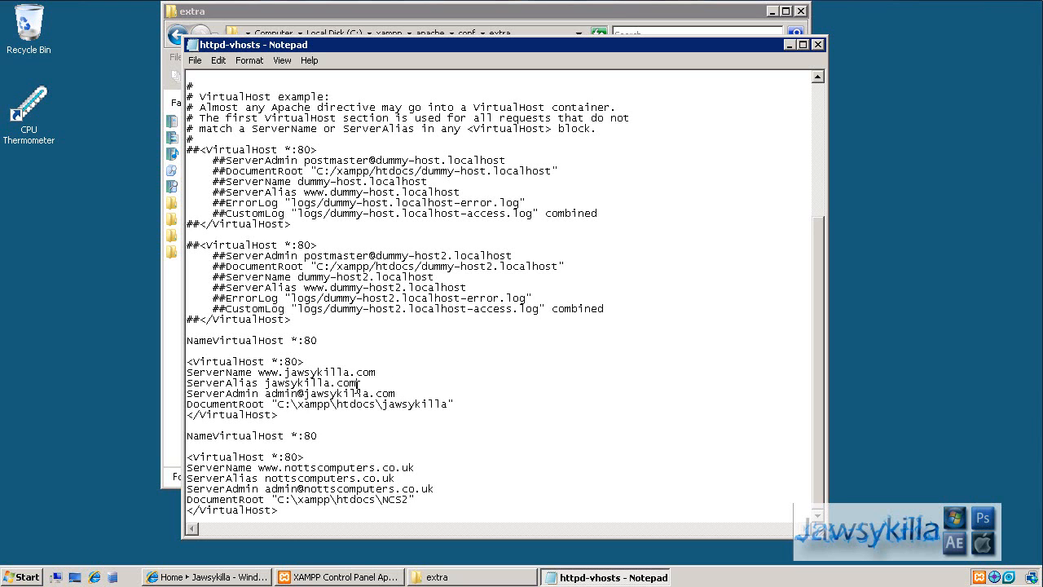
pyautogui.doubleClick(335, 382)
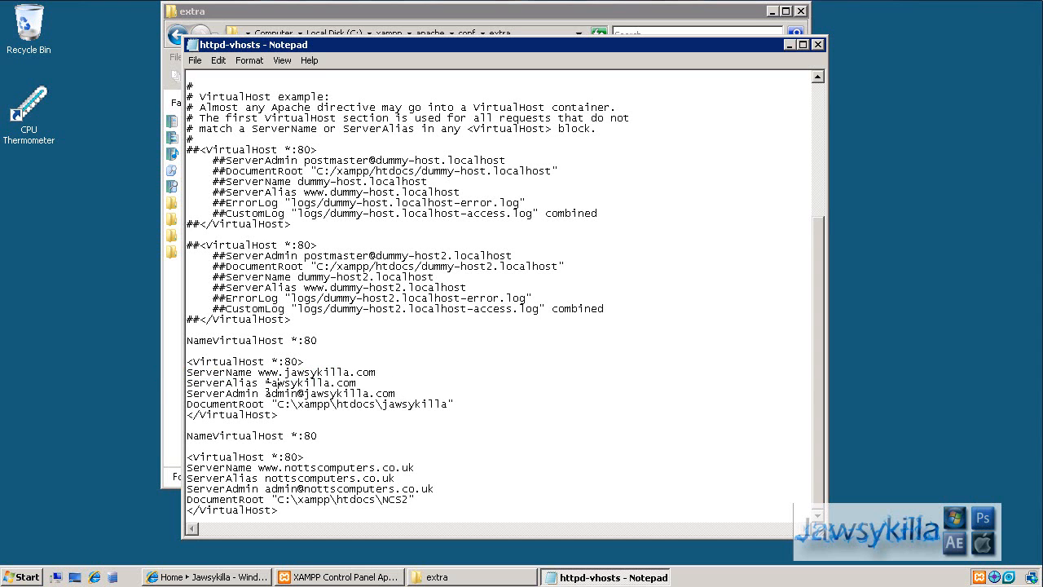
pyautogui.doubleClick(309, 382)
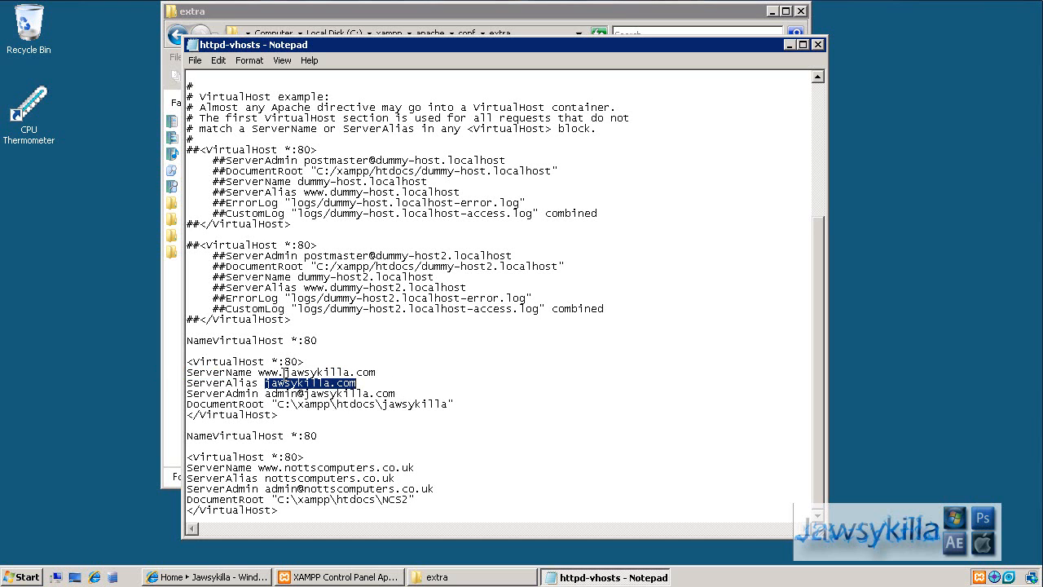
pyautogui.click(359, 383)
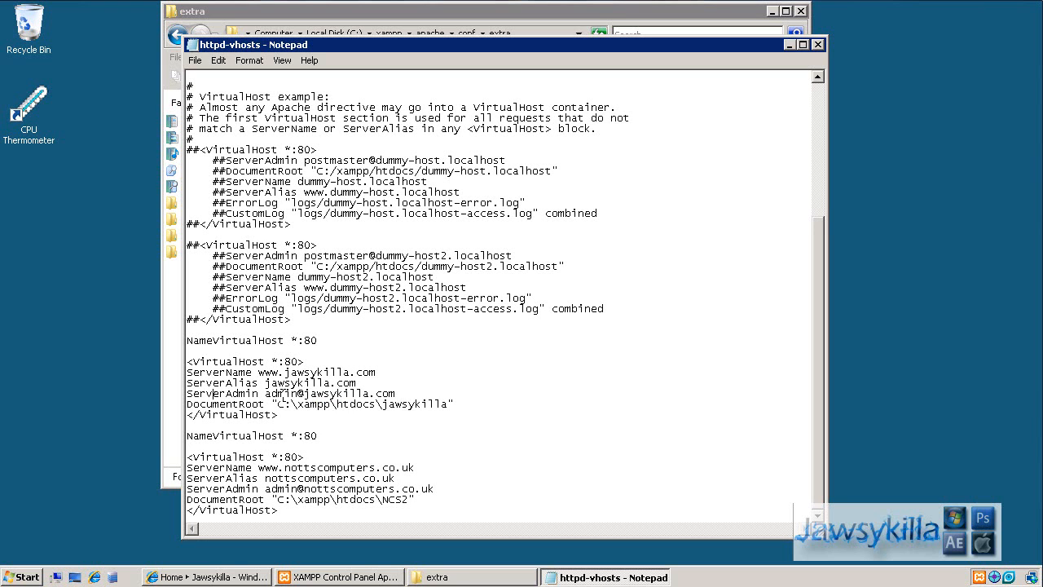
pyautogui.doubleClick(329, 393)
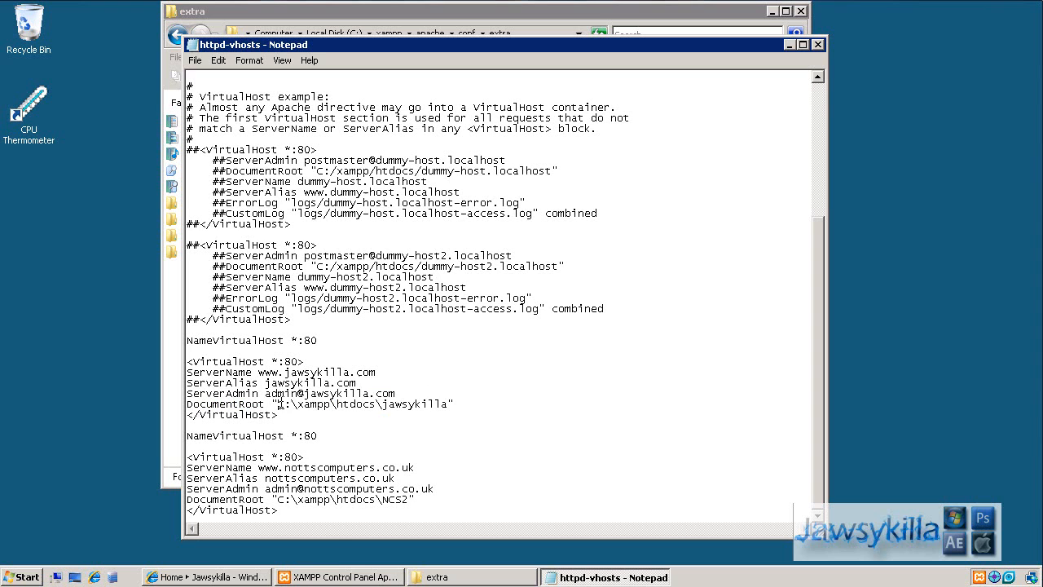
pyautogui.doubleClick(283, 404)
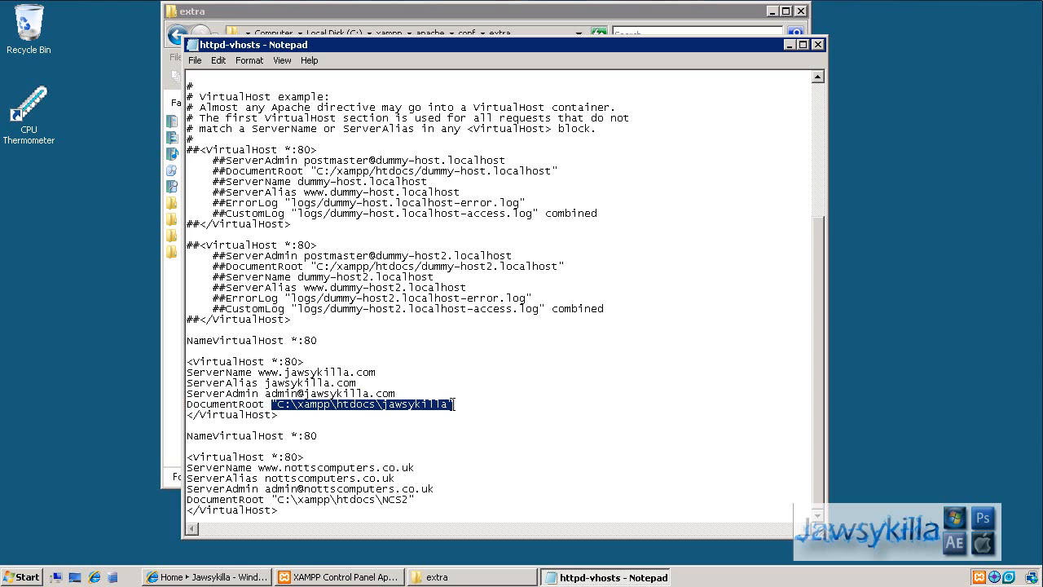
pyautogui.click(280, 415)
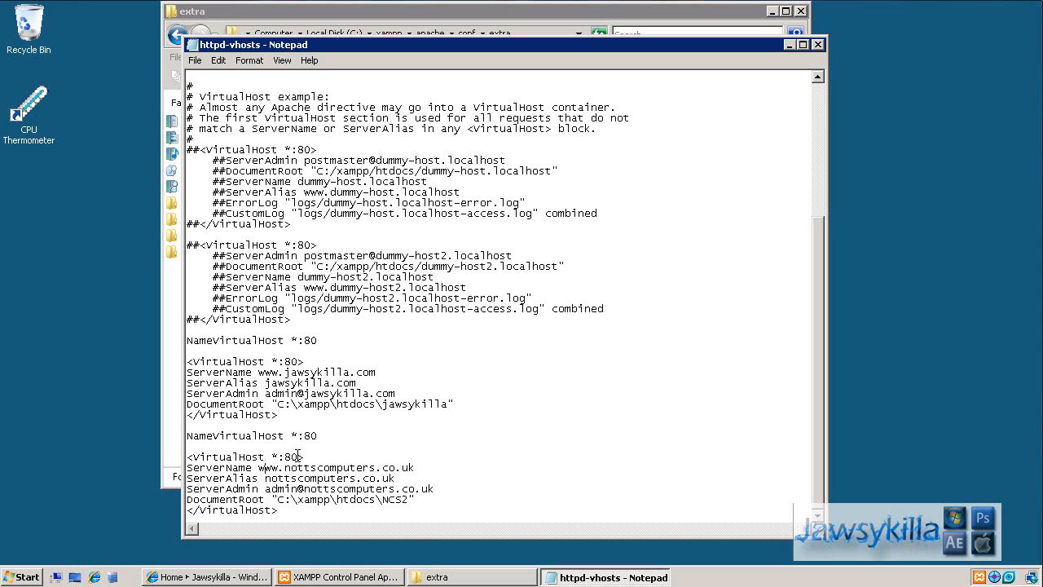
pyautogui.moveTo(259, 467); pyautogui.dragTo(410, 467)
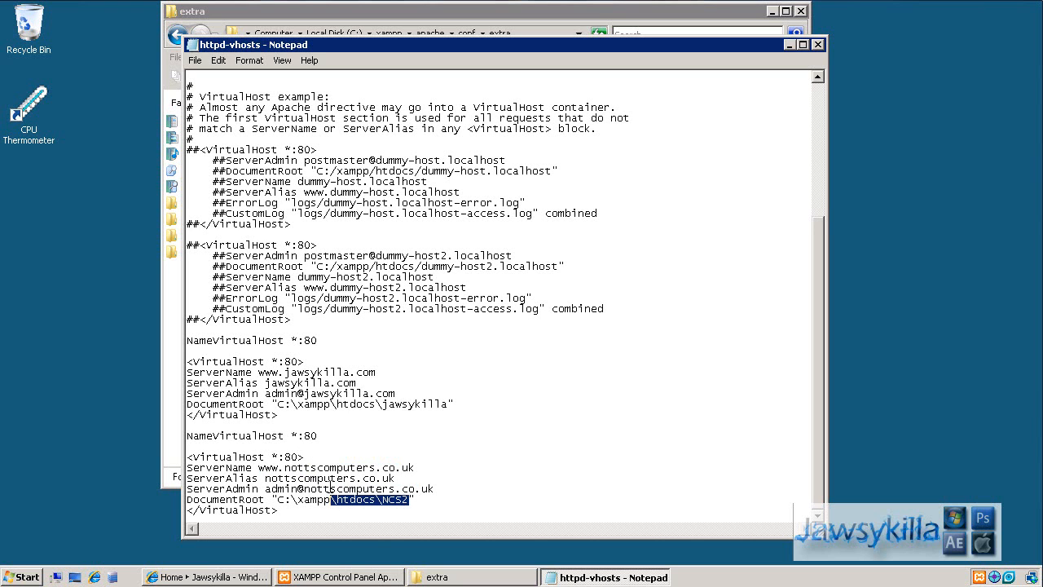
pyautogui.click(439, 415)
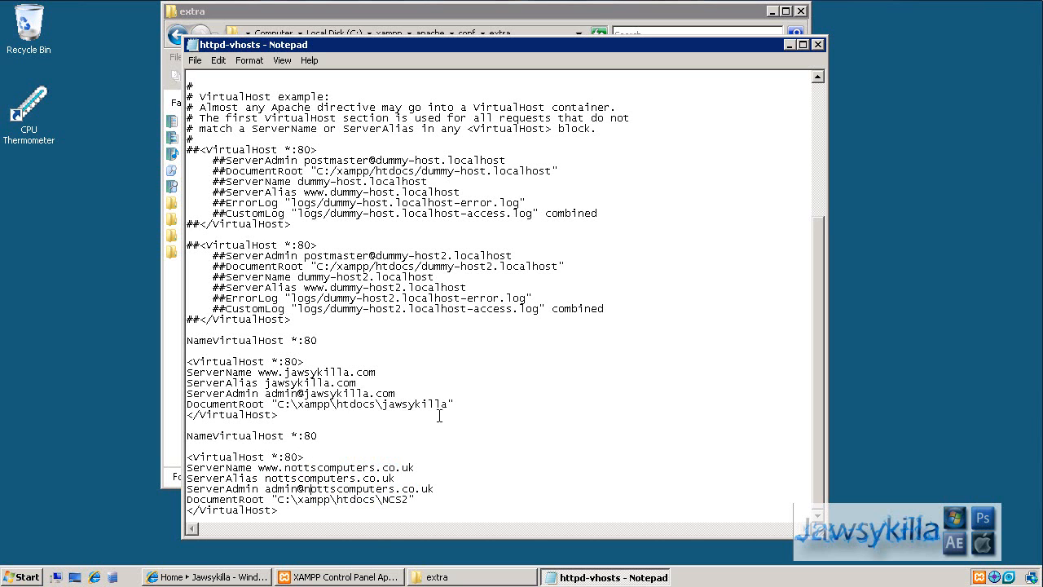
pyautogui.moveTo(609, 341)
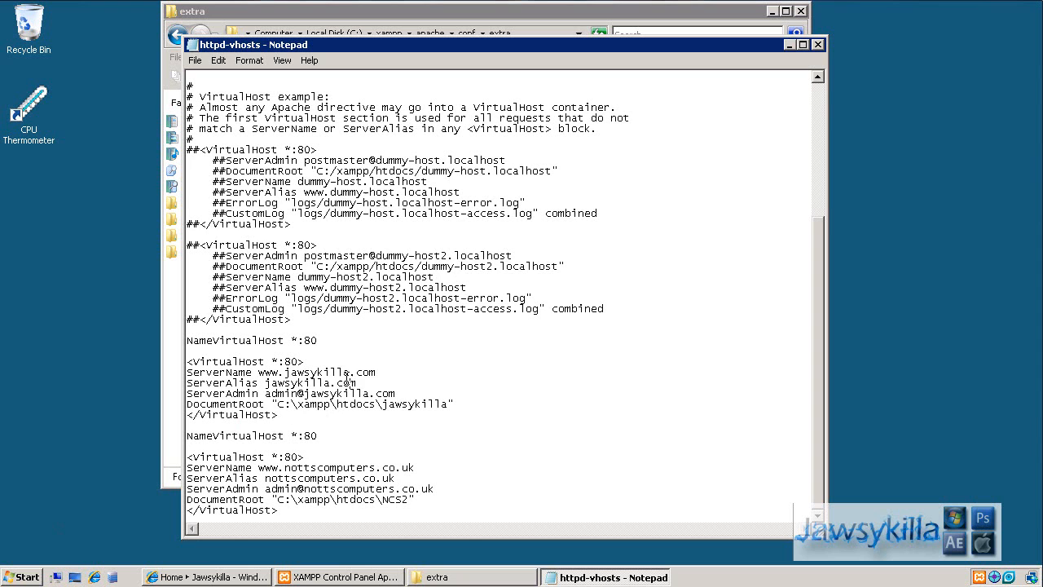
# - Highlight the jawsykilla VirtualHost block, its htdocs\jawsykilla DocumentRoot and closing tag
pyautogui.doubleClick(309, 383)
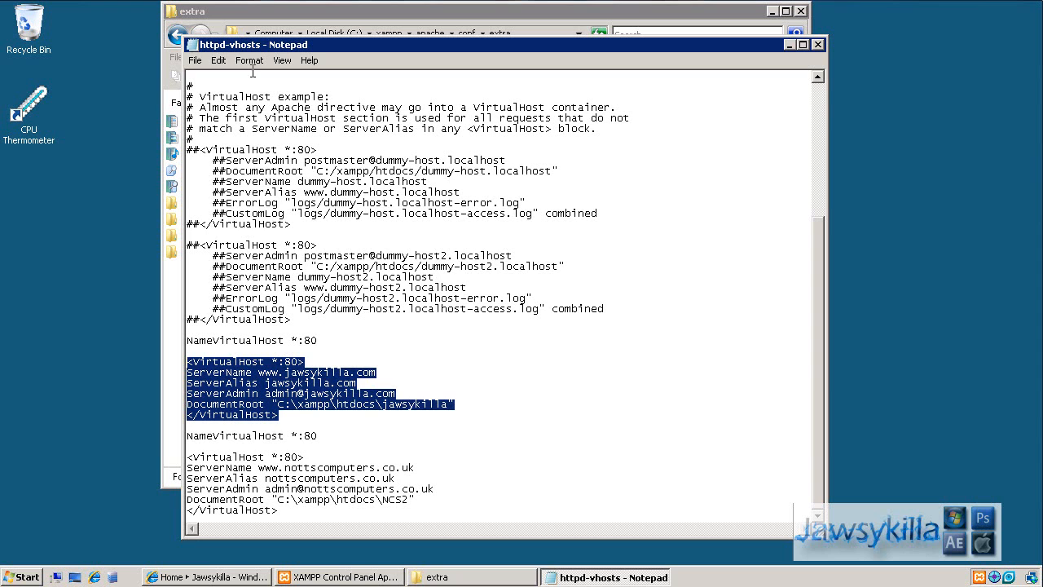
pyautogui.click(312, 373)
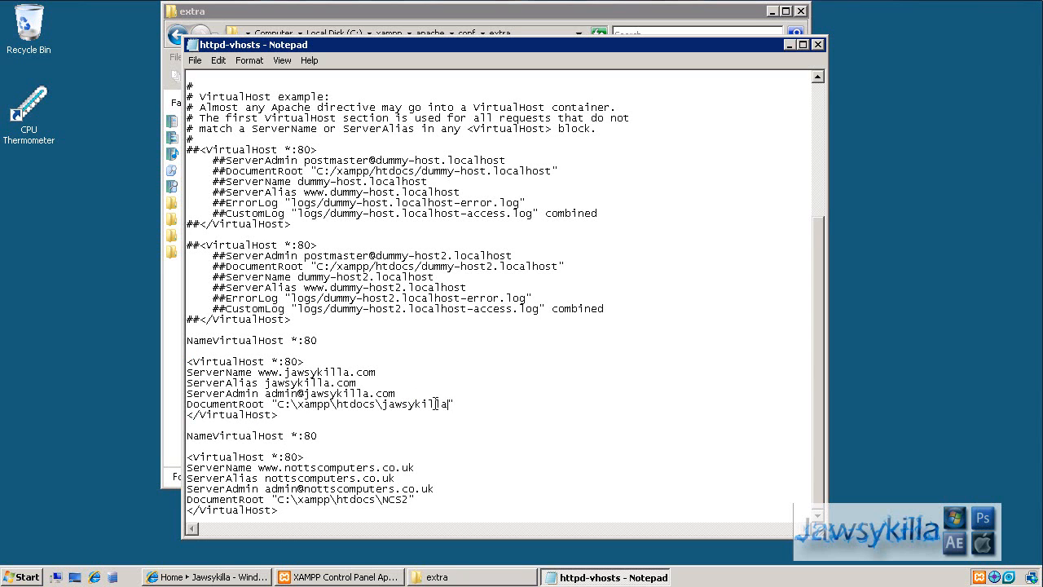
pyautogui.moveTo(306, 404); pyautogui.dragTo(446, 404)
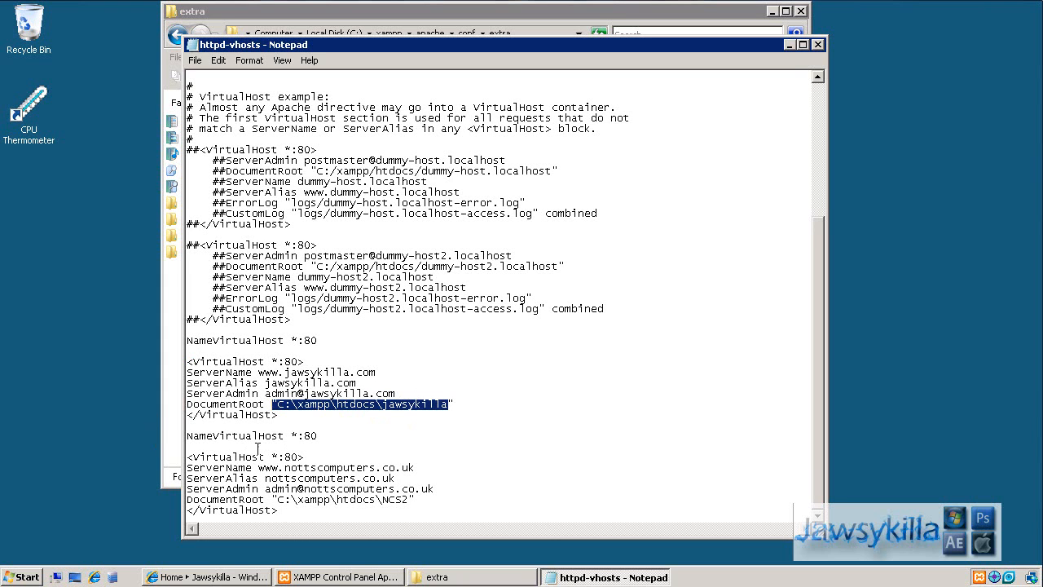
pyautogui.moveTo(450, 408)
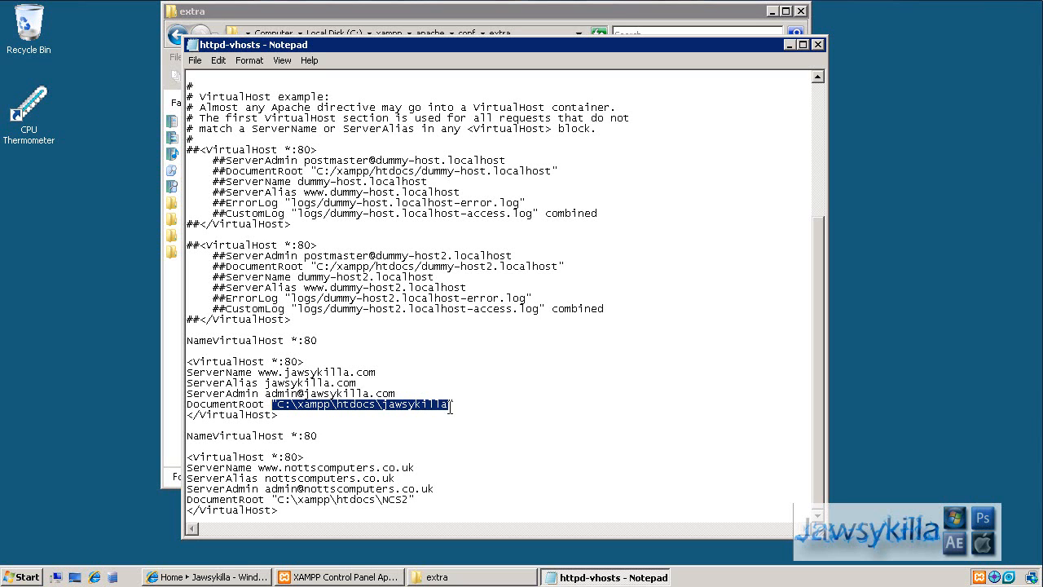
pyautogui.moveTo(459, 414)
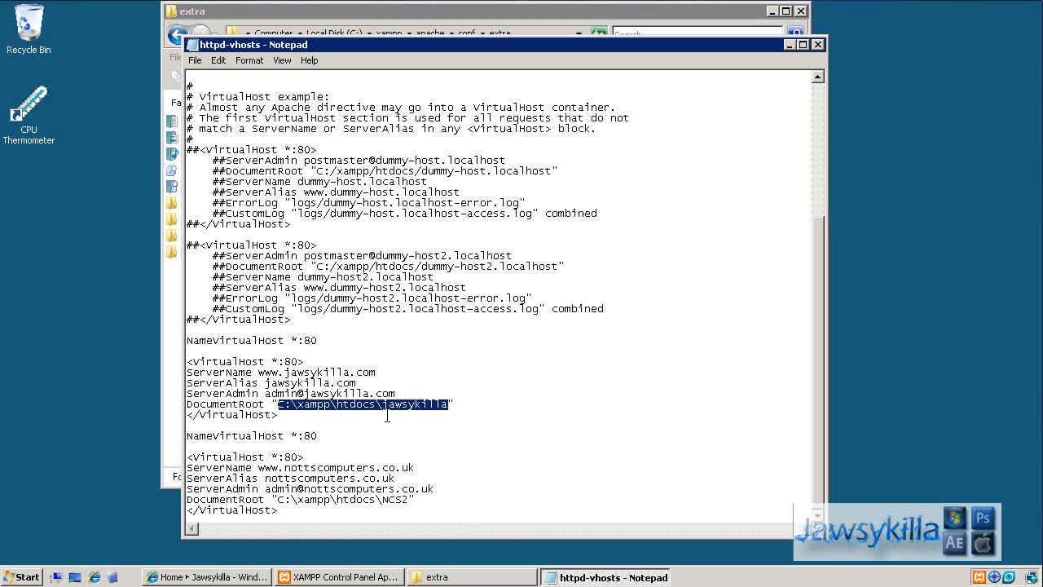
pyautogui.moveTo(430, 425)
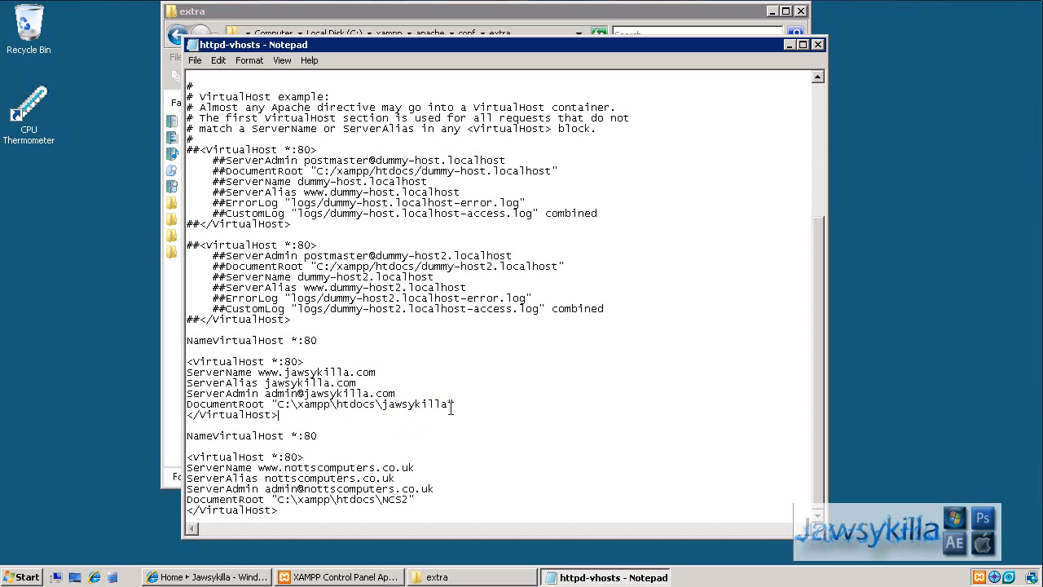
pyautogui.doubleClick(231, 415)
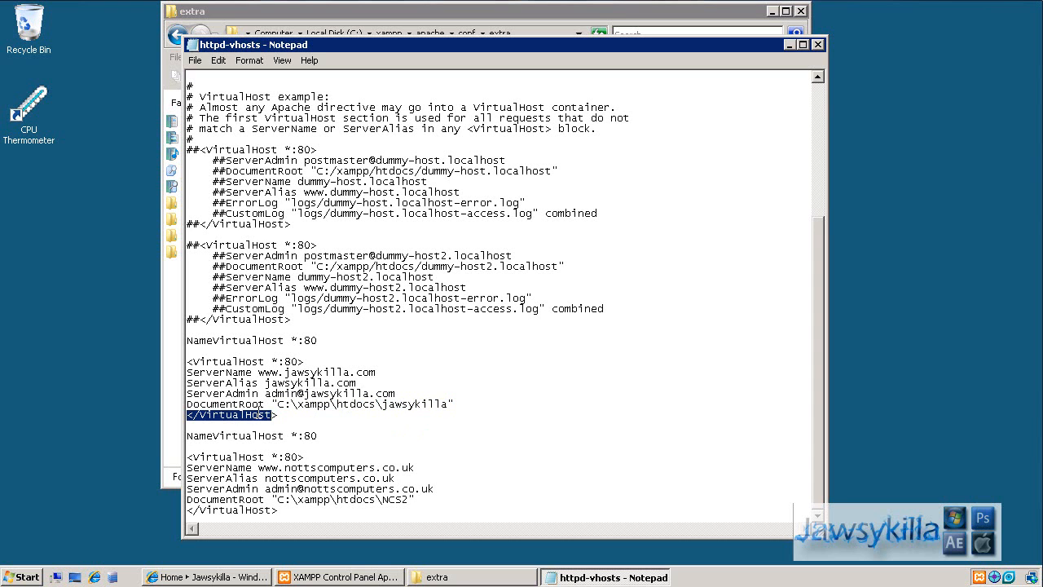
pyautogui.click(302, 415)
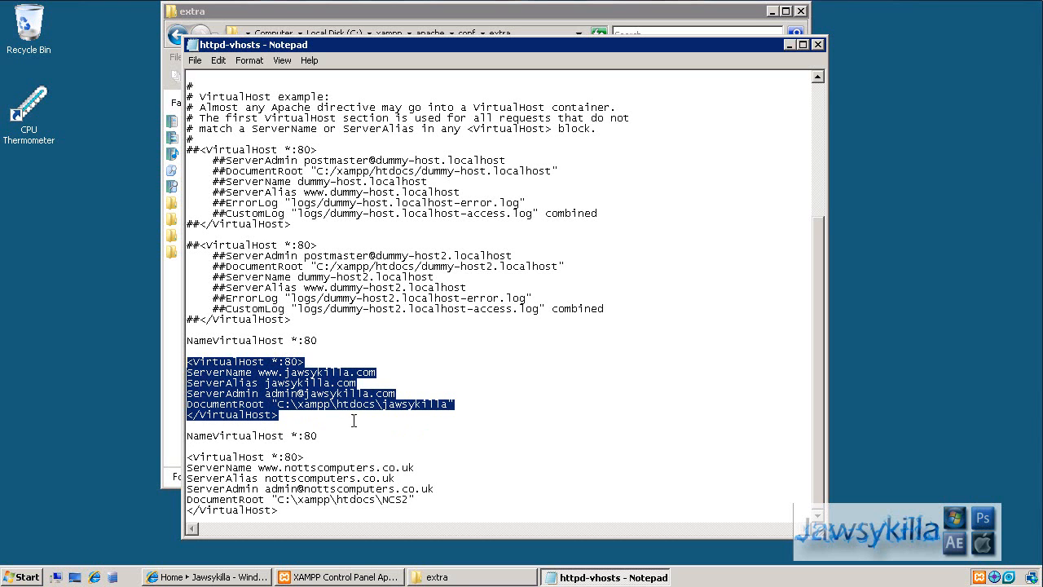
pyautogui.moveTo(317, 515)
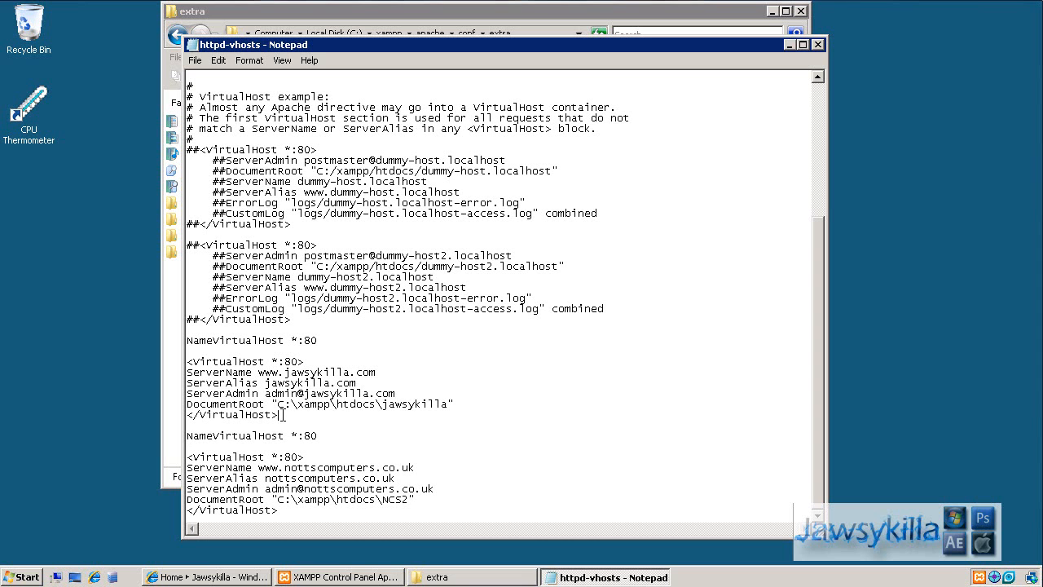
pyautogui.moveTo(156, 411)
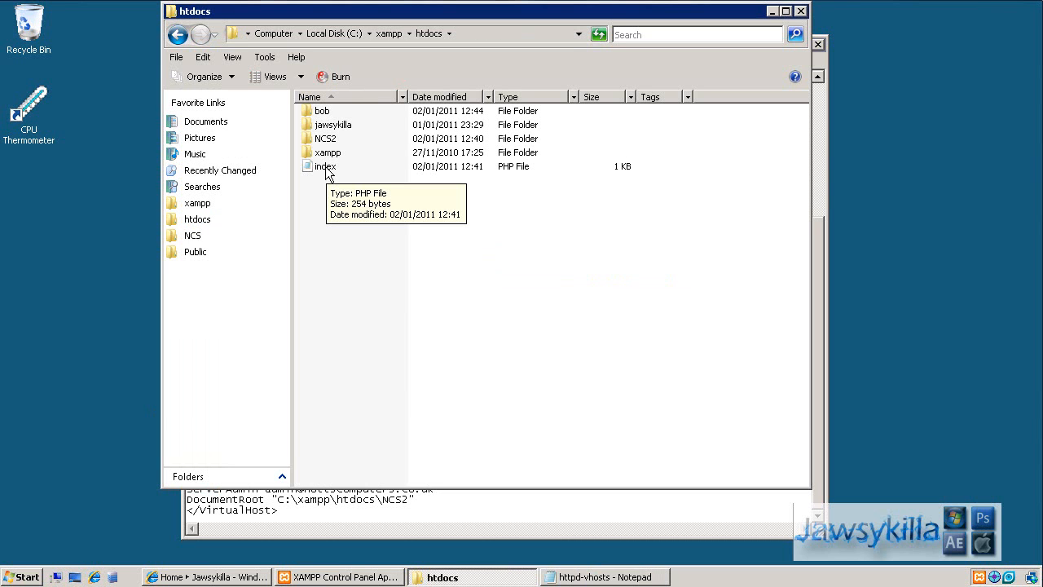
# - View htdocs index.php's redirect to /bob/, close it, and return to httpd-vhosts
pyautogui.doubleClick(325, 166)
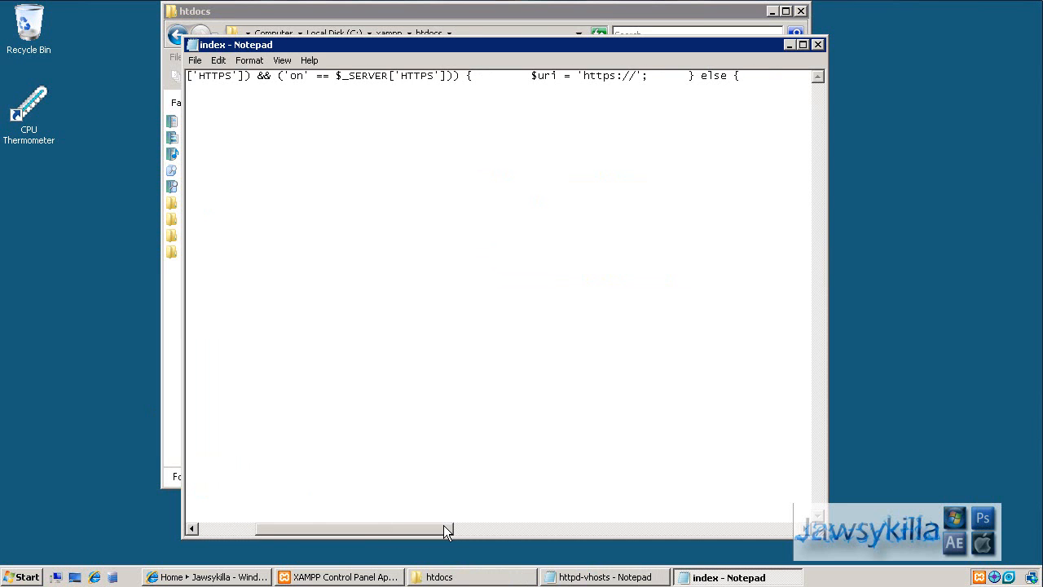
pyautogui.moveTo(445, 530); pyautogui.dragTo(693, 526)
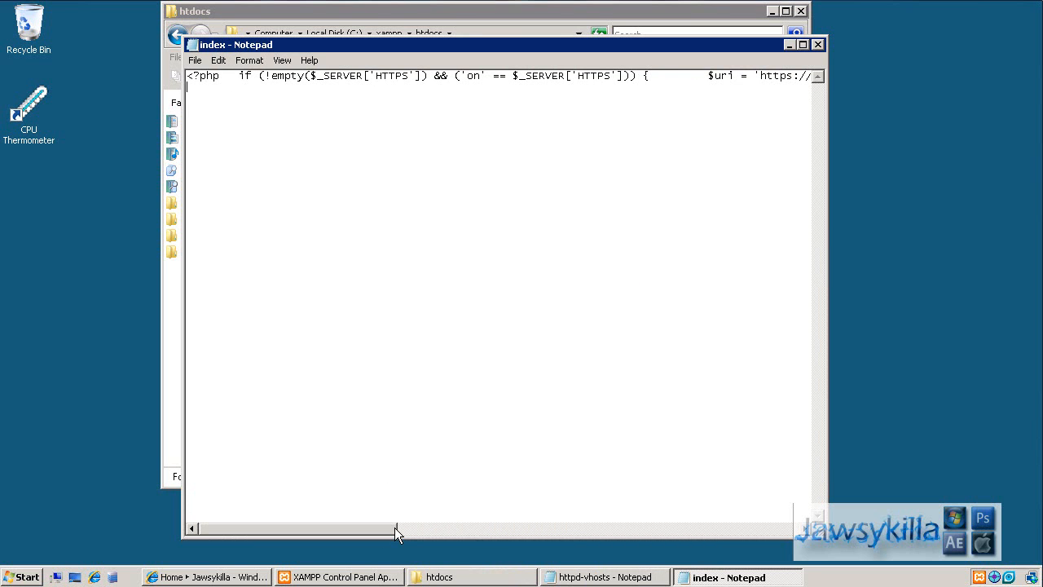
pyautogui.moveTo(400, 529); pyautogui.dragTo(652, 529)
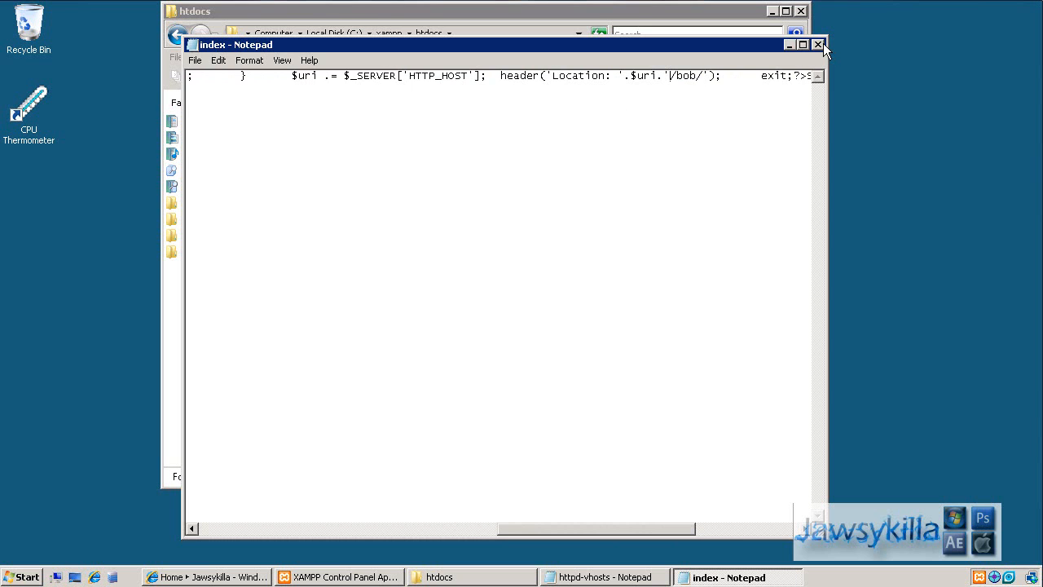
pyautogui.click(818, 44)
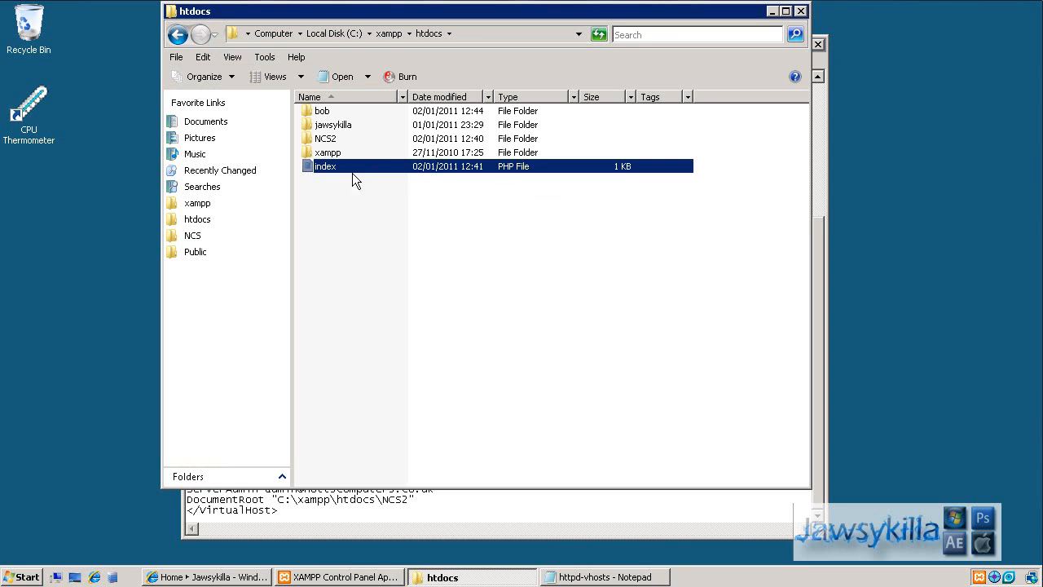
pyautogui.moveTo(351, 180)
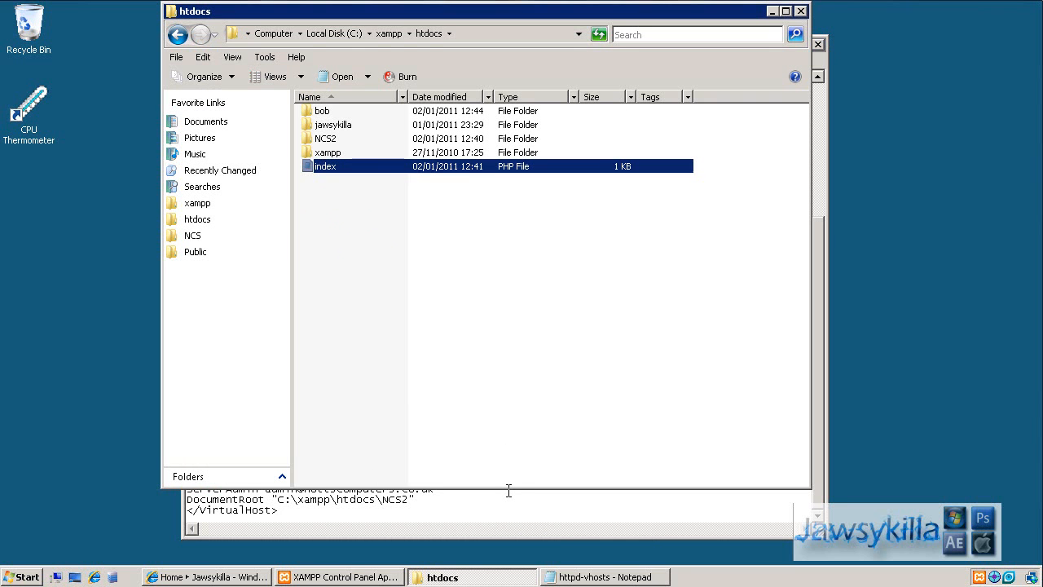
pyautogui.click(605, 577)
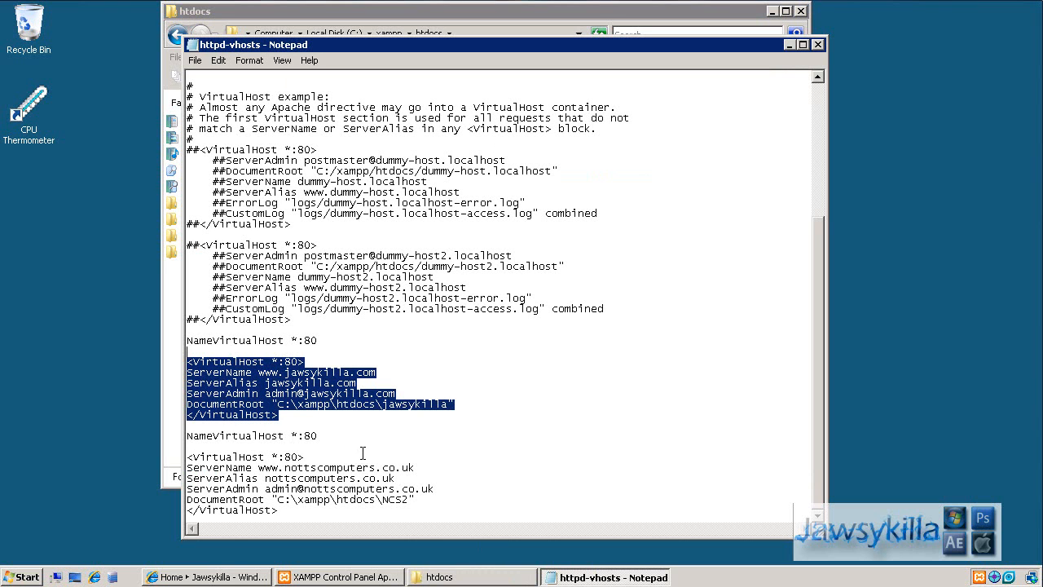
# - Select the nottscomputers and jawsykilla VirtualHost blocks in httpd-vhosts to review them
pyautogui.click(318, 435)
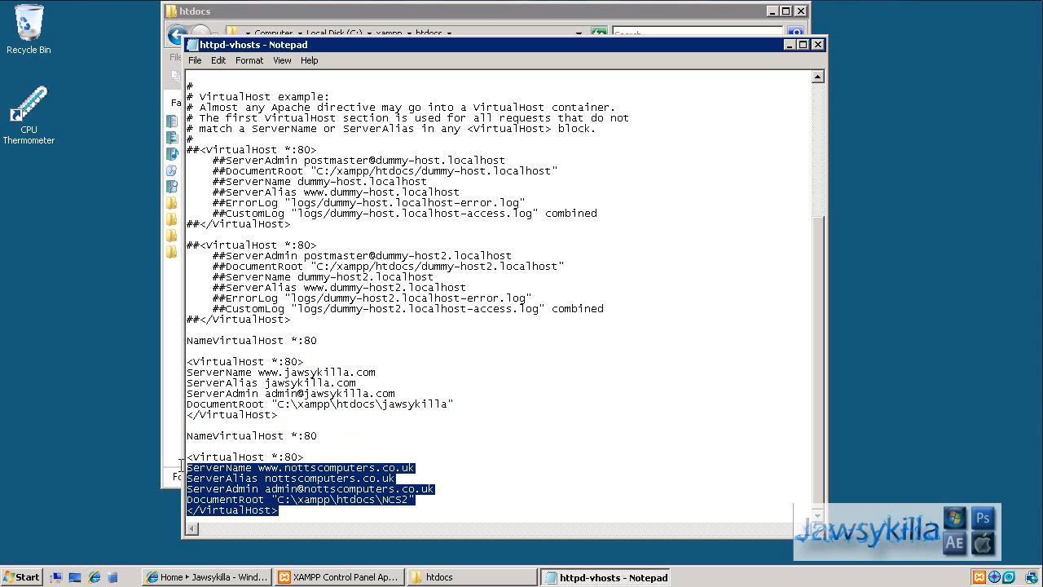
pyautogui.click(322, 424)
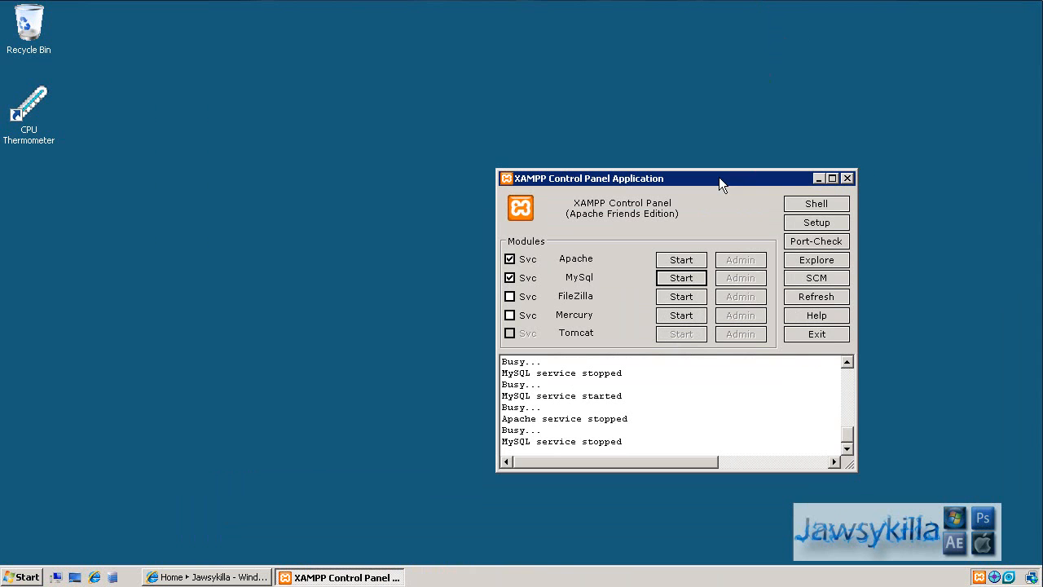
pyautogui.moveTo(684, 269)
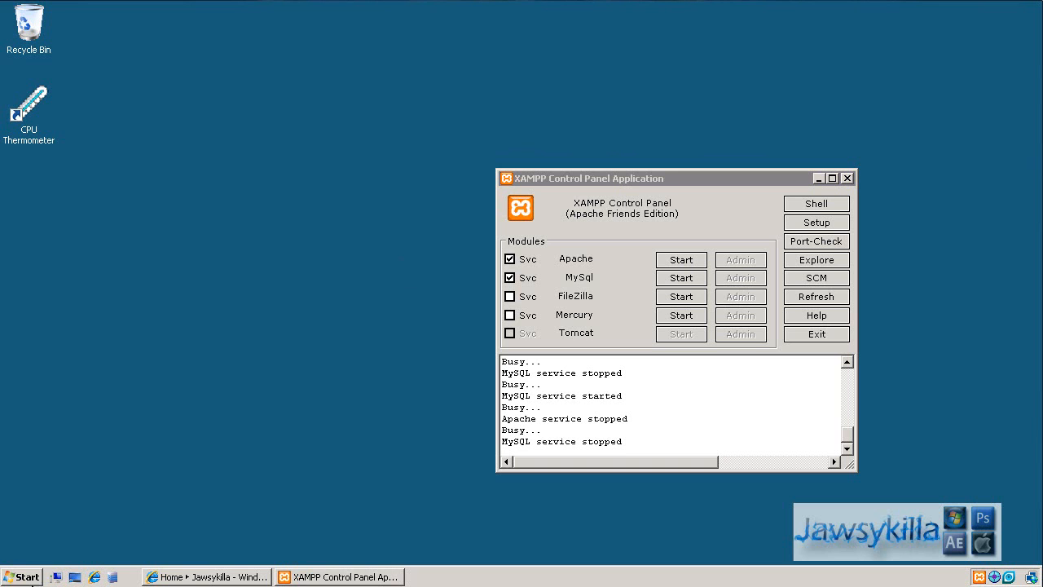
# - Open the Windows Run dialog from the Start menu
pyautogui.click(22, 577)
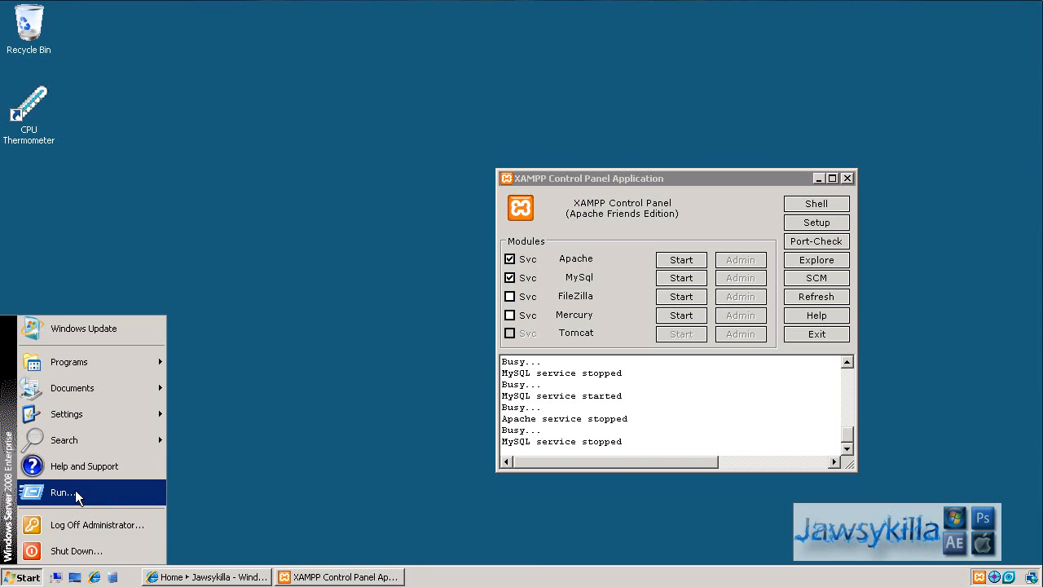
pyautogui.click(62, 492)
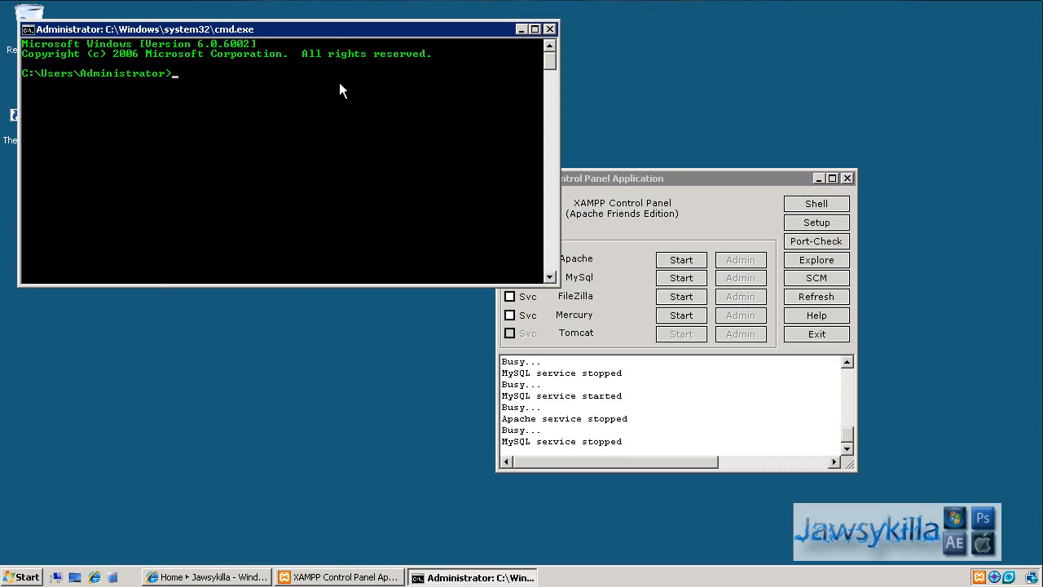
# - Enter the command 'net start Apache2.2' at the Command Prompt without running it
pyautogui.write('net start')
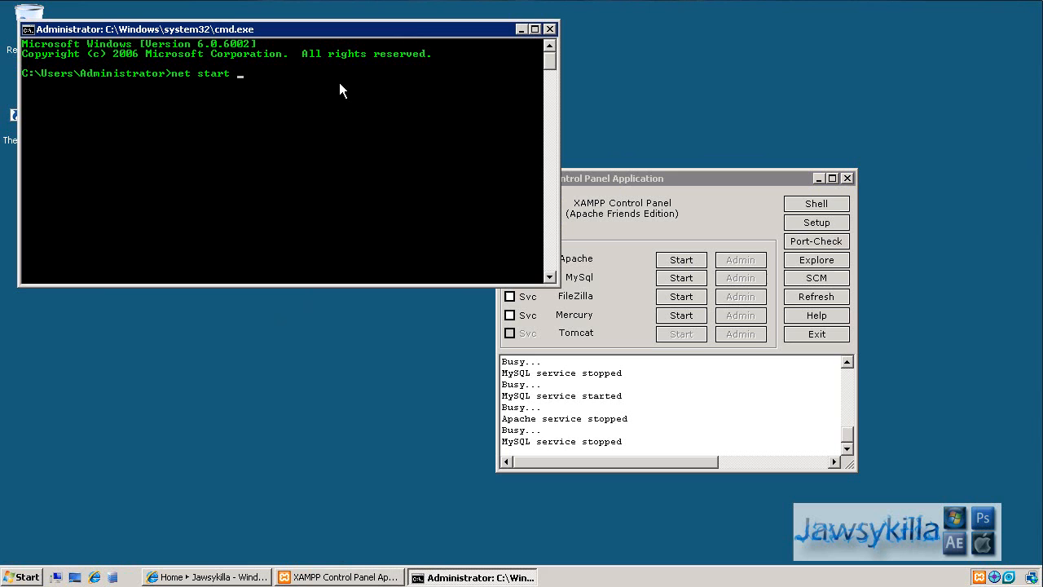
pyautogui.write('Apache2.')
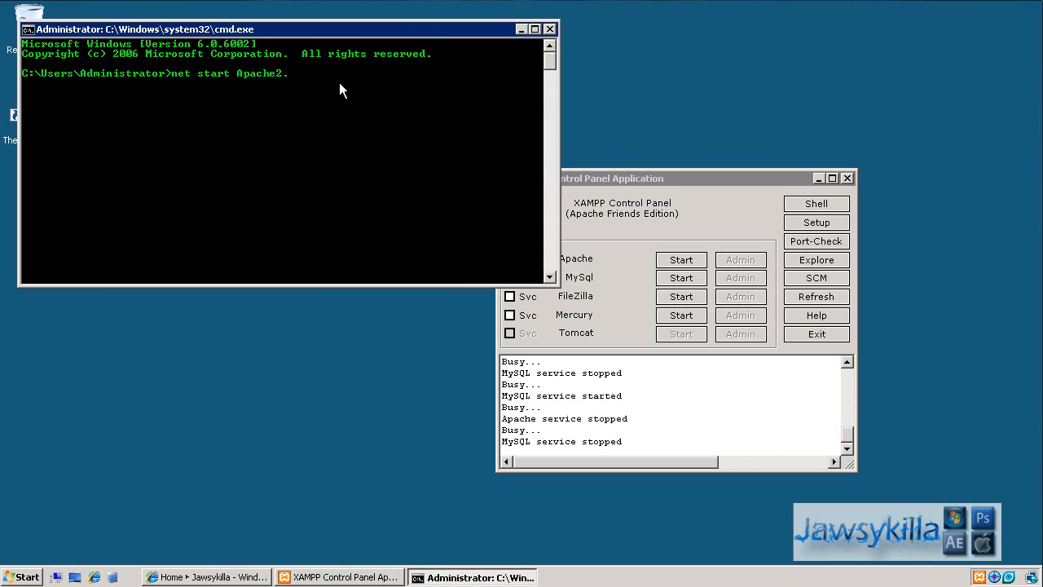
pyautogui.write('.2')
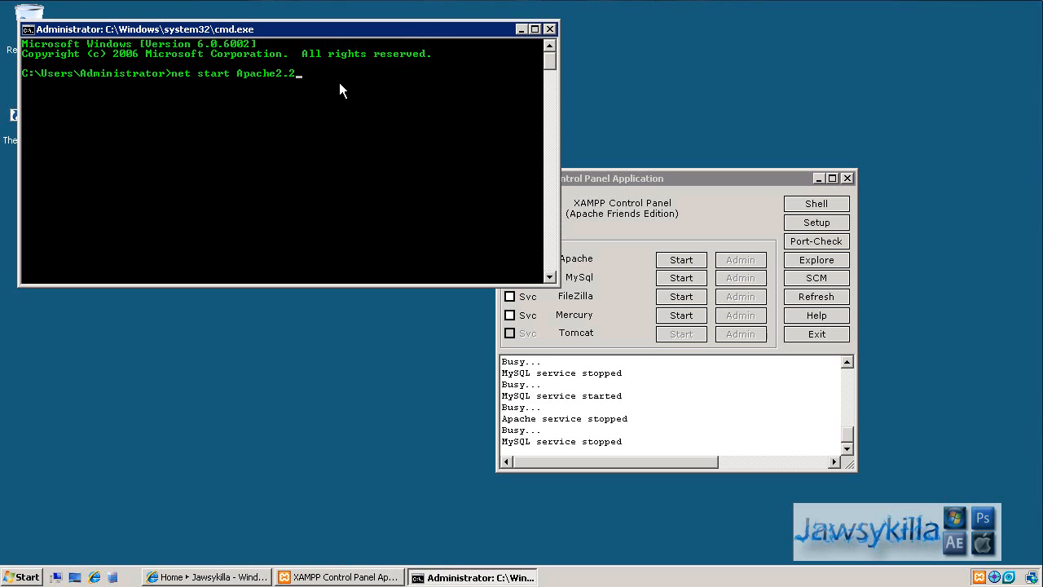
pyautogui.moveTo(318, 93)
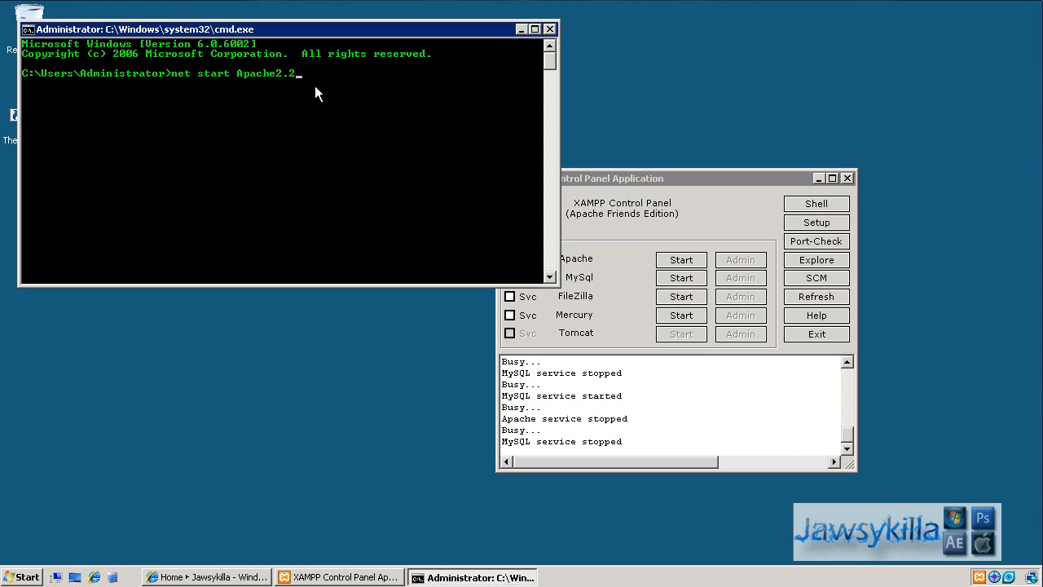
pyautogui.moveTo(337, 97)
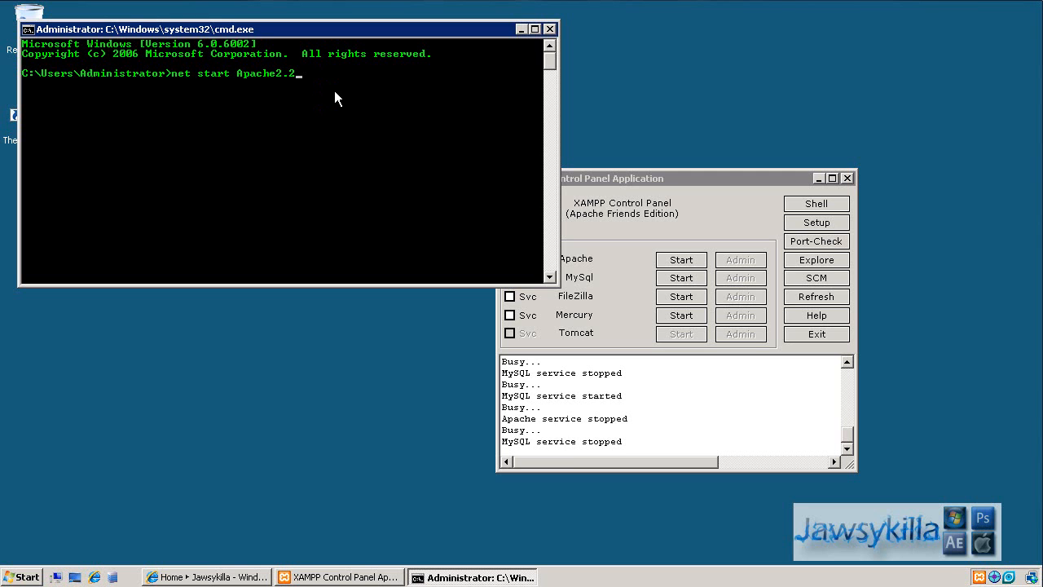
pyautogui.moveTo(241, 131)
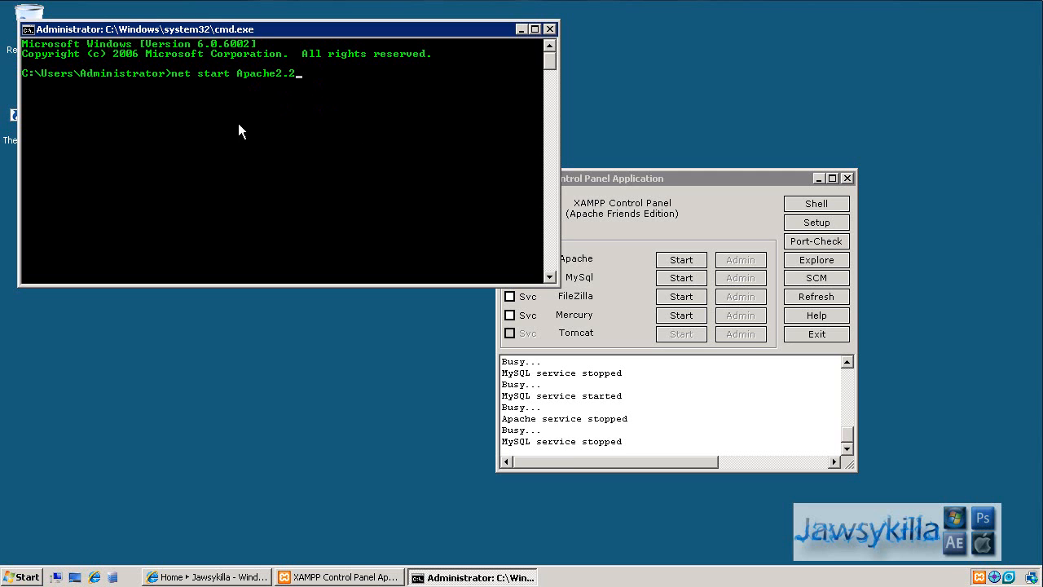
pyautogui.moveTo(355, 123)
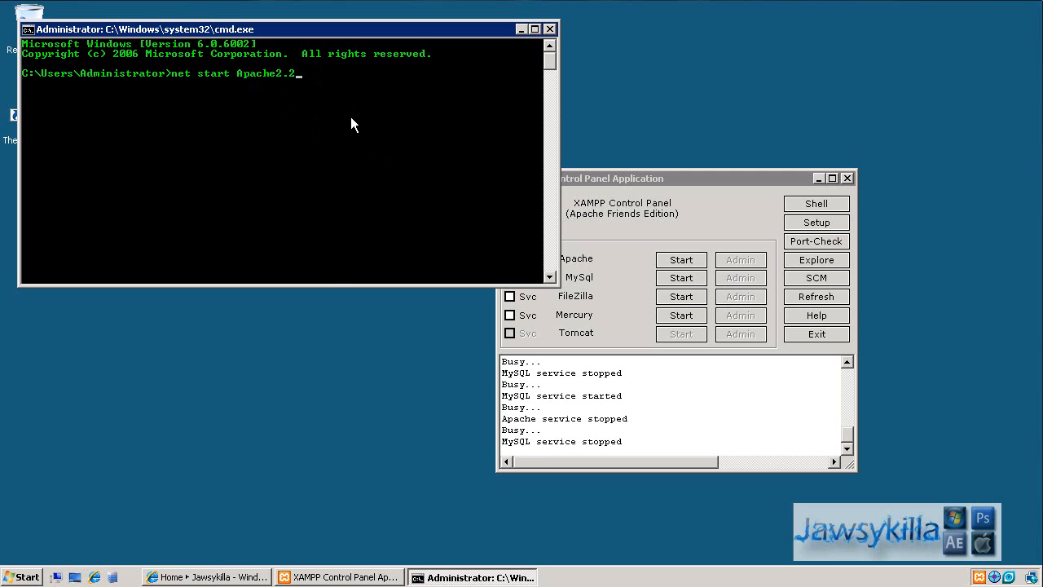
pyautogui.moveTo(279, 87)
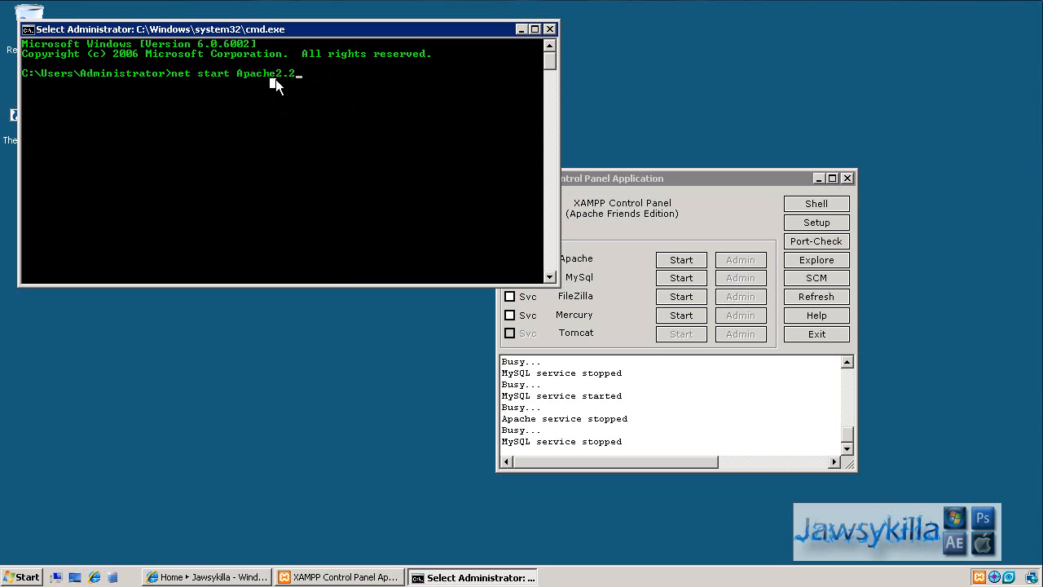
pyautogui.moveTo(529, 93)
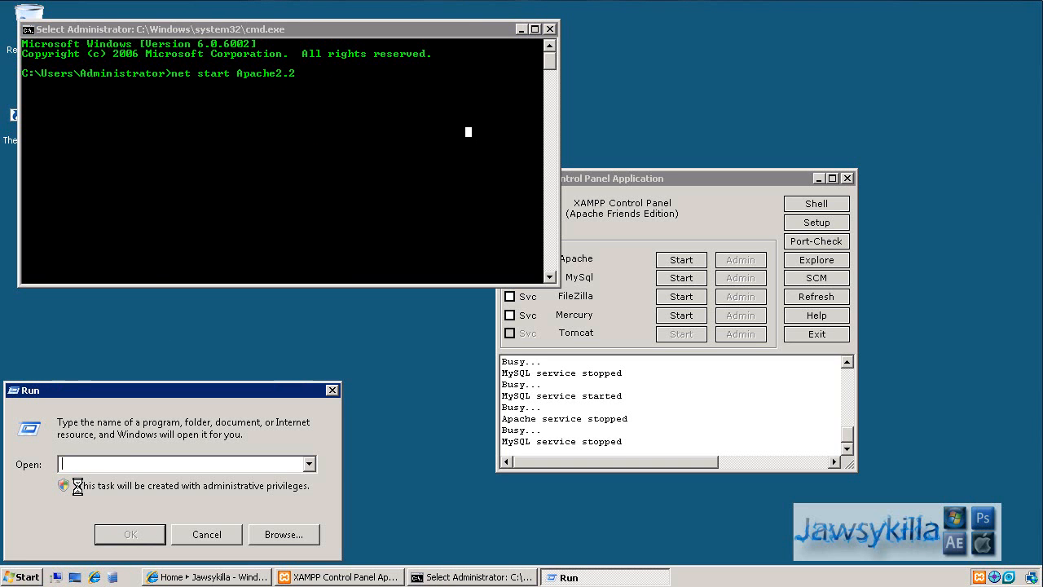
# - Start Apache2.2 from services.msc, start MySql in XAMPP, and return to the browser
pyautogui.write('services.msc')
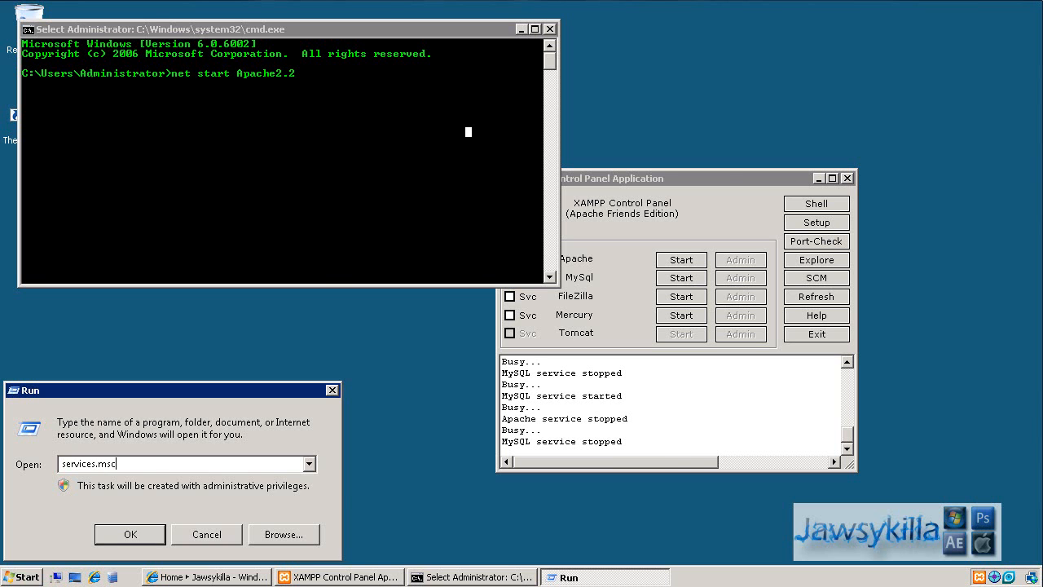
pyautogui.click(130, 534)
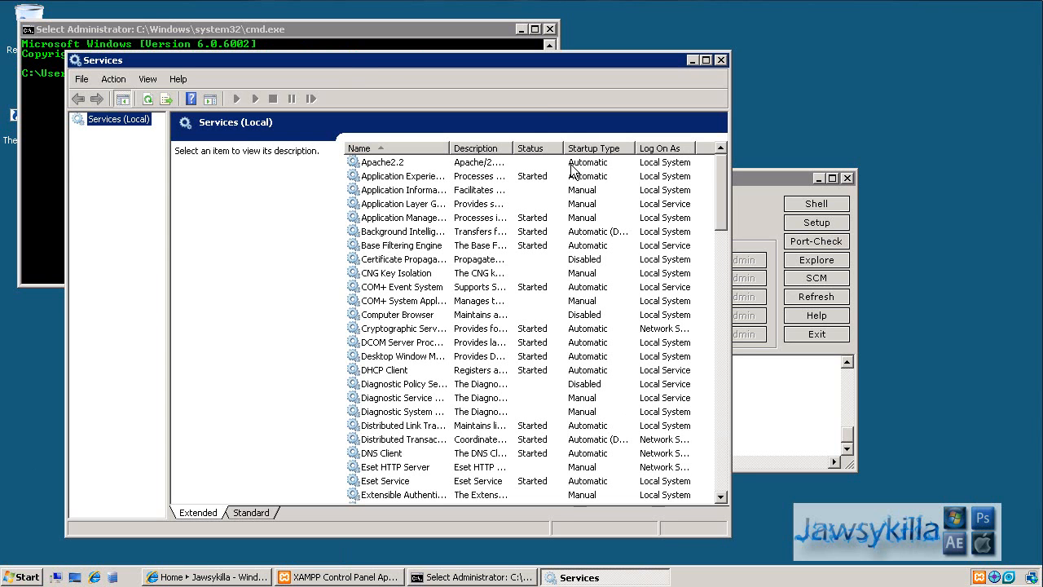
pyautogui.click(382, 161)
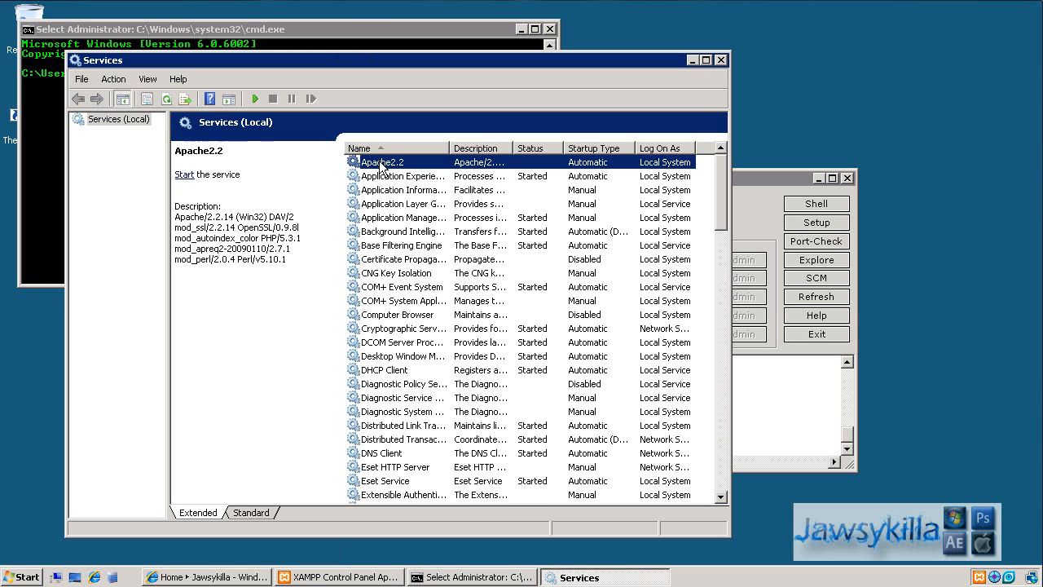
pyautogui.rightClick(381, 162)
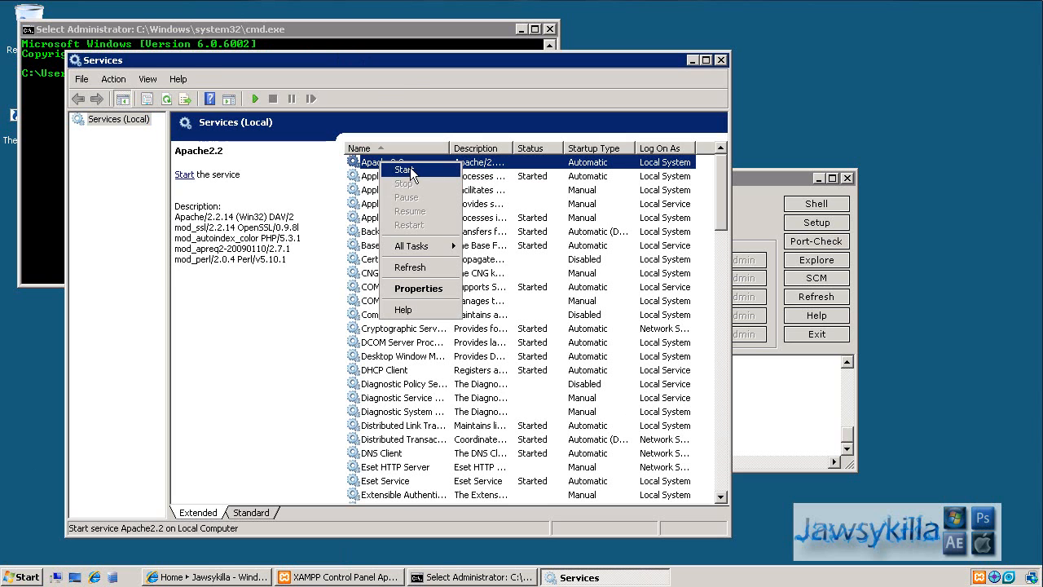
pyautogui.click(405, 170)
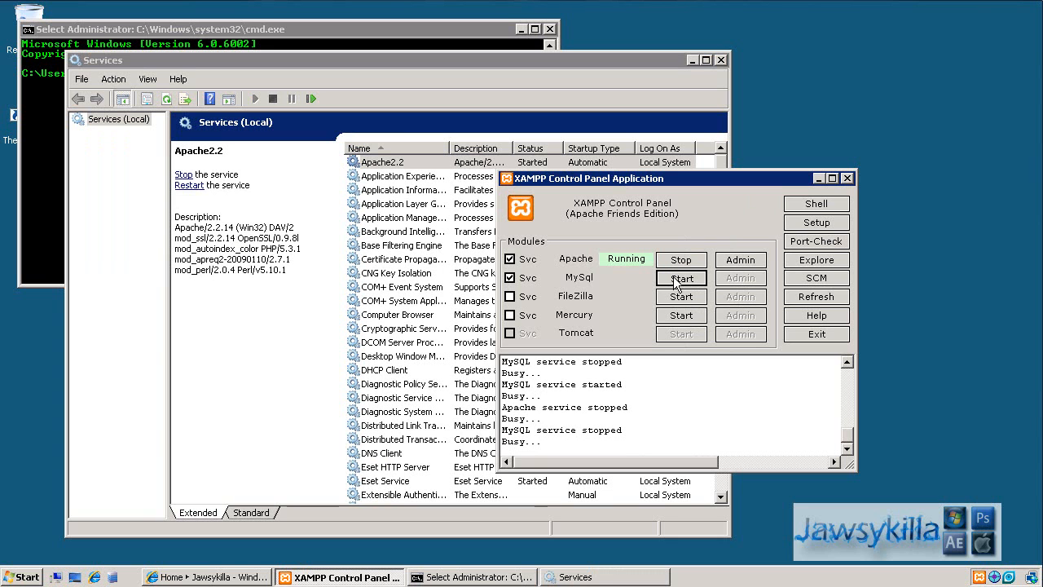
pyautogui.click(682, 277)
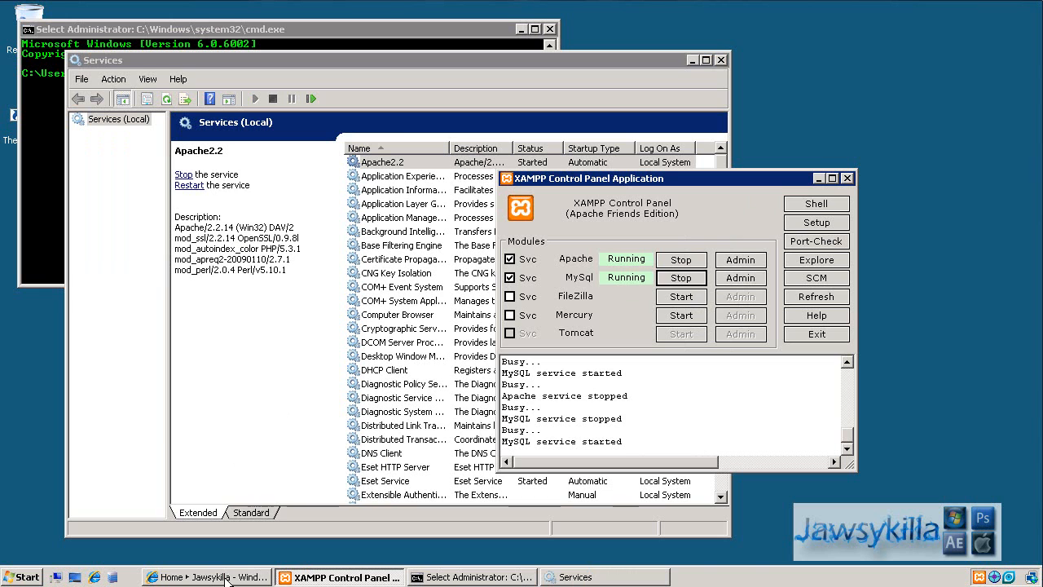
pyautogui.click(207, 577)
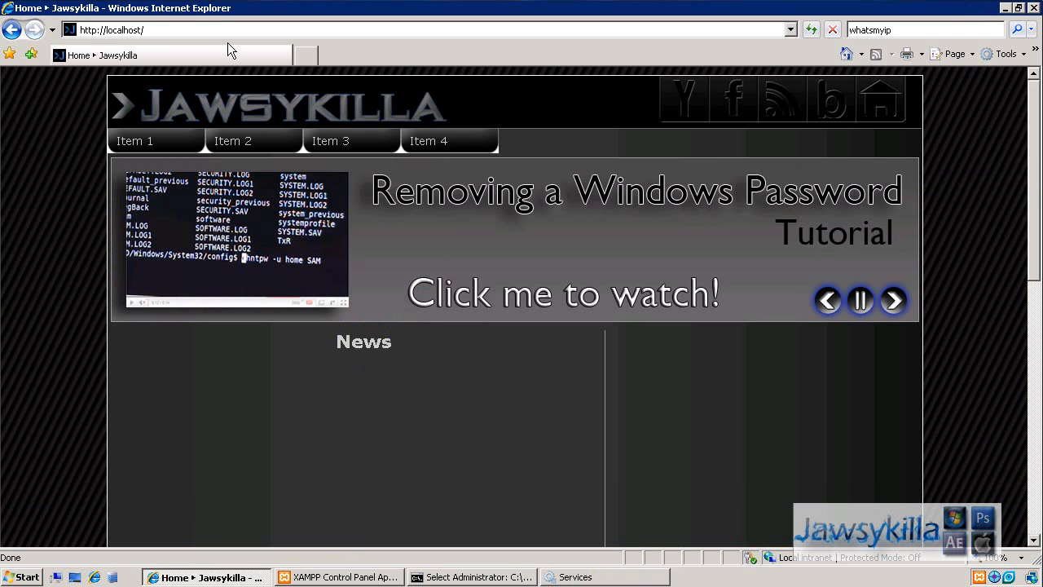
# - Load jawsykilla.com by domain and display its /images/ directory listing
pyautogui.write('jawsykilla.com')
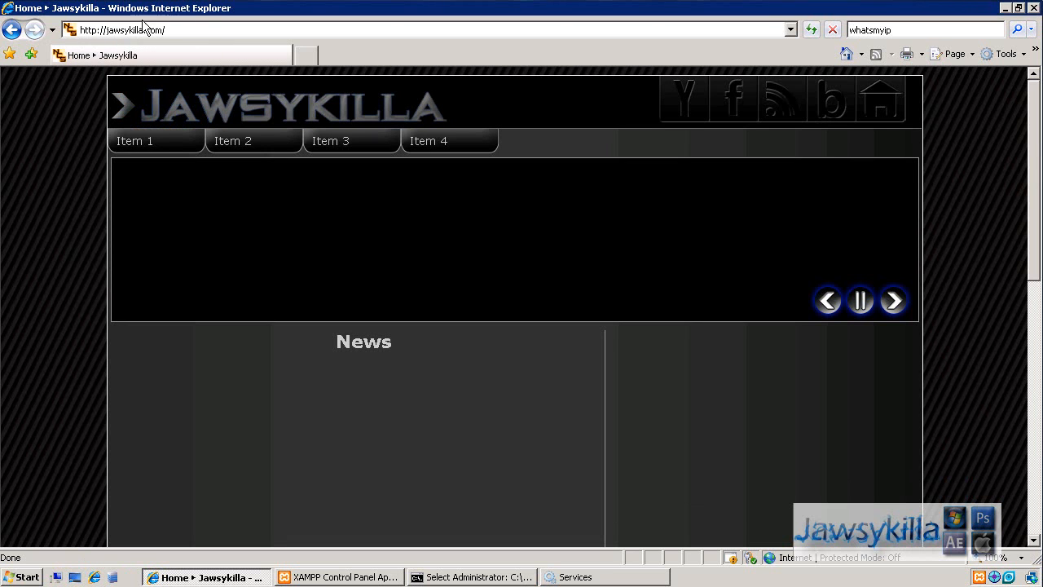
pyautogui.moveTo(135, 39)
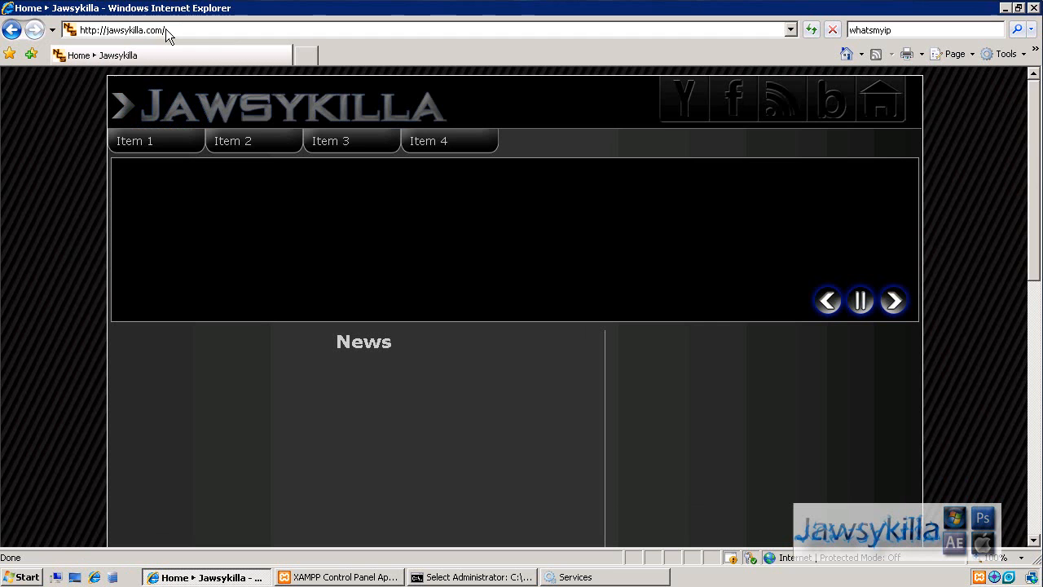
pyautogui.click(122, 30)
pyautogui.write('images/')
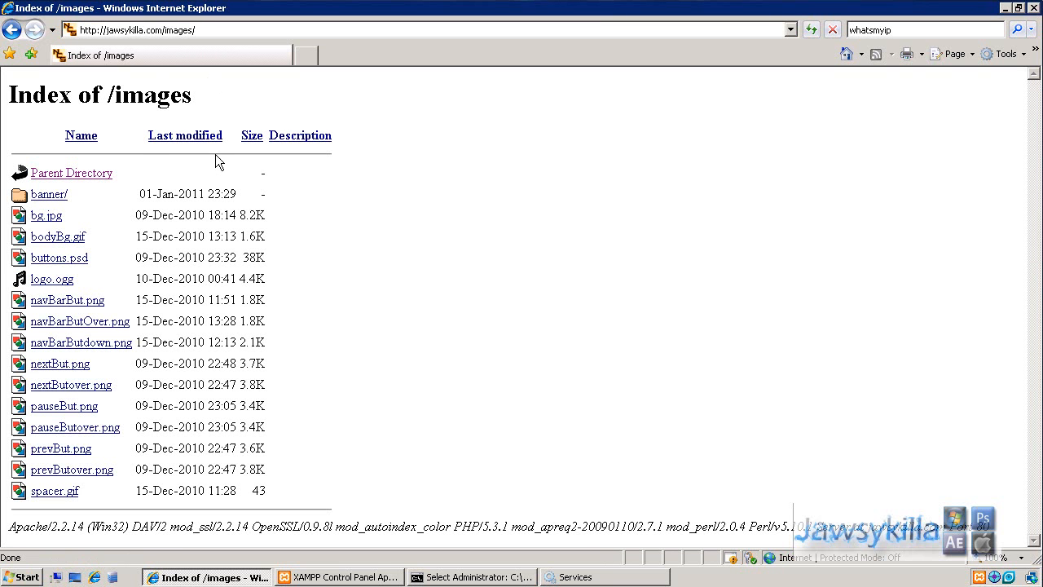
pyautogui.moveTo(46, 215)
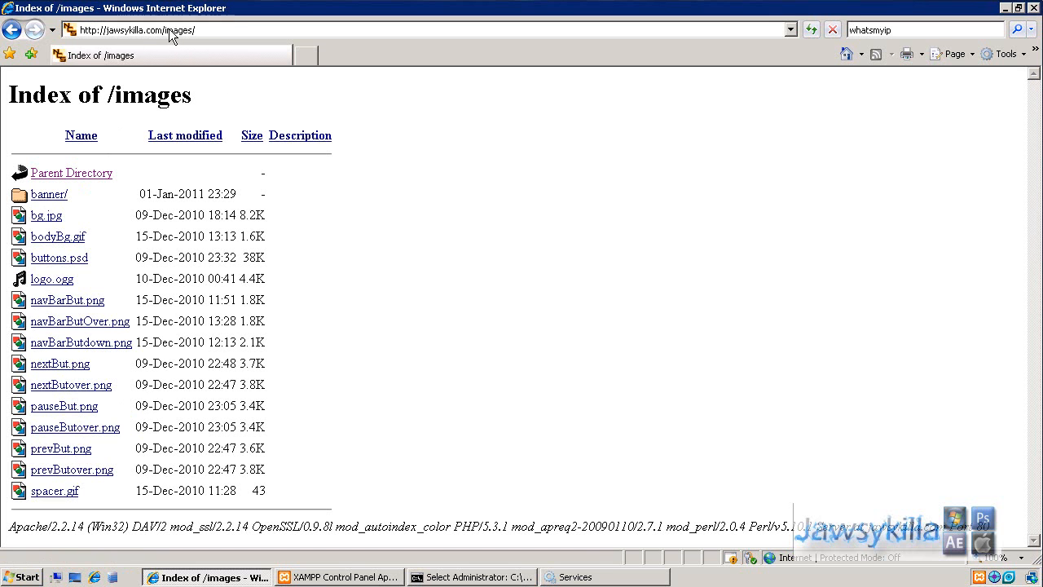
pyautogui.click(163, 30)
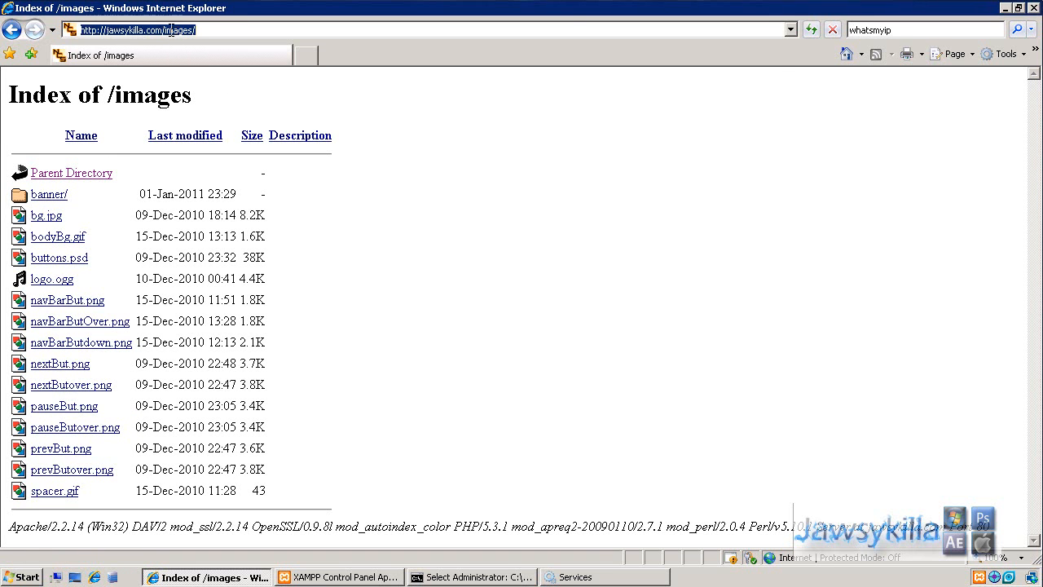
# - Enter nottscomputers.co.uk to load the Notts Computer Services home page
pyautogui.write('nottscomputers.co.uk/')
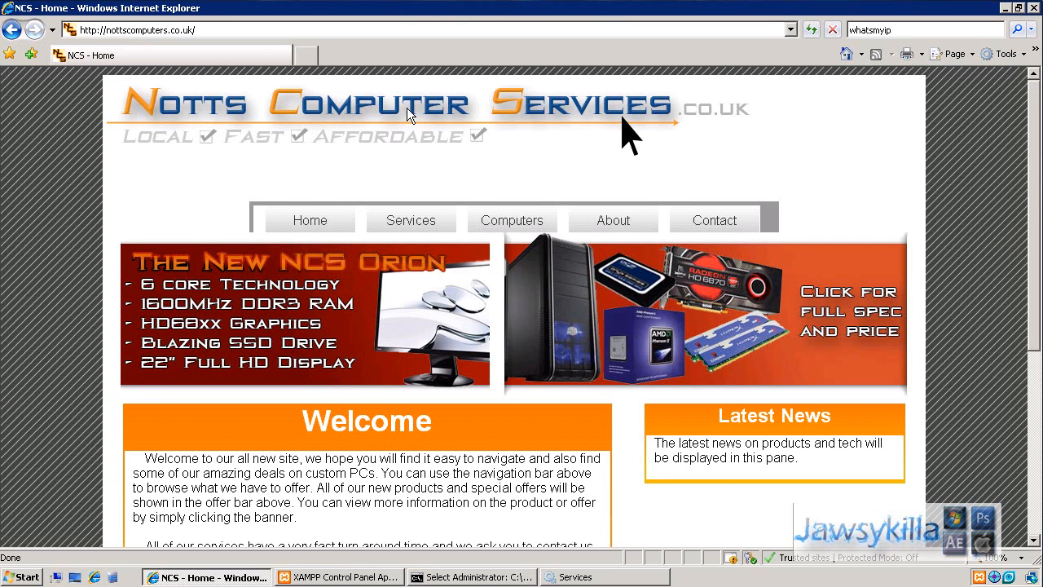
pyautogui.moveTo(45, 203)
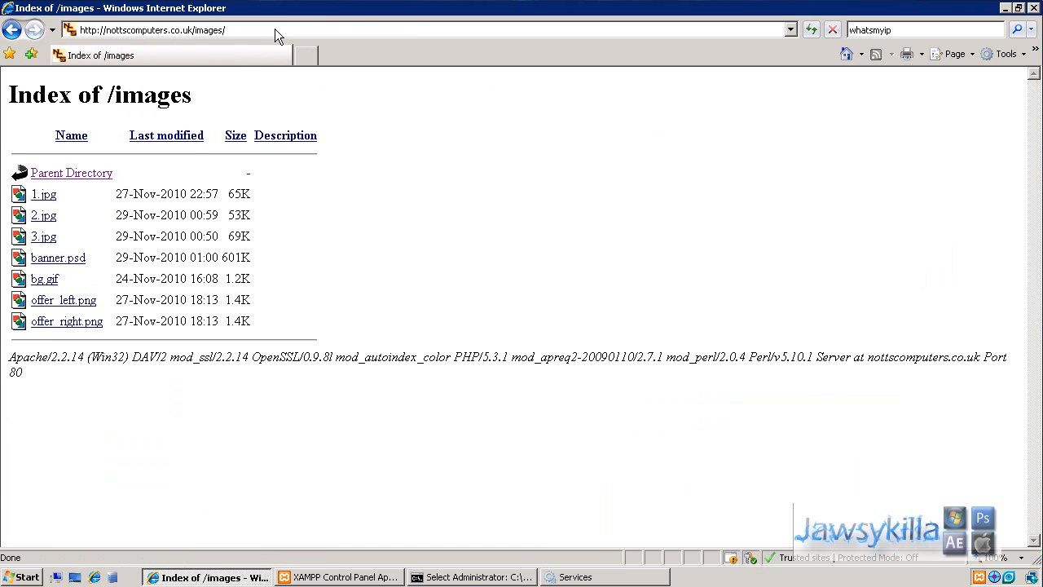
pyautogui.moveTo(208, 45)
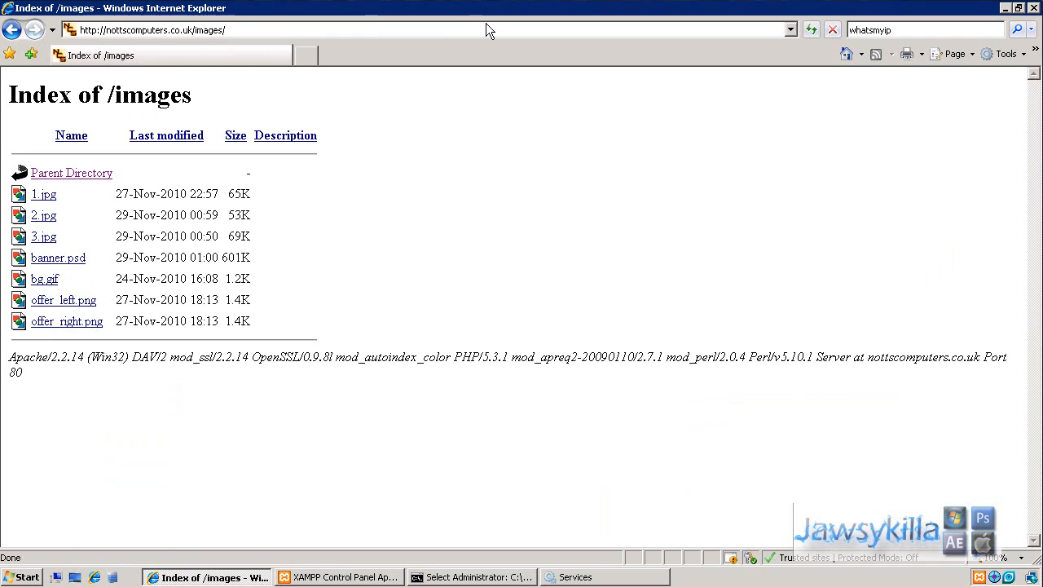
pyautogui.moveTo(438, 41)
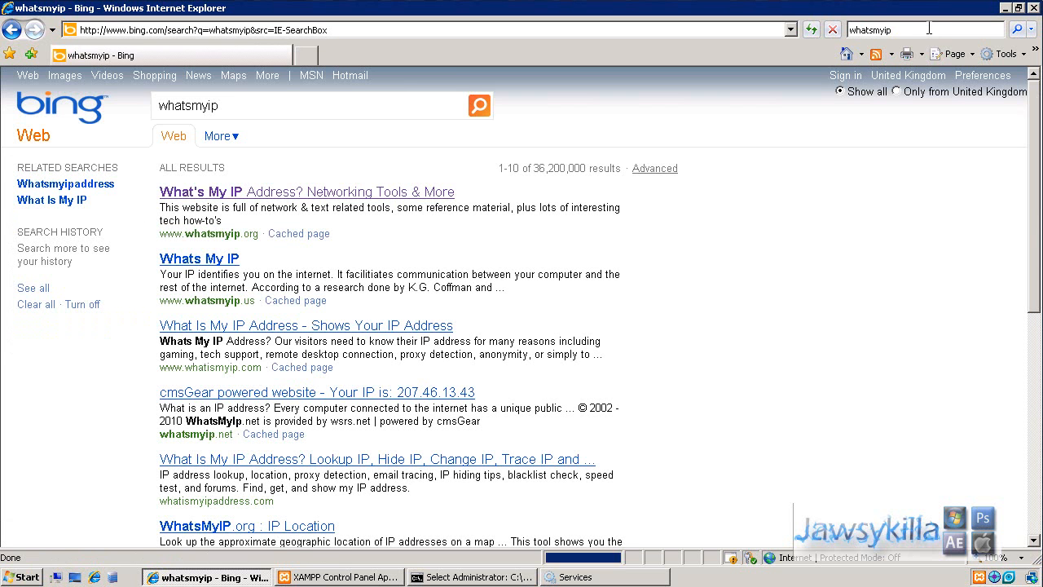
pyautogui.moveTo(270, 194)
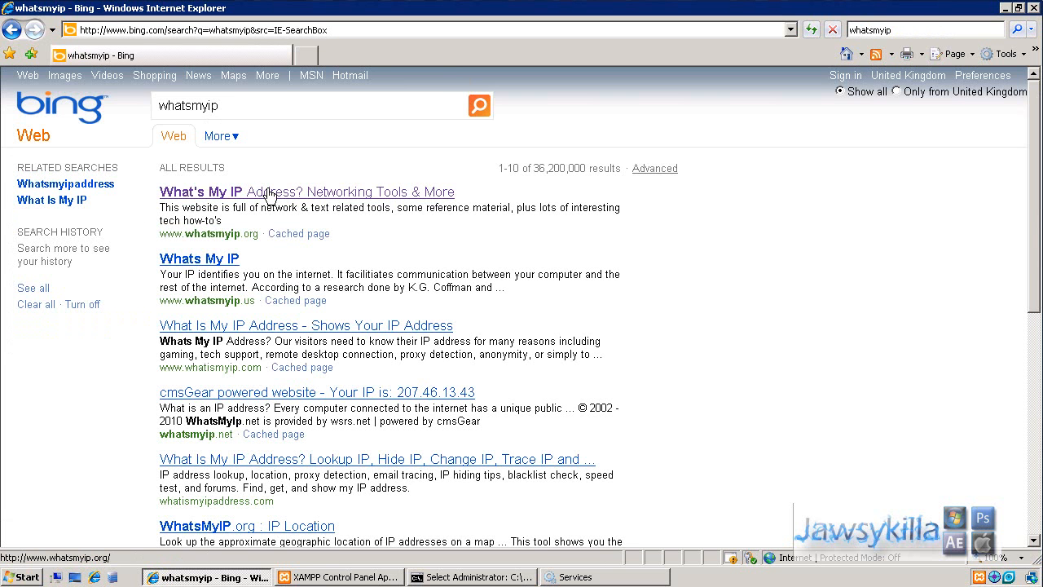
# - Open the whatsmyip.org search result, go back, then switch to Firefox
pyautogui.click(306, 192)
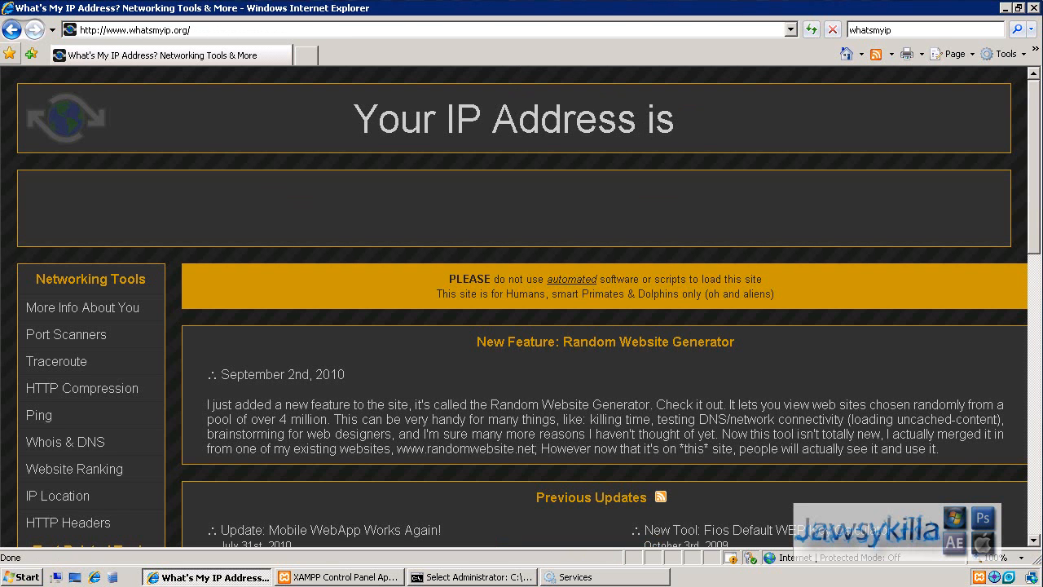
pyautogui.click(1018, 29)
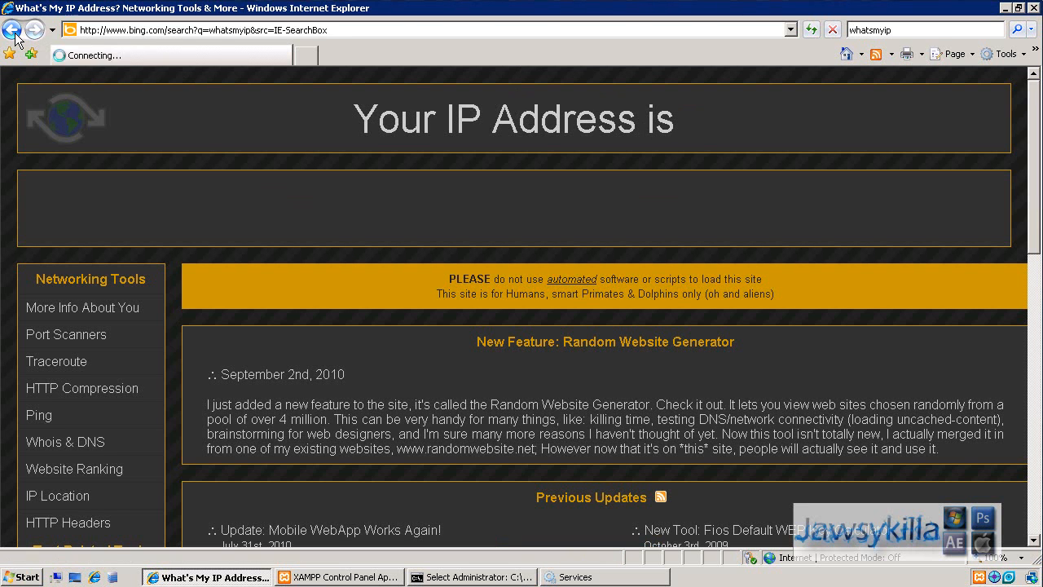
pyautogui.click(13, 29)
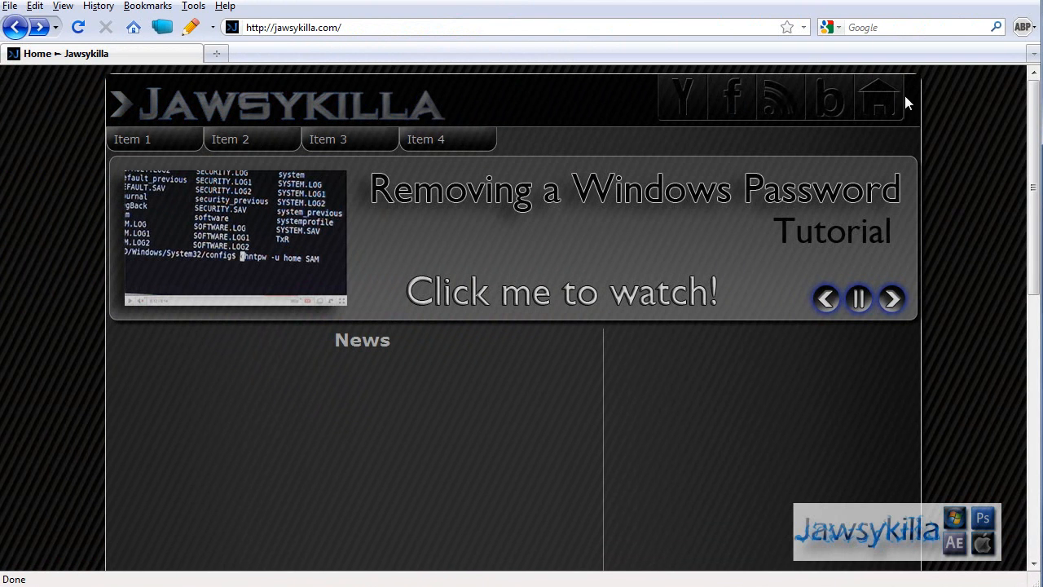
pyautogui.click(293, 27)
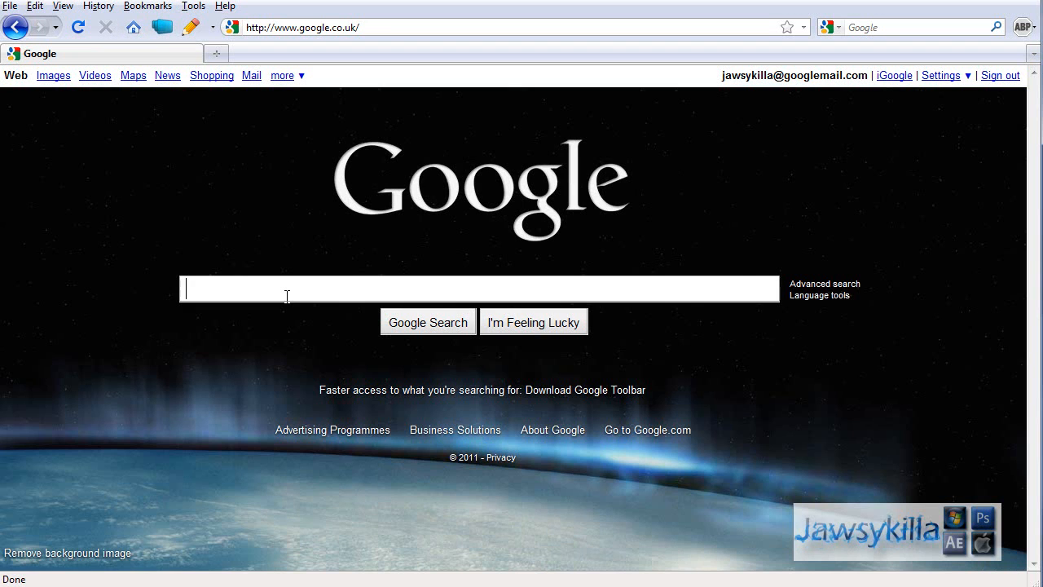
pyautogui.write('whats,')
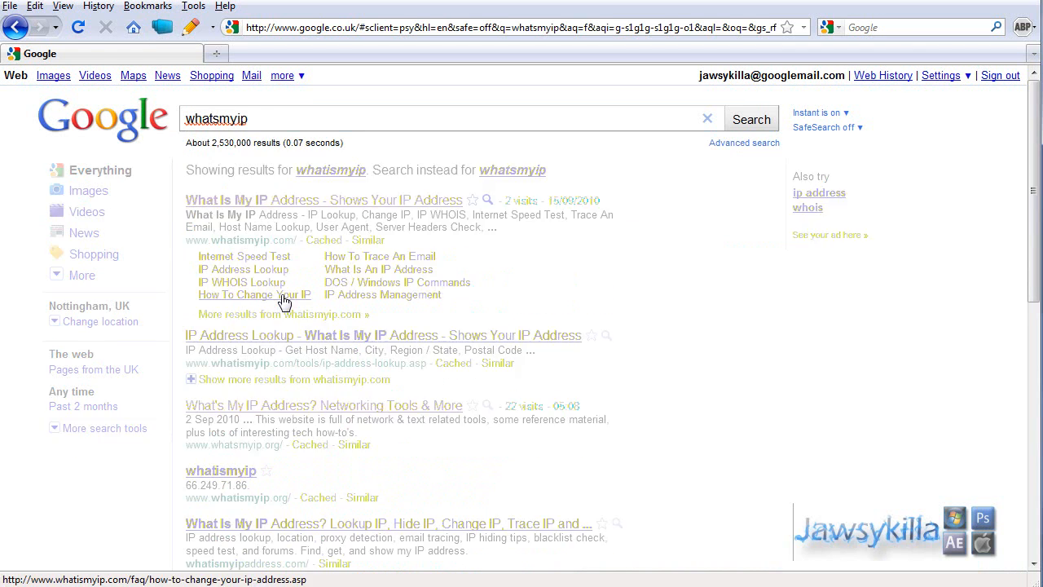
pyautogui.click(322, 405)
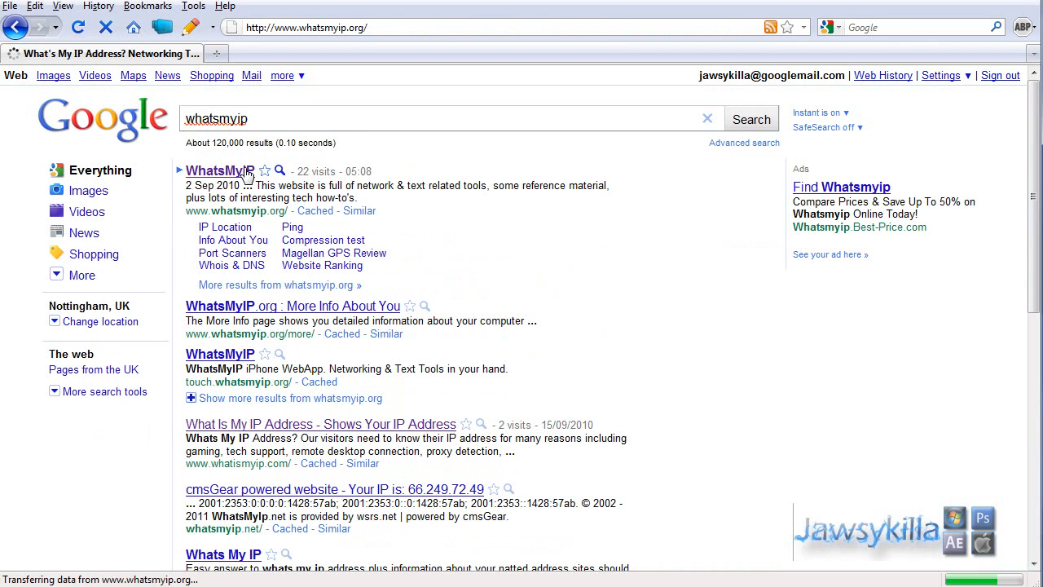
pyautogui.click(220, 170)
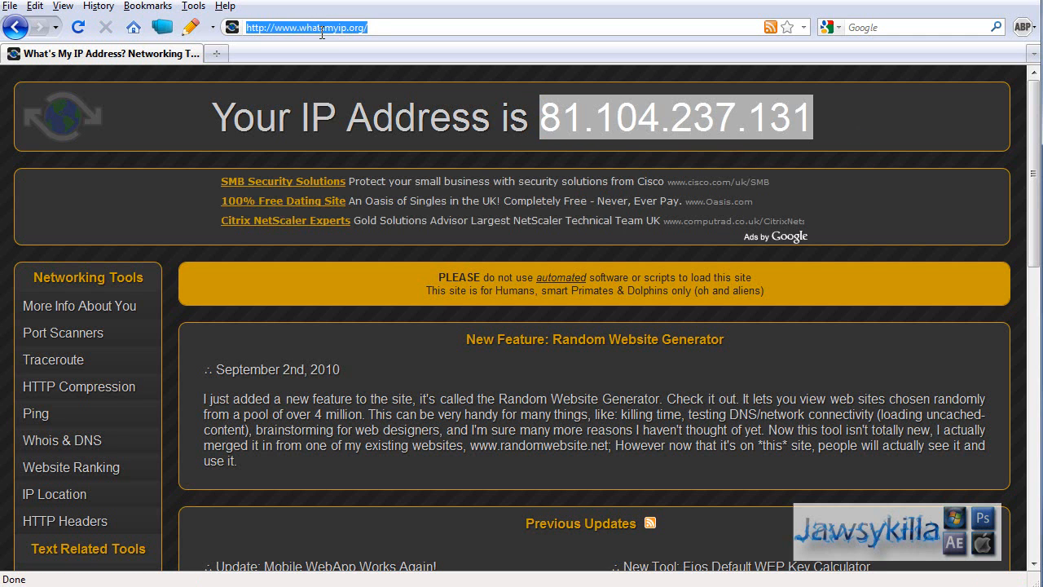
pyautogui.moveTo(320, 23)
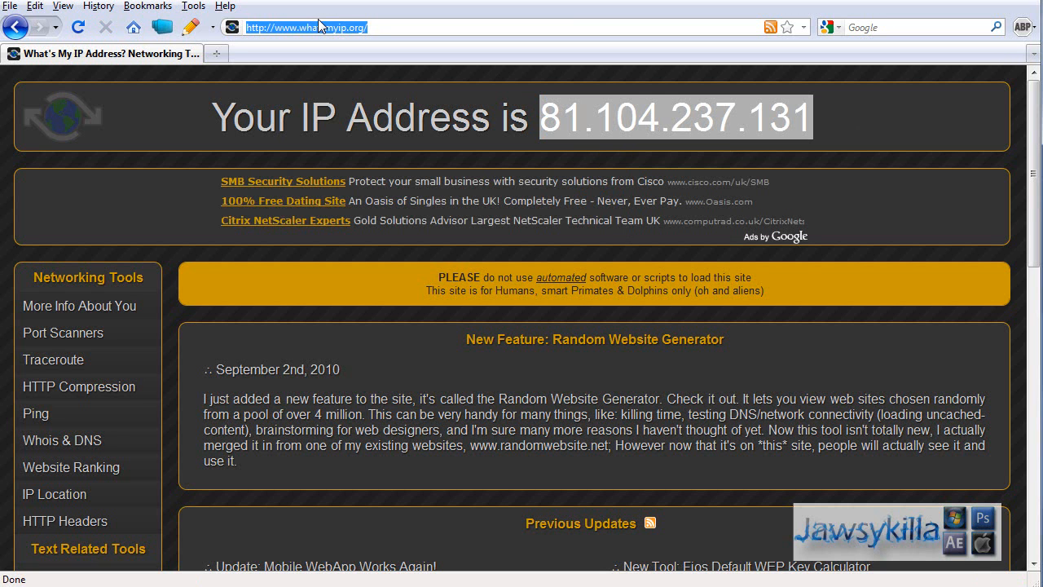
pyautogui.write('81.104.237.131/')
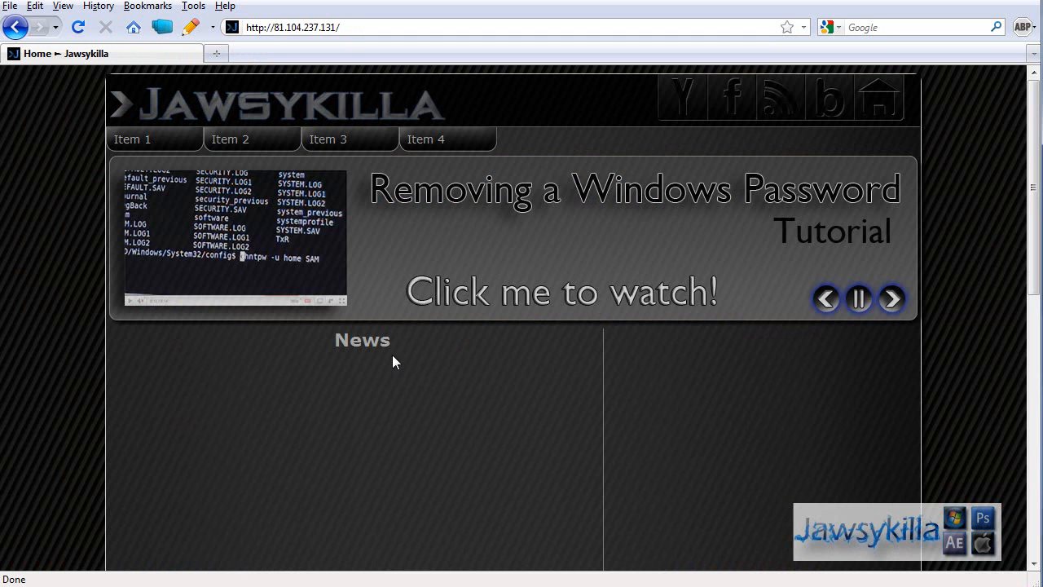
# - Load jawsykilla.com from the 'jaws' suggestion, try its Item 3 link, then type 'notts'
pyautogui.click(291, 27)
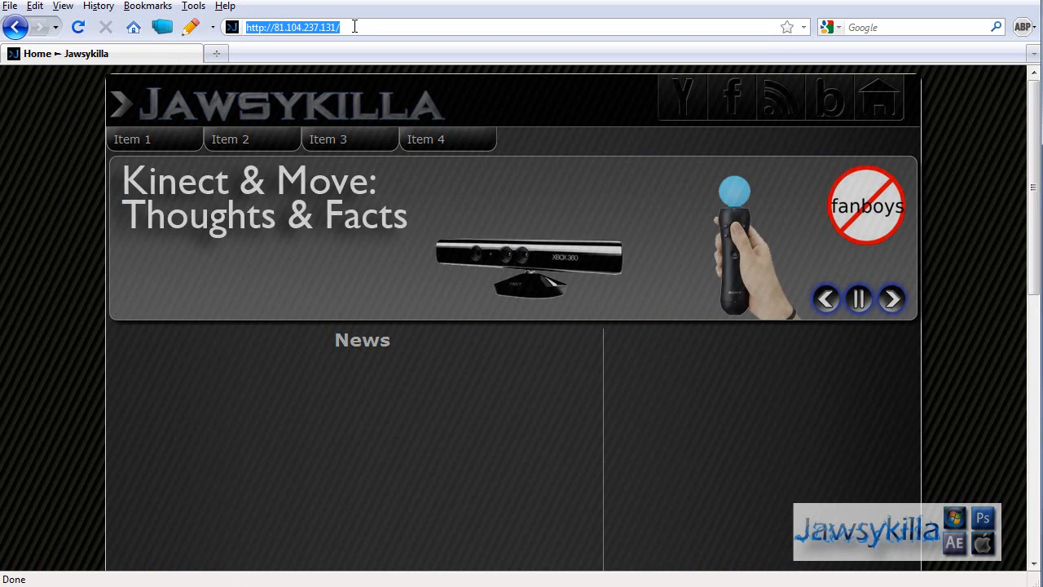
pyautogui.write('jawsyki')
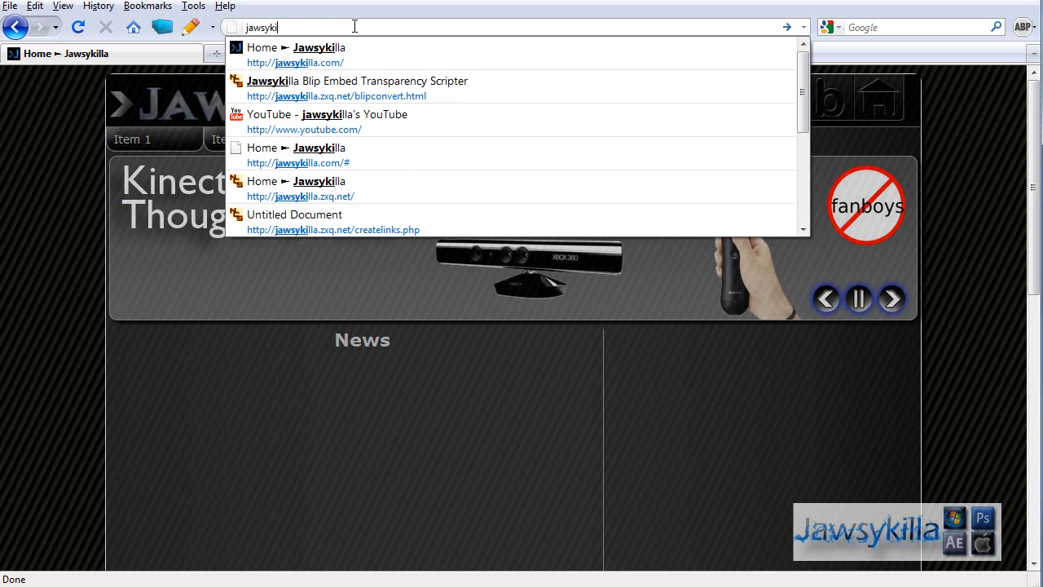
pyautogui.click(296, 55)
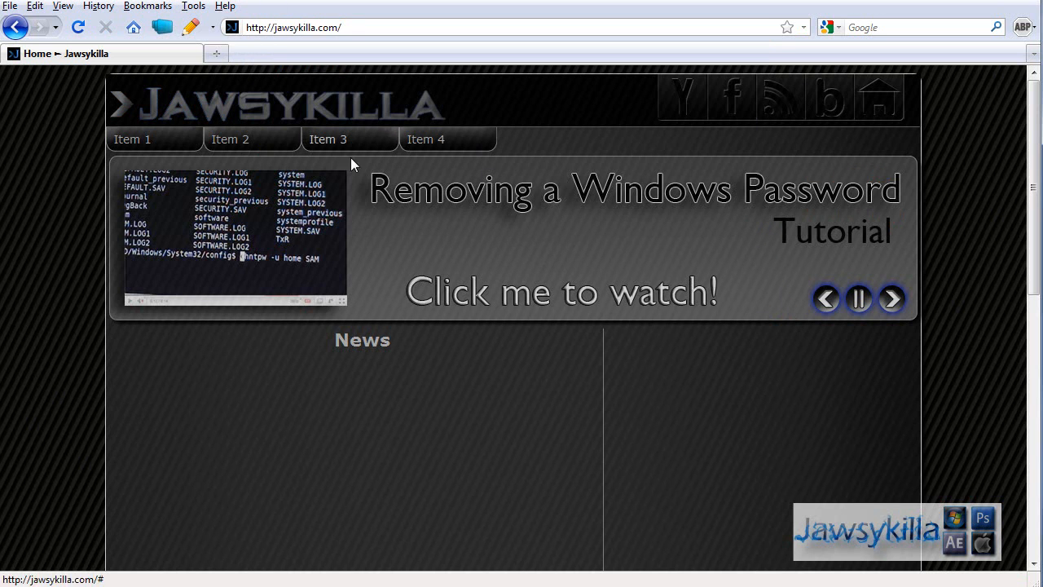
pyautogui.click(826, 300)
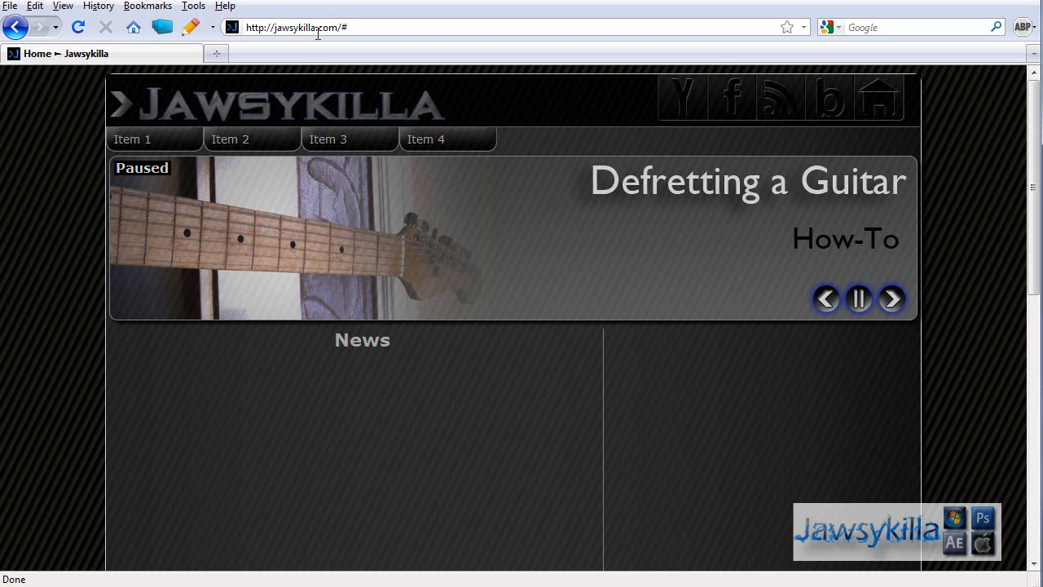
pyautogui.write('nottscomputers')
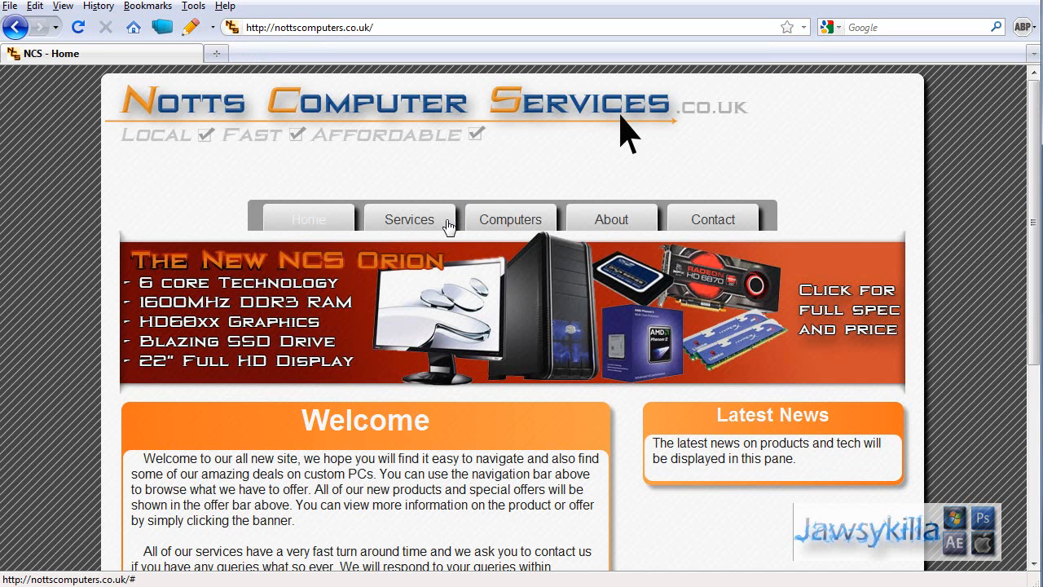
# - Open and dismiss the Services submenu on the Notts Computer Services site
pyautogui.click(409, 219)
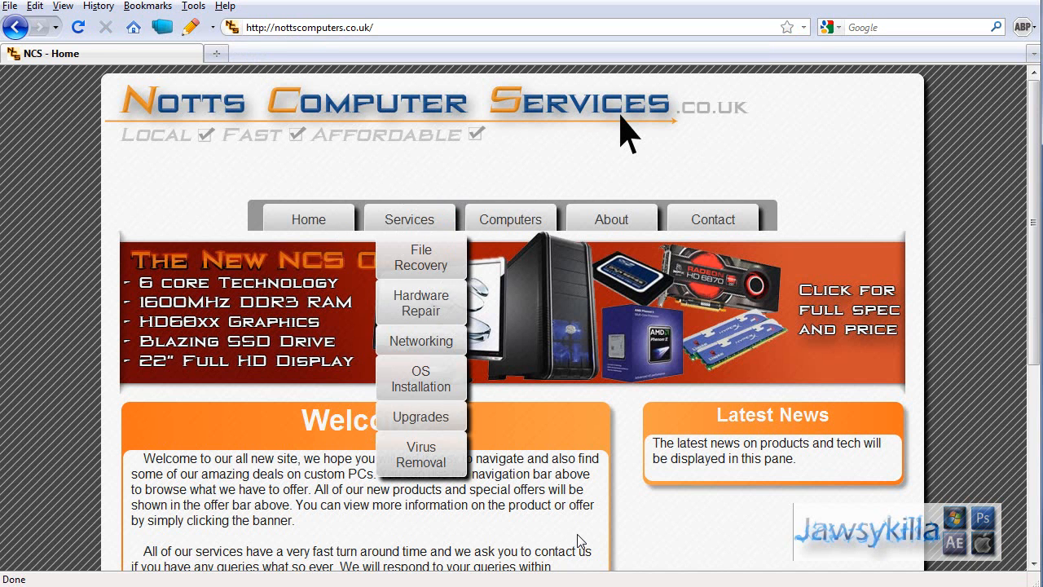
pyautogui.click(511, 218)
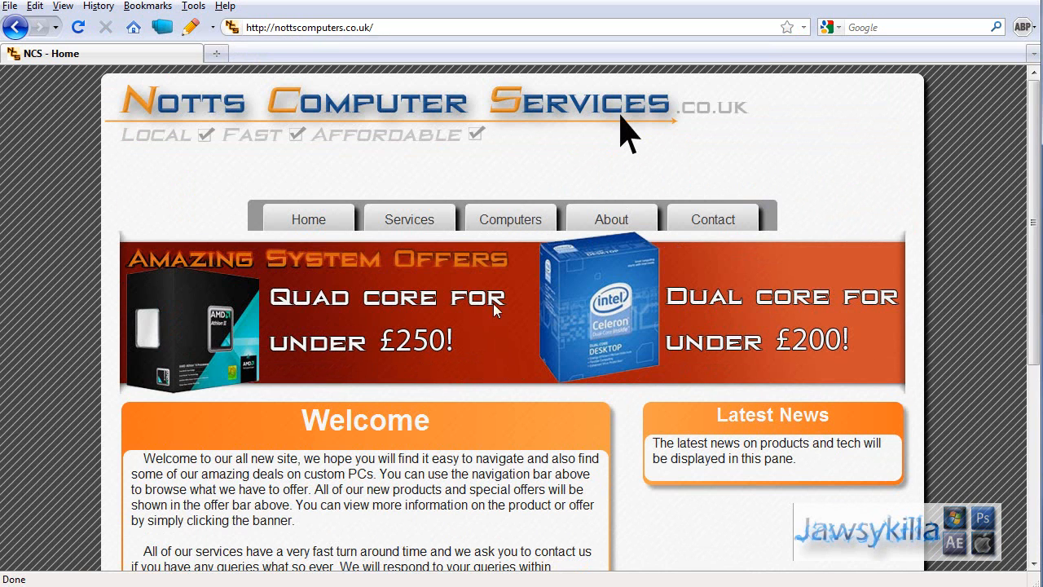
pyautogui.moveTo(395, 405)
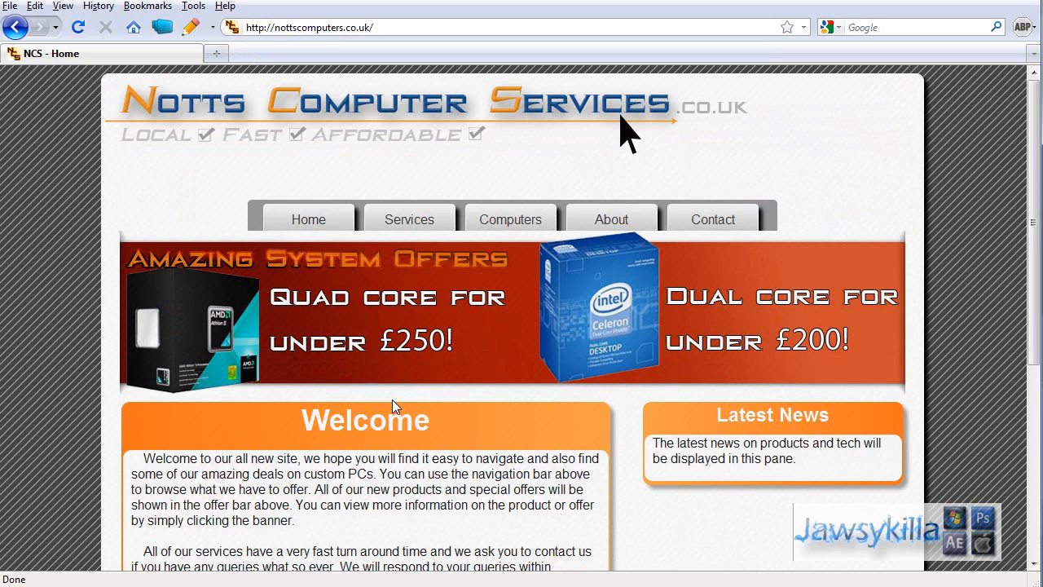
pyautogui.moveTo(359, 50)
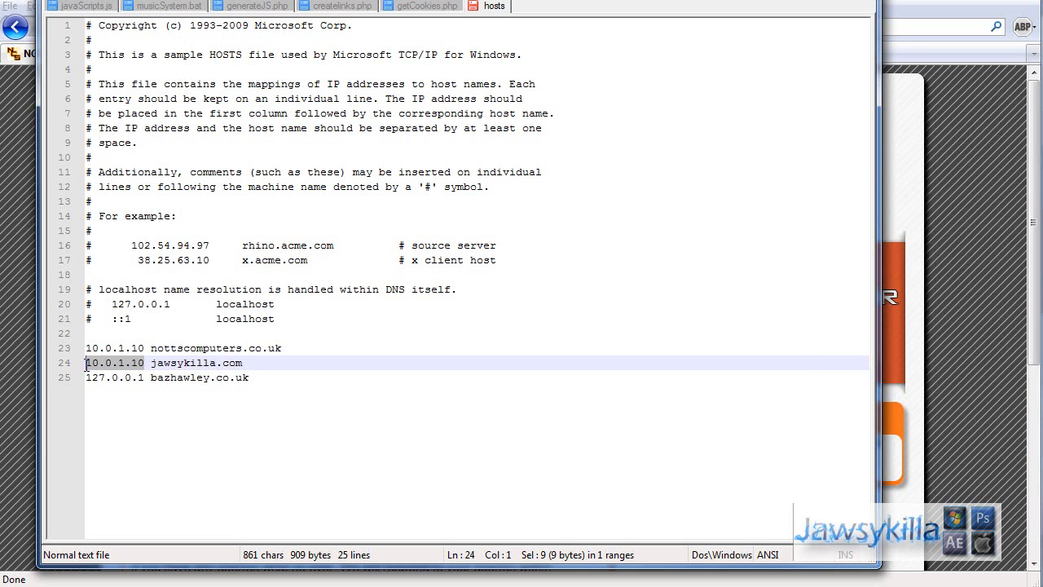
pyautogui.moveTo(143, 376)
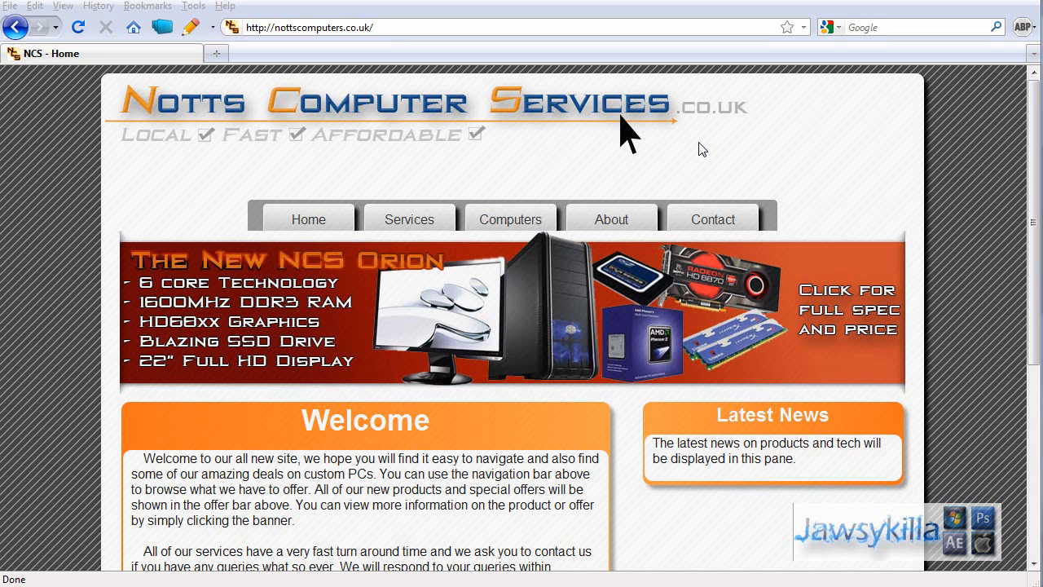
pyautogui.moveTo(1011, 267)
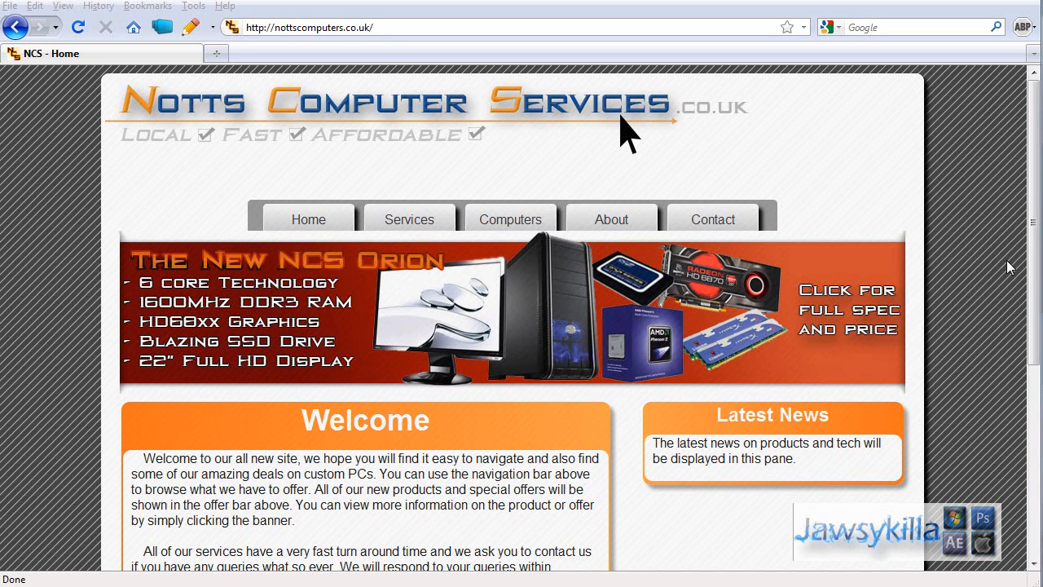